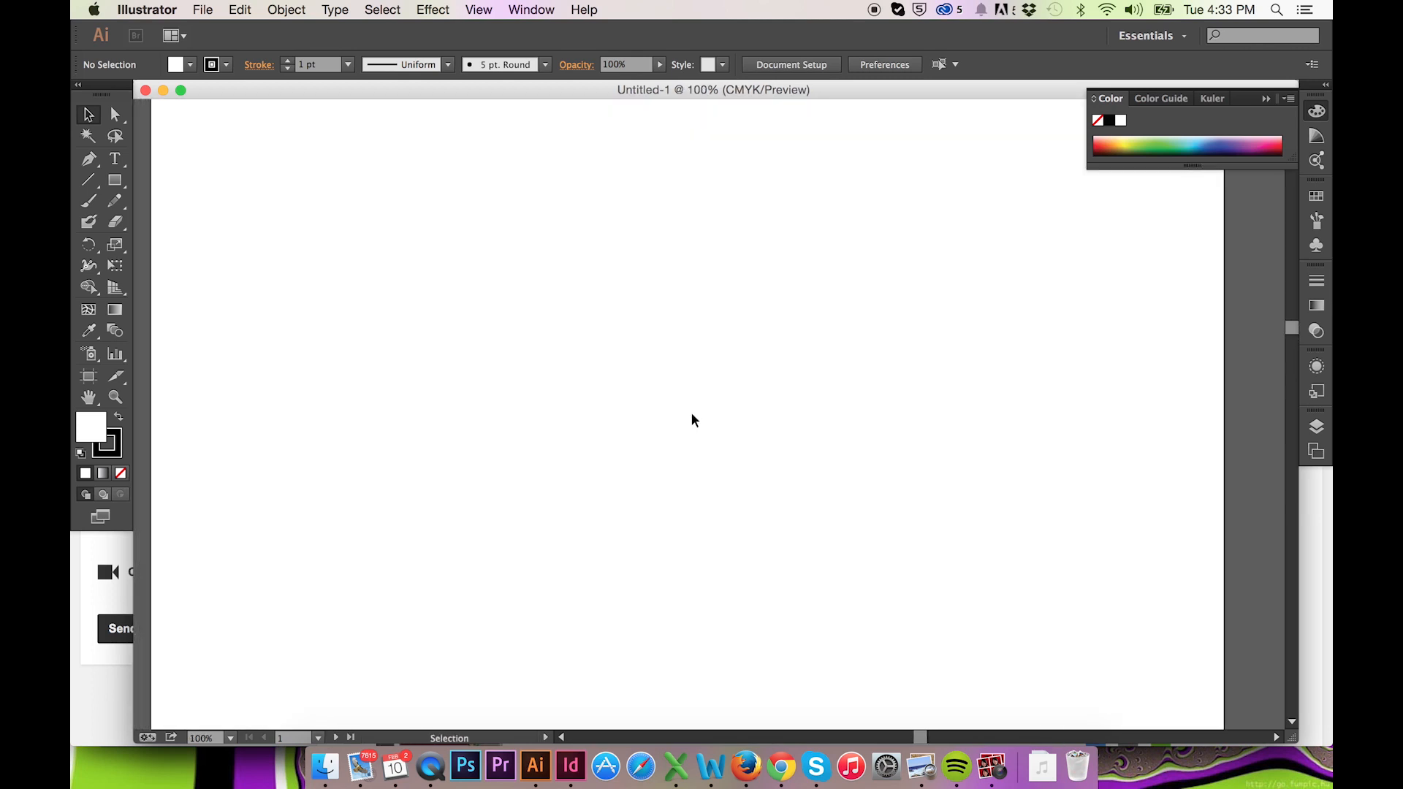
{"action": "mouse_move", "coordinate": [499, 132]}
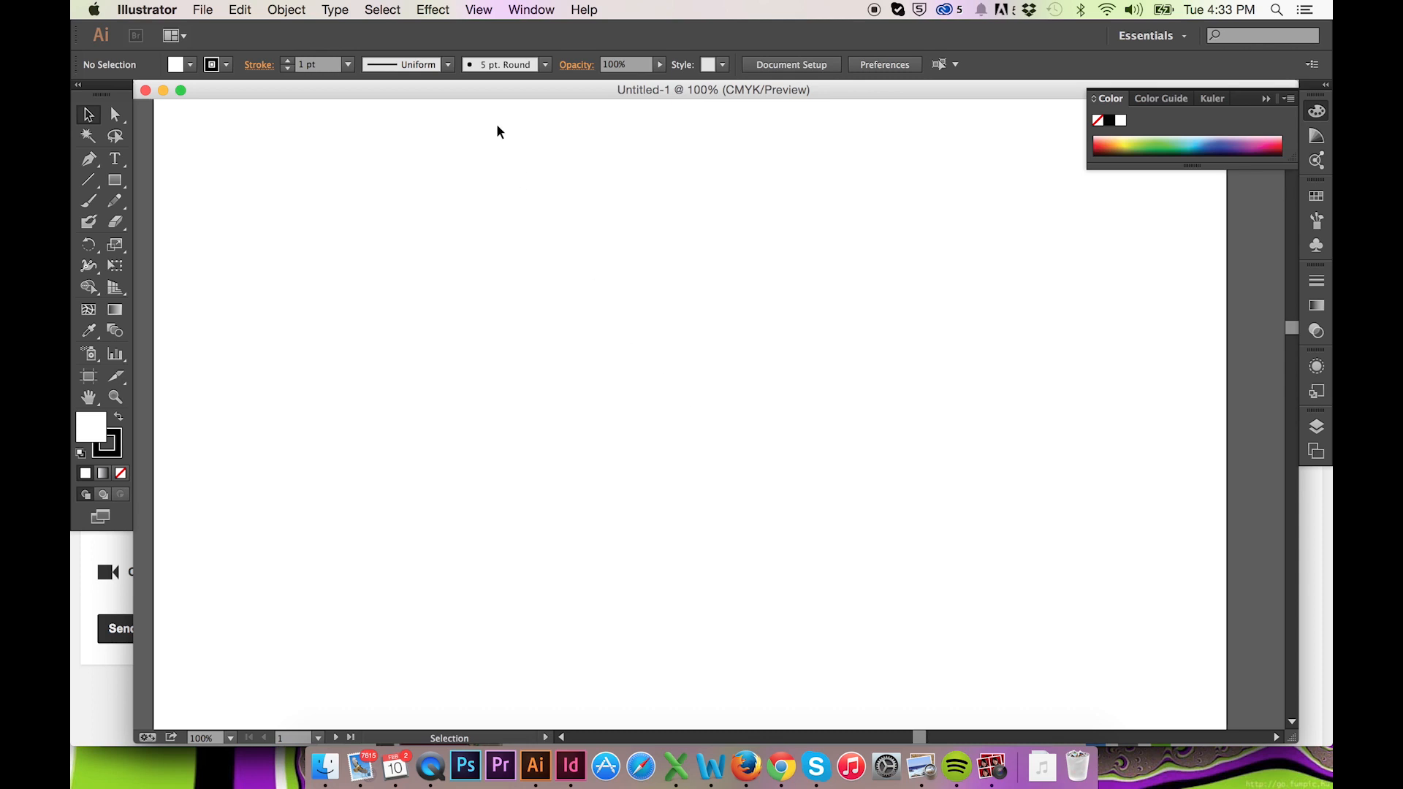
{"action": "mouse_move", "coordinate": [639, 290]}
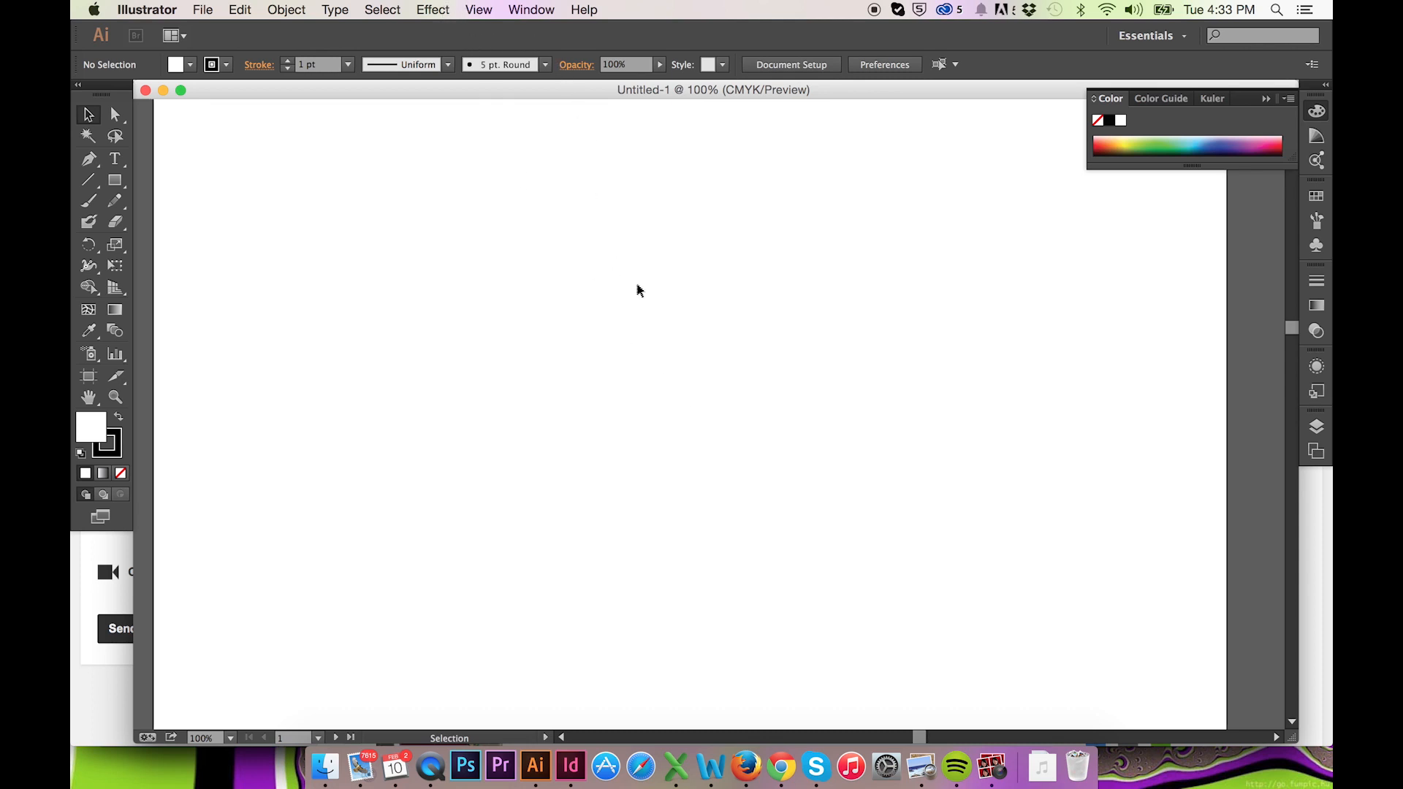
{"action": "mouse_move", "coordinate": [651, 286]}
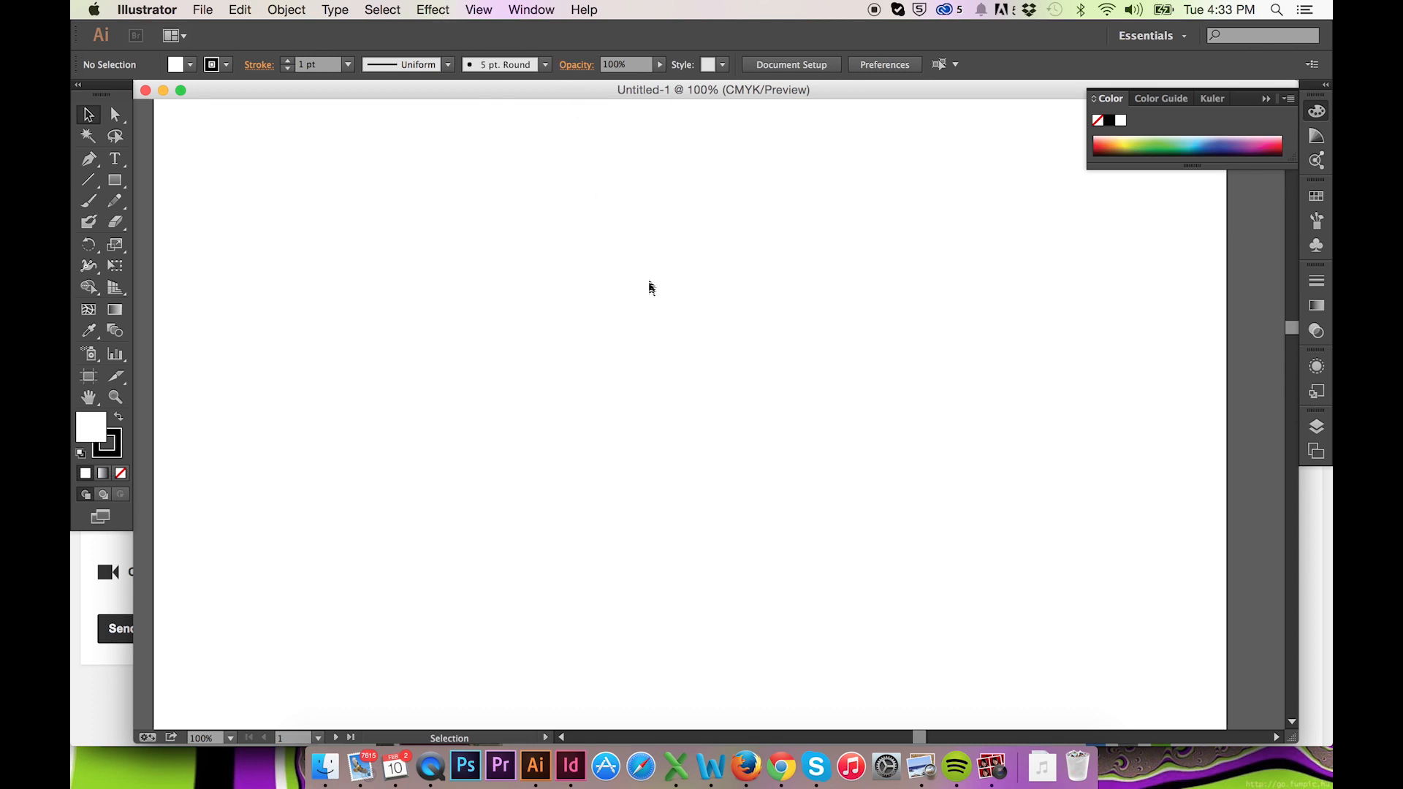
- Show the Pathfinder panel from the Window menu
{"action": "left_click", "coordinate": [530, 10]}
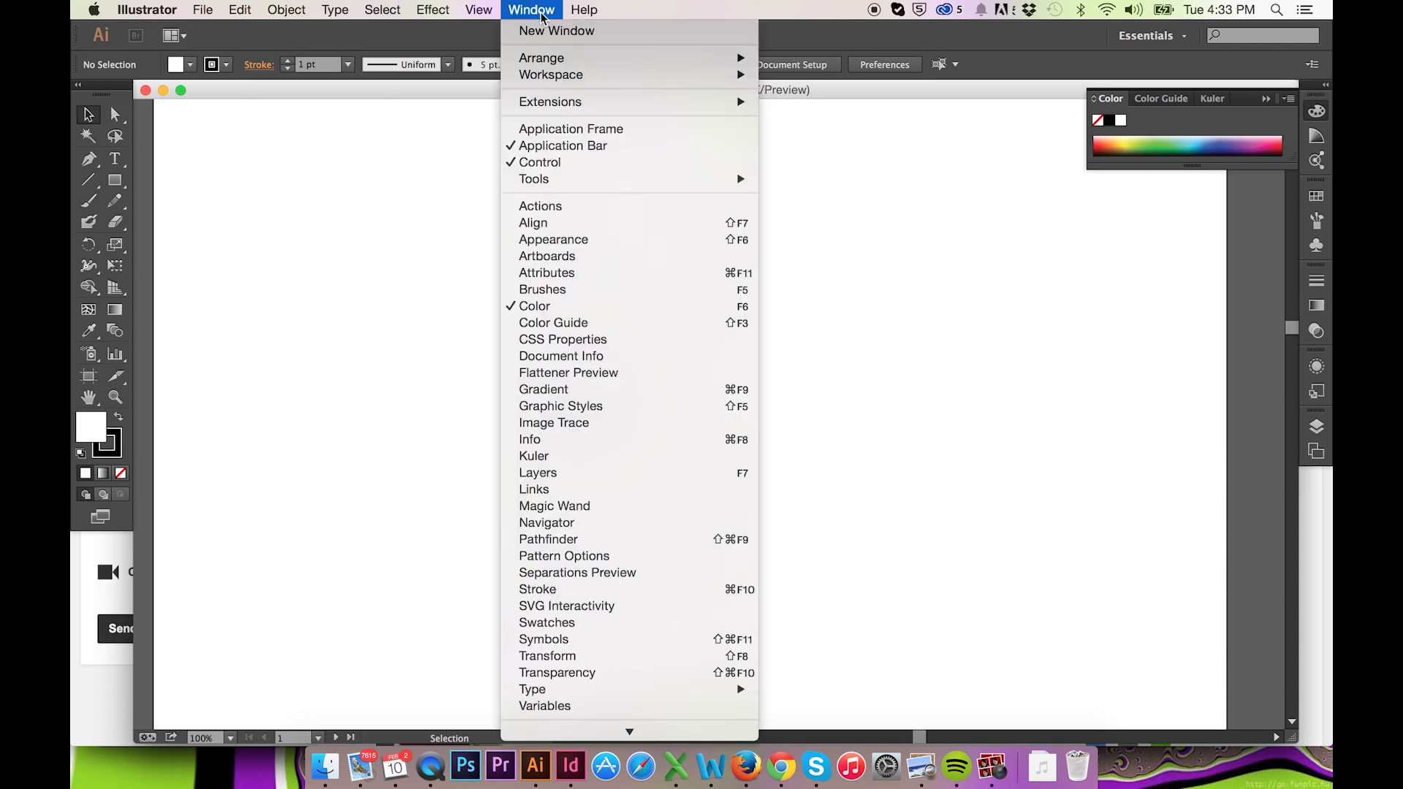
{"action": "mouse_move", "coordinate": [534, 456]}
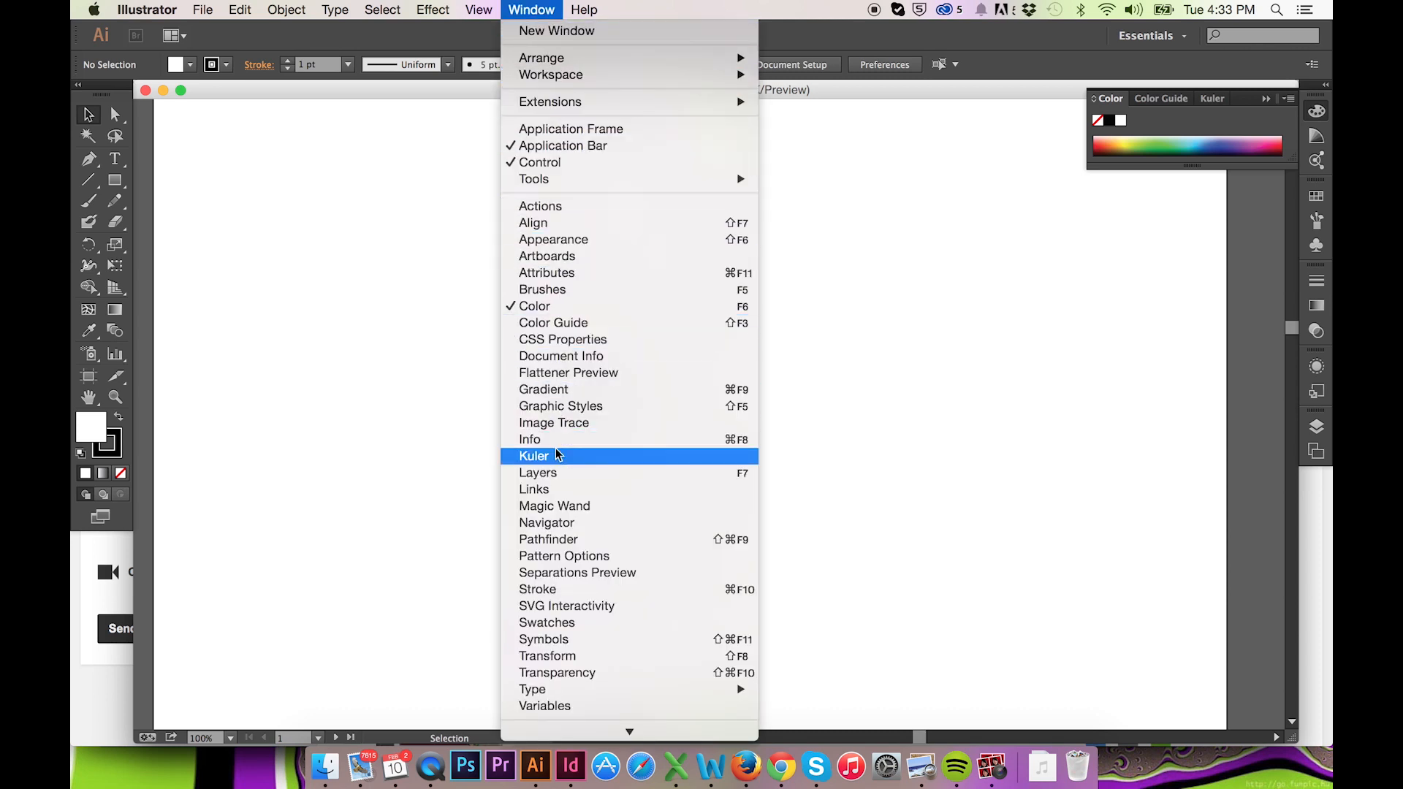
{"action": "mouse_move", "coordinate": [547, 538]}
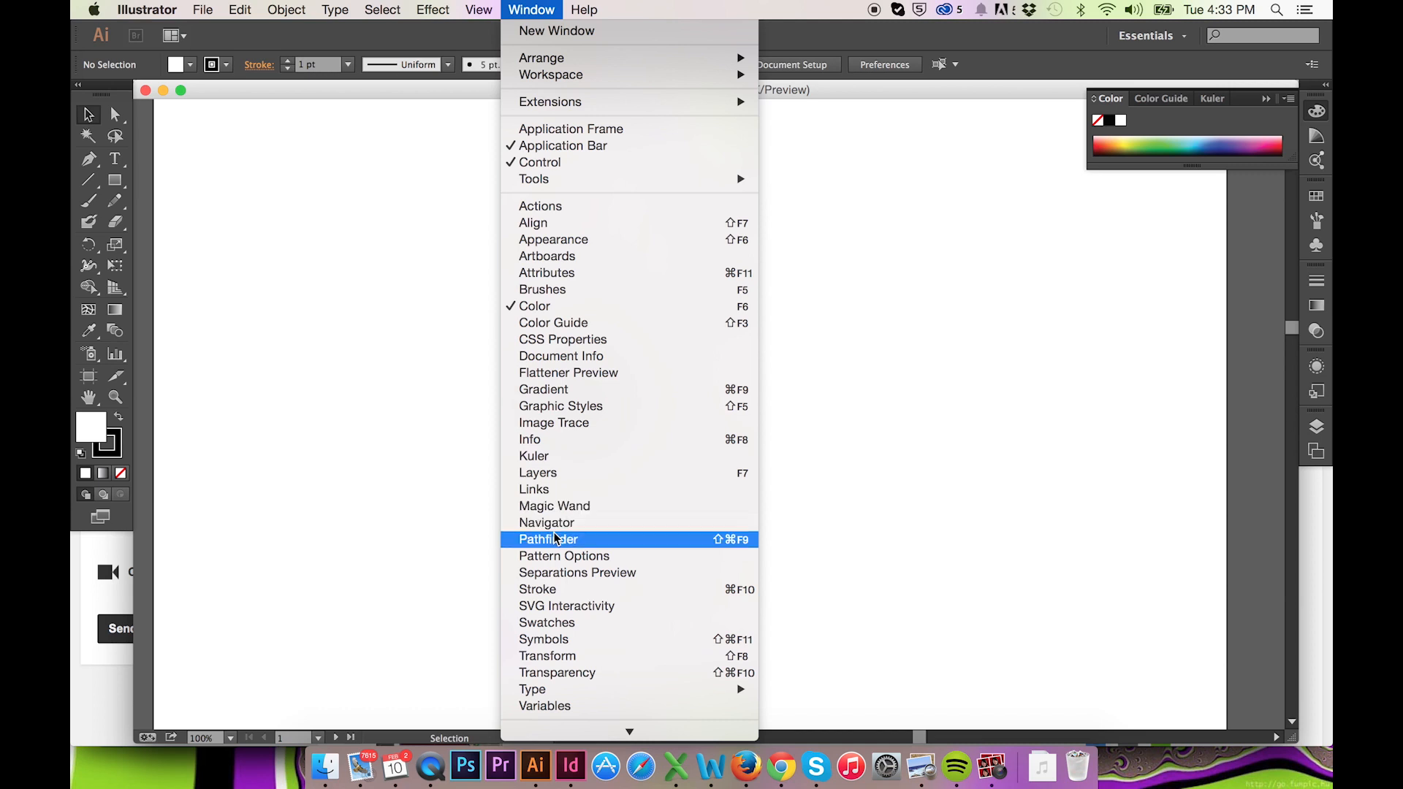
{"action": "left_click", "coordinate": [548, 539]}
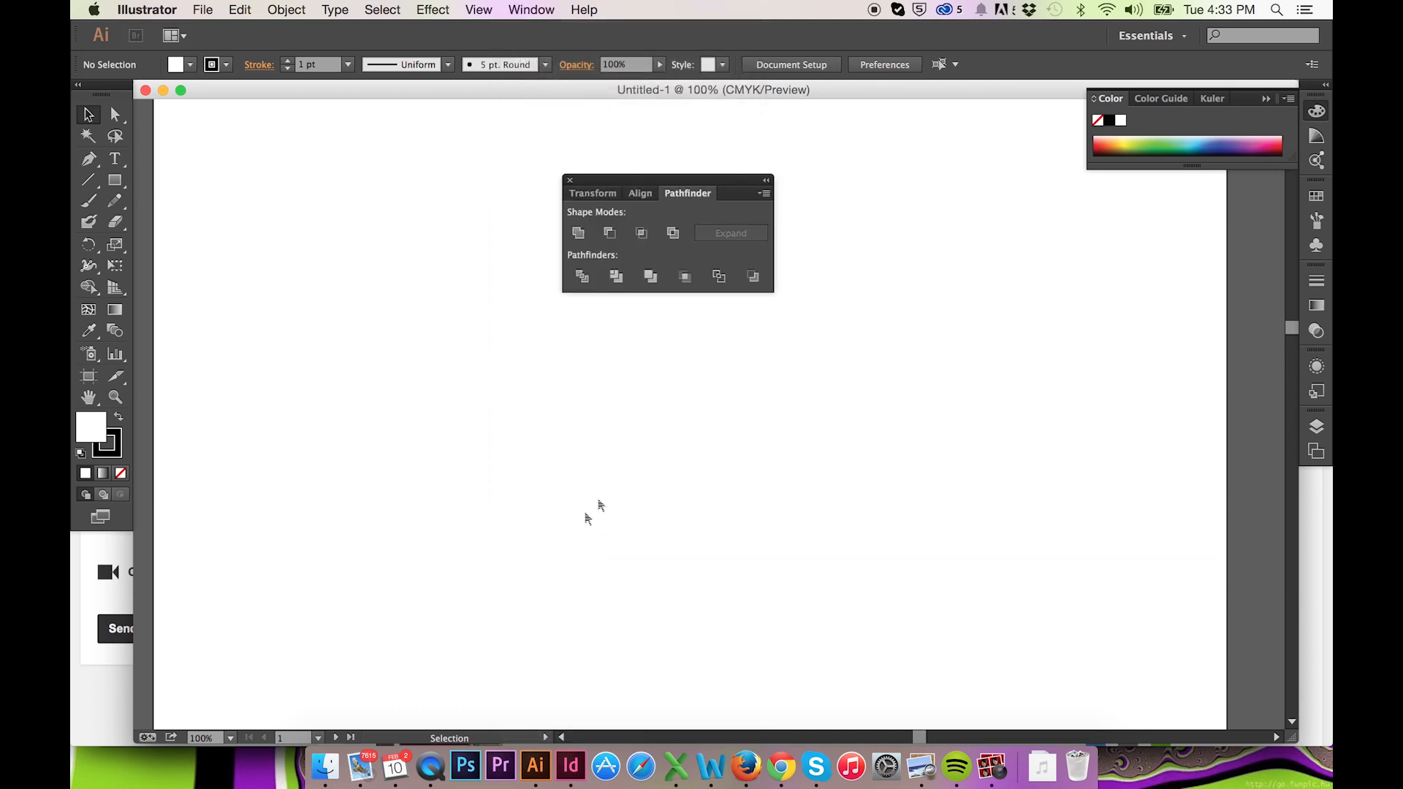
{"action": "mouse_move", "coordinate": [747, 190]}
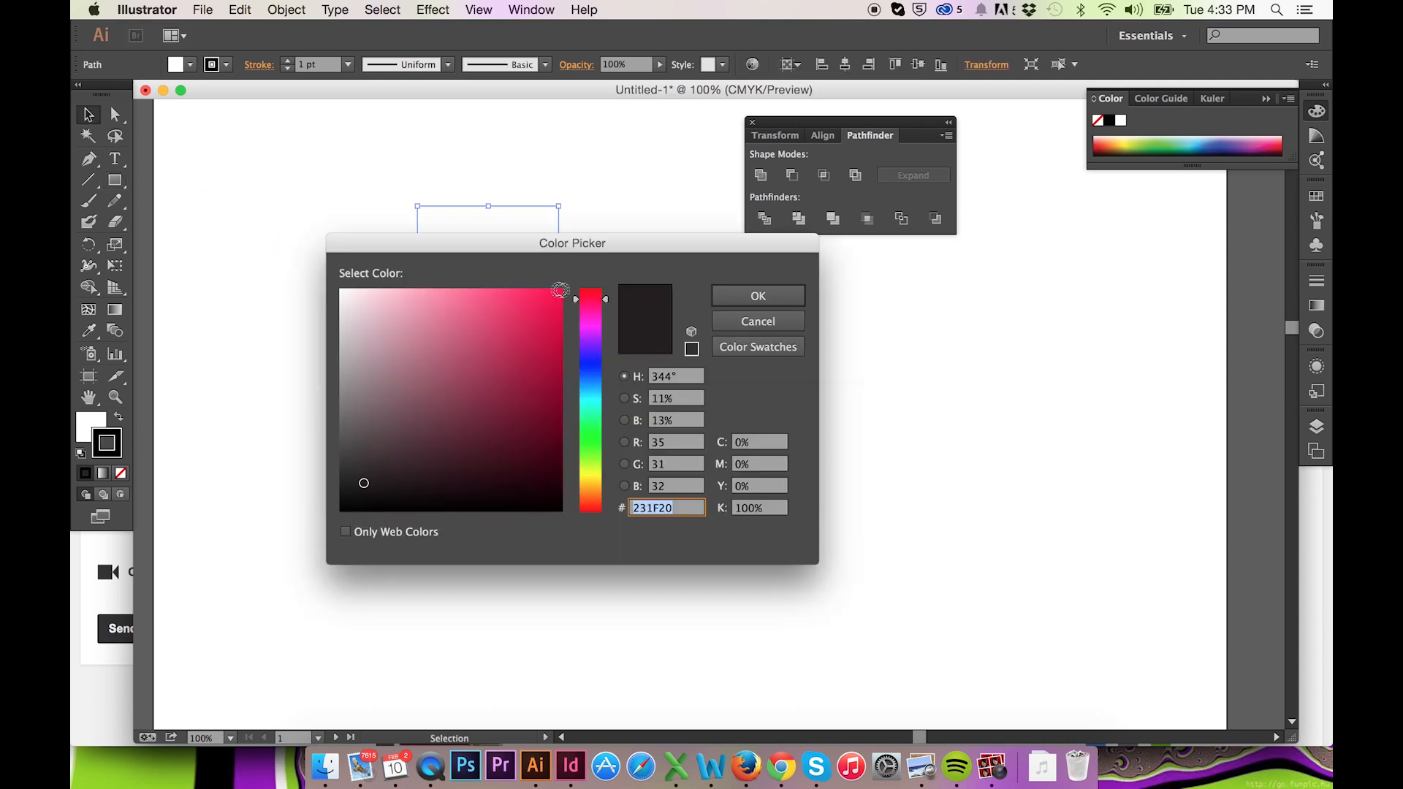
- Draw a red-outlined yellow square and a blue-outlined green circle, then duplicate into ten pairs
{"action": "left_click", "coordinate": [341, 289]}
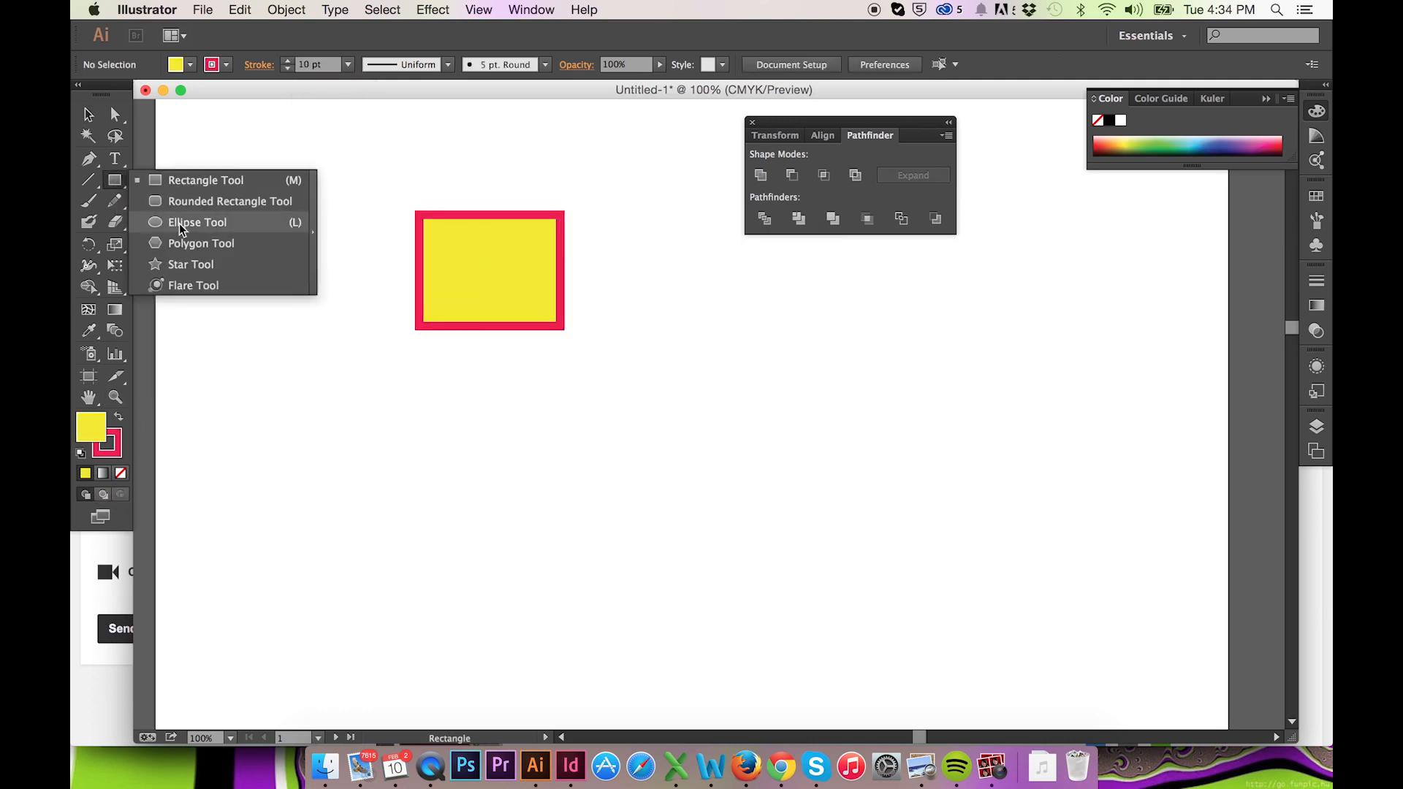
{"action": "left_click", "coordinate": [197, 222]}
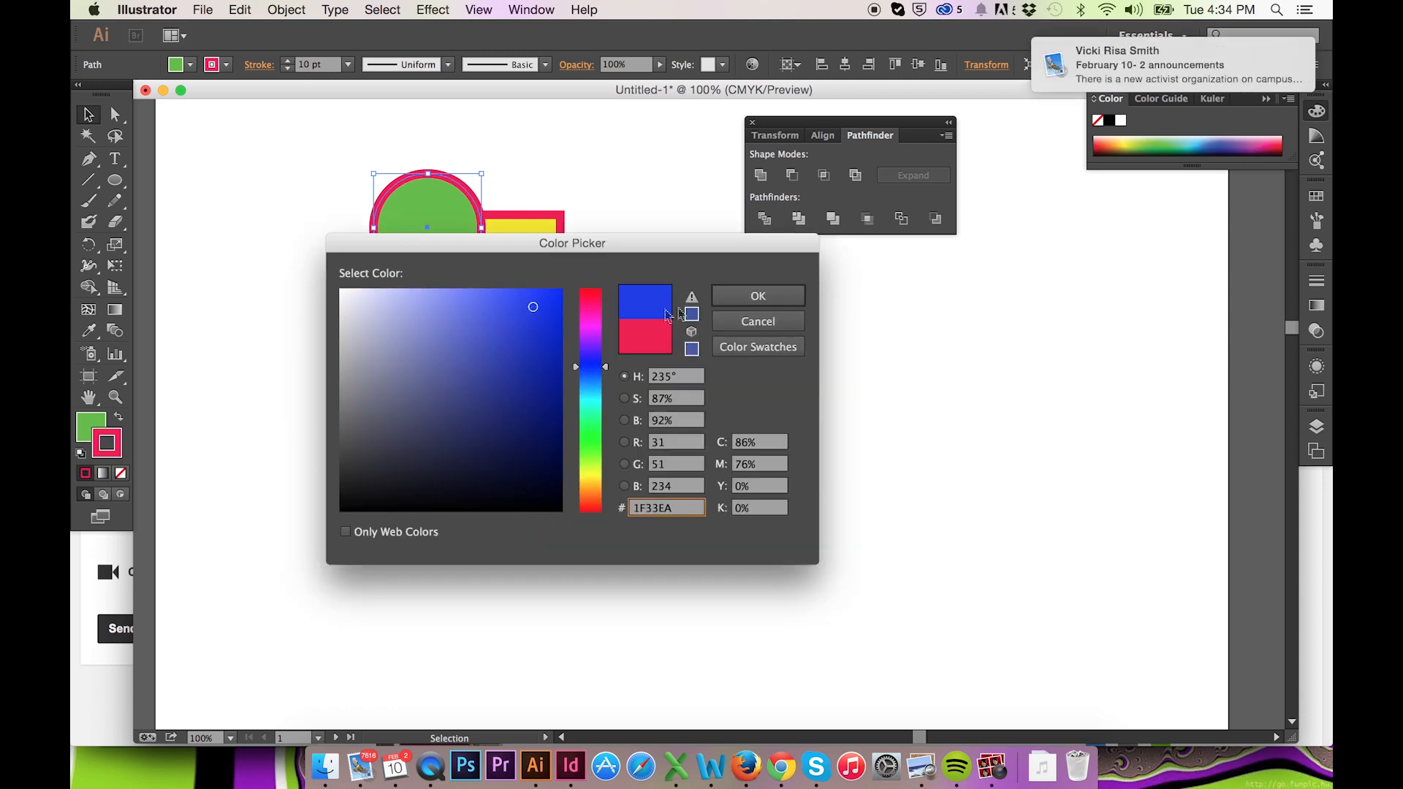
{"action": "left_click", "coordinate": [757, 296]}
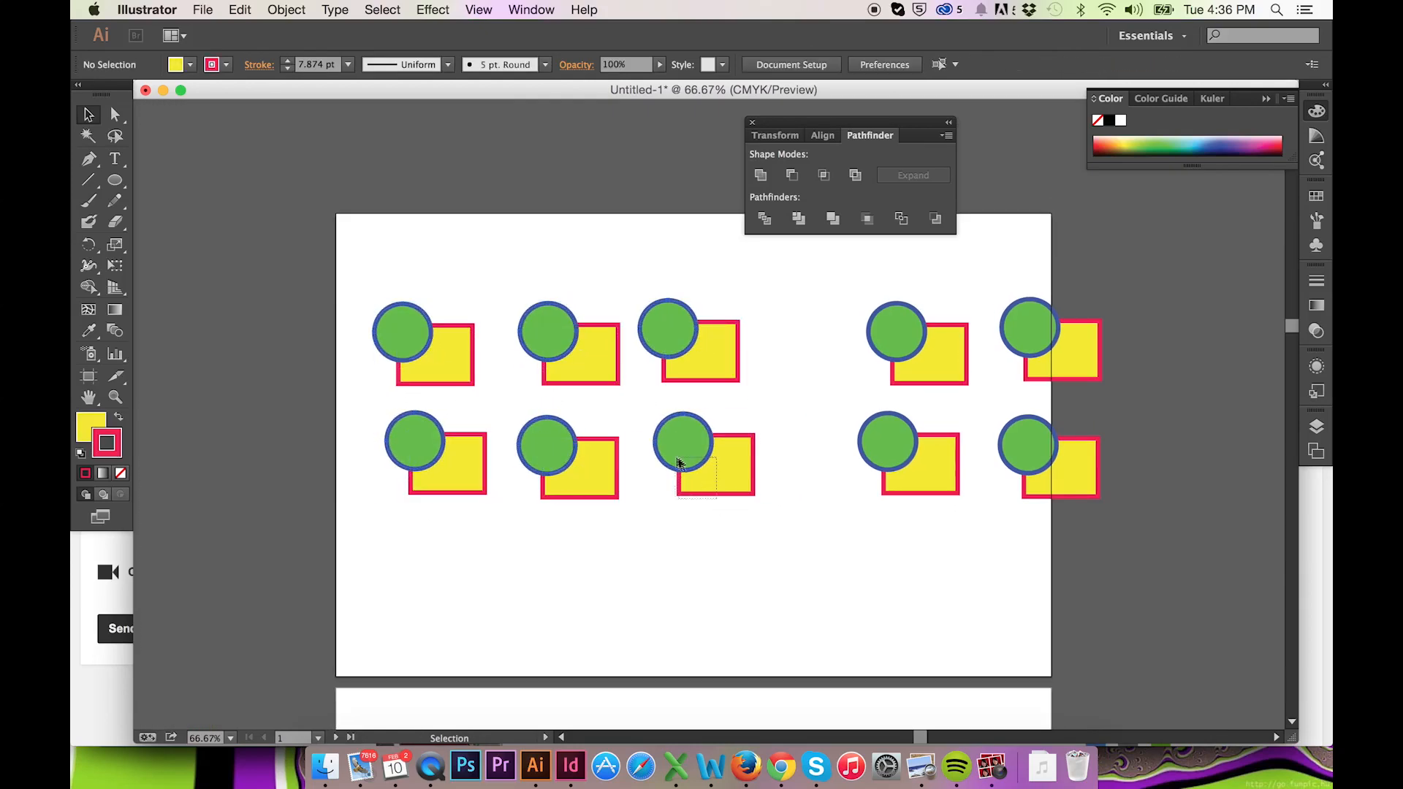
- Select the first pair, send its circle to back, and Unite it into one yellow shape
{"action": "left_click", "coordinate": [478, 9]}
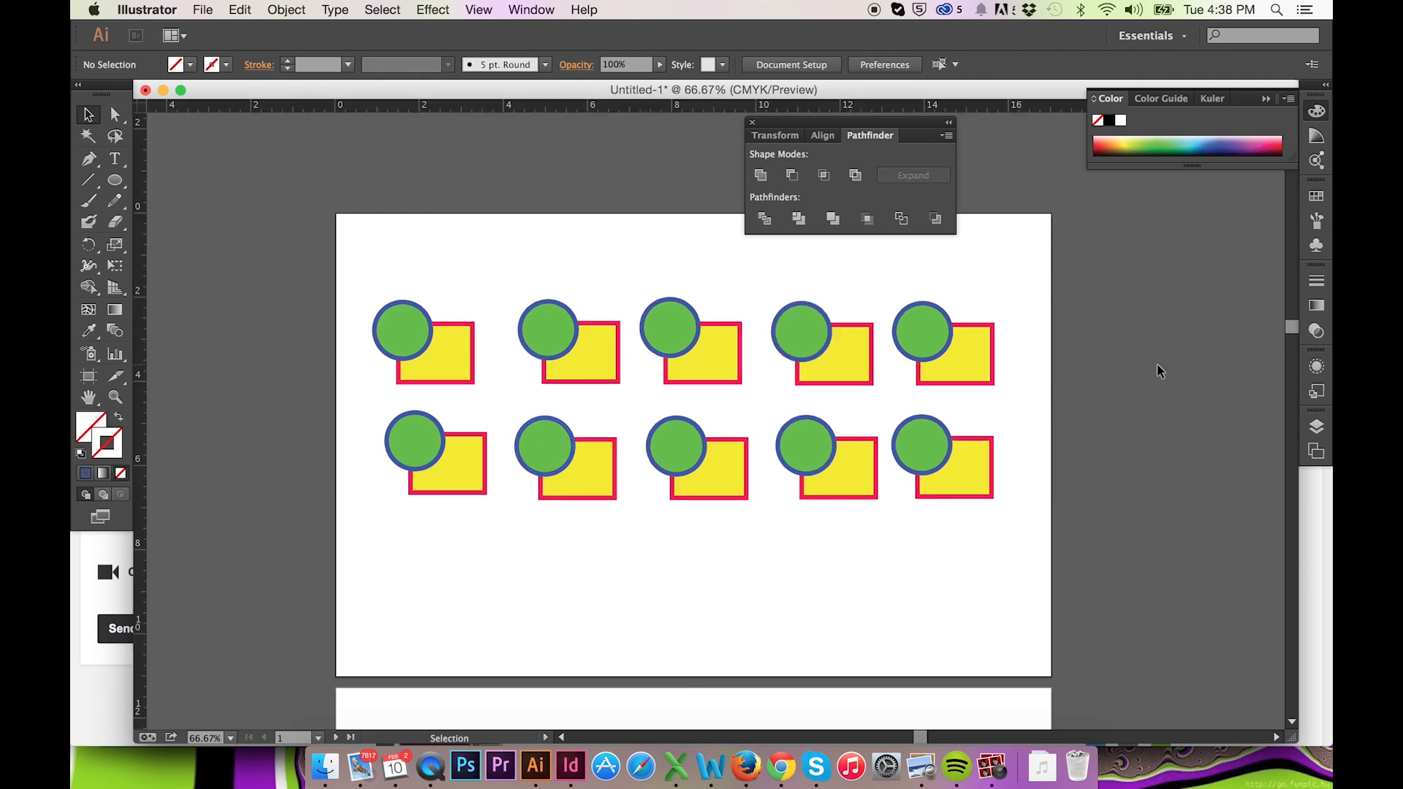
{"action": "mouse_move", "coordinate": [406, 267]}
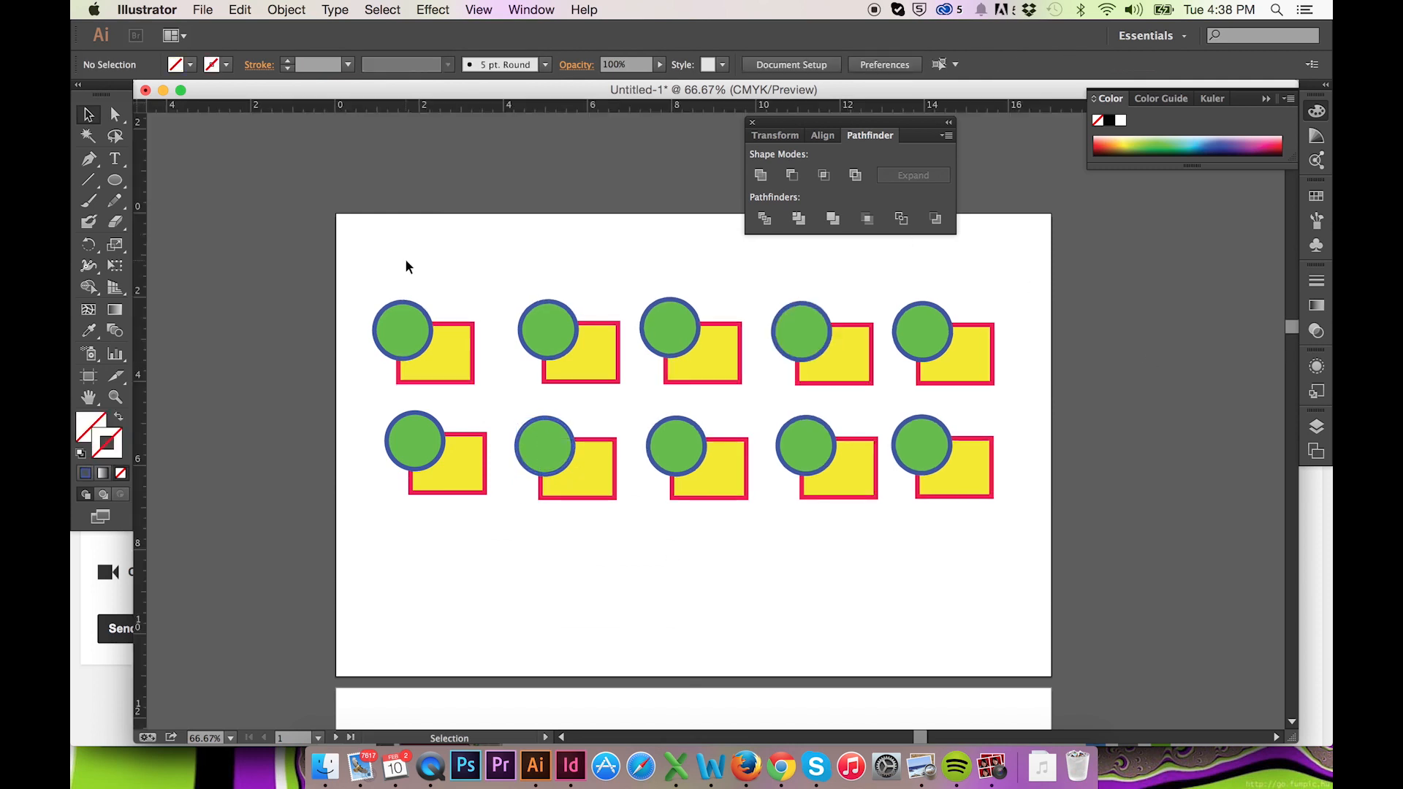
{"action": "left_click", "coordinate": [421, 344]}
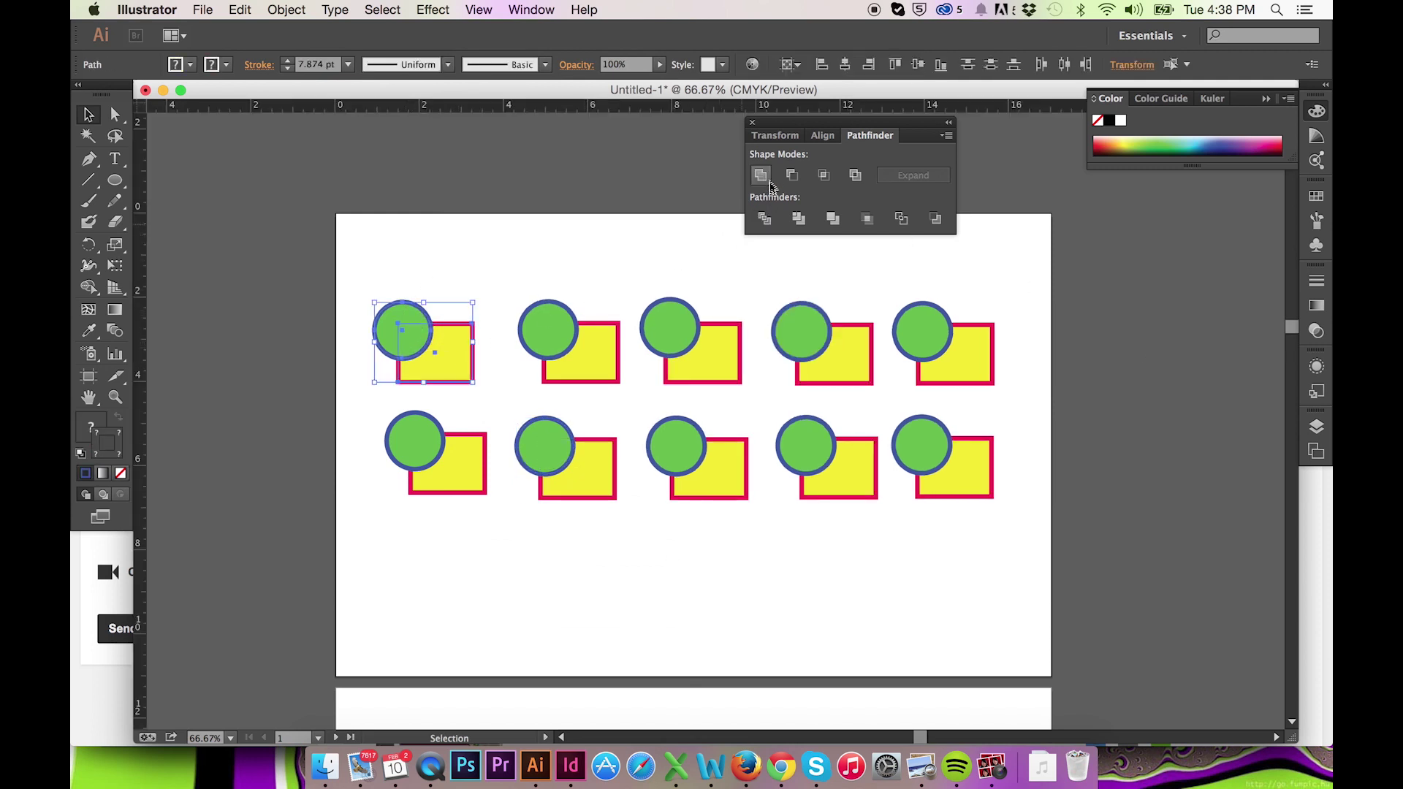
{"action": "mouse_move", "coordinate": [762, 175]}
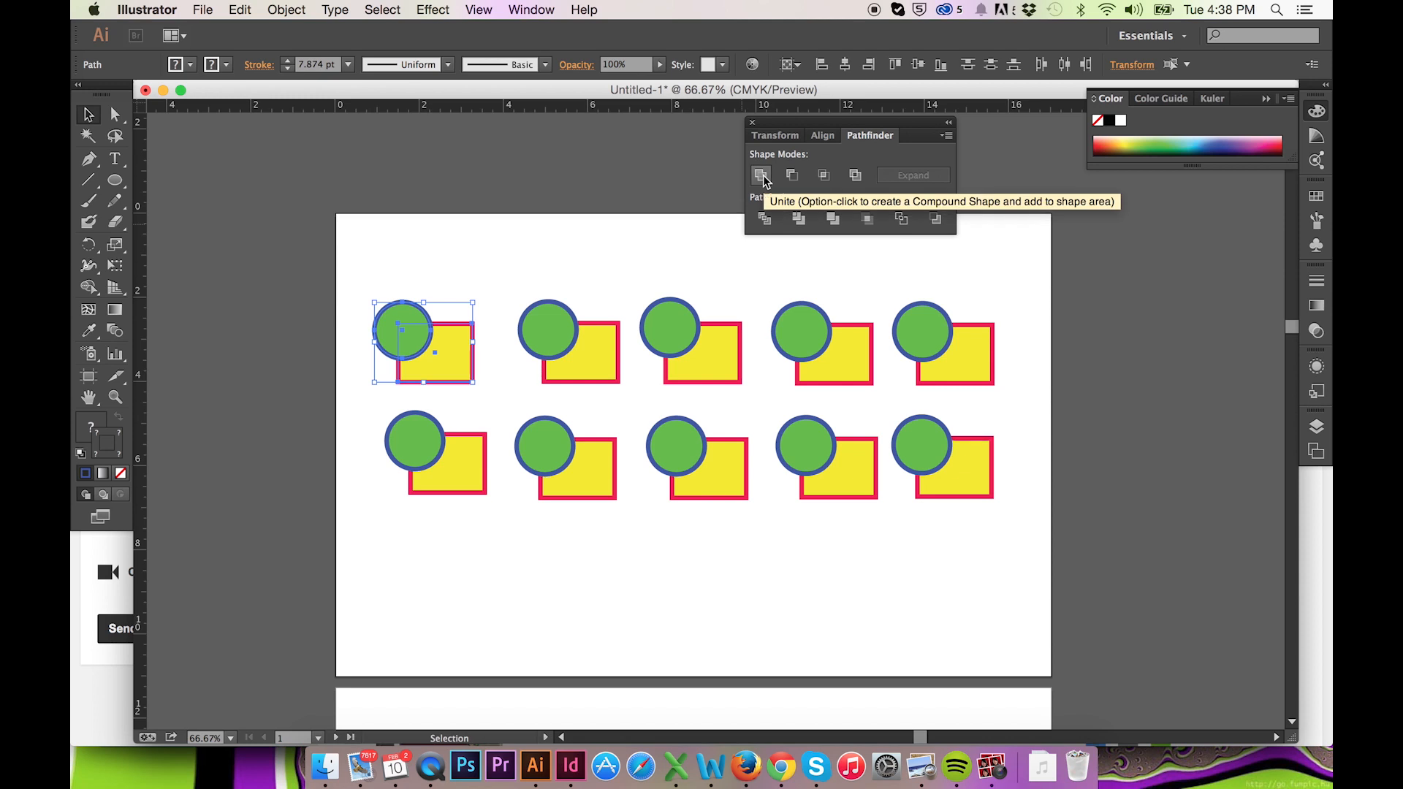
{"action": "left_click", "coordinate": [760, 175]}
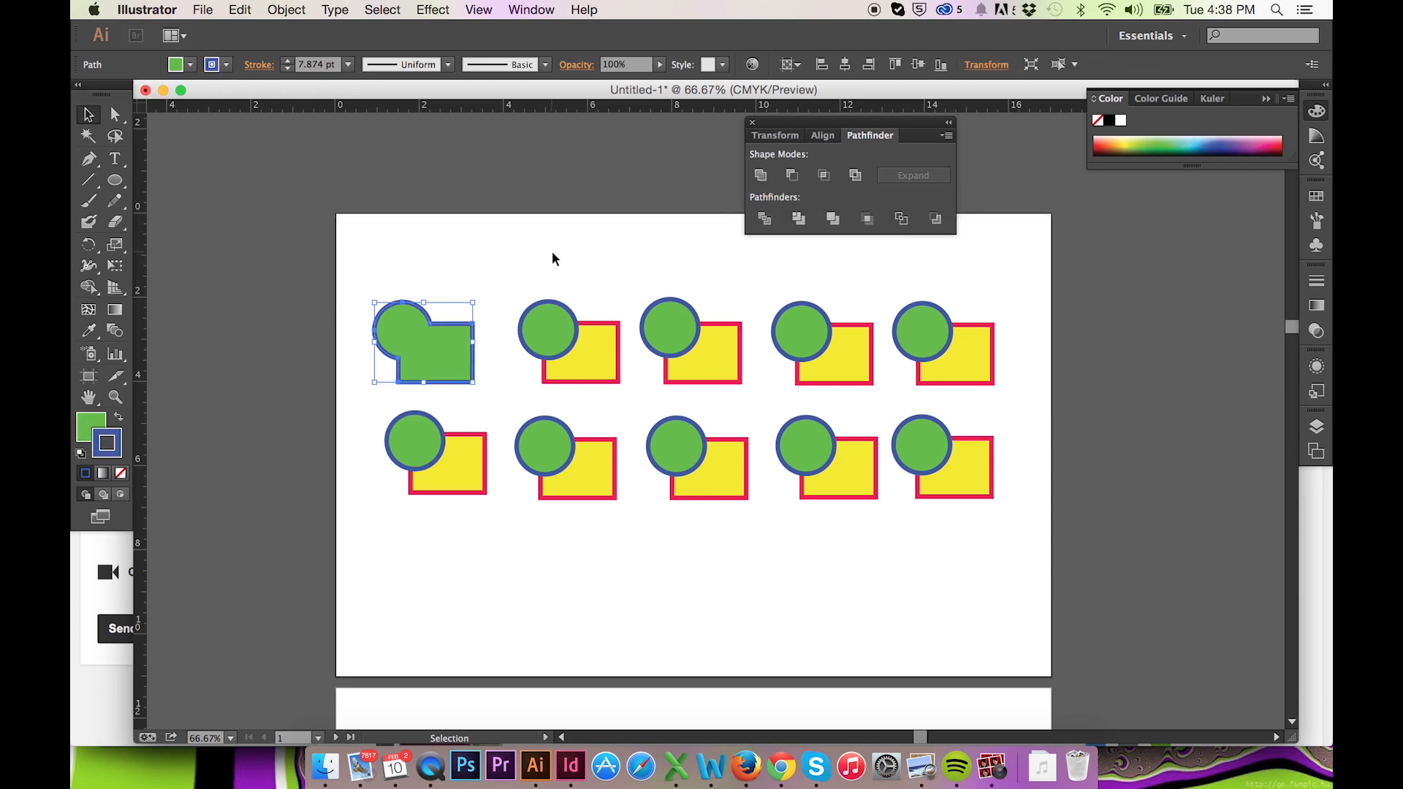
{"action": "right_click", "coordinate": [423, 342]}
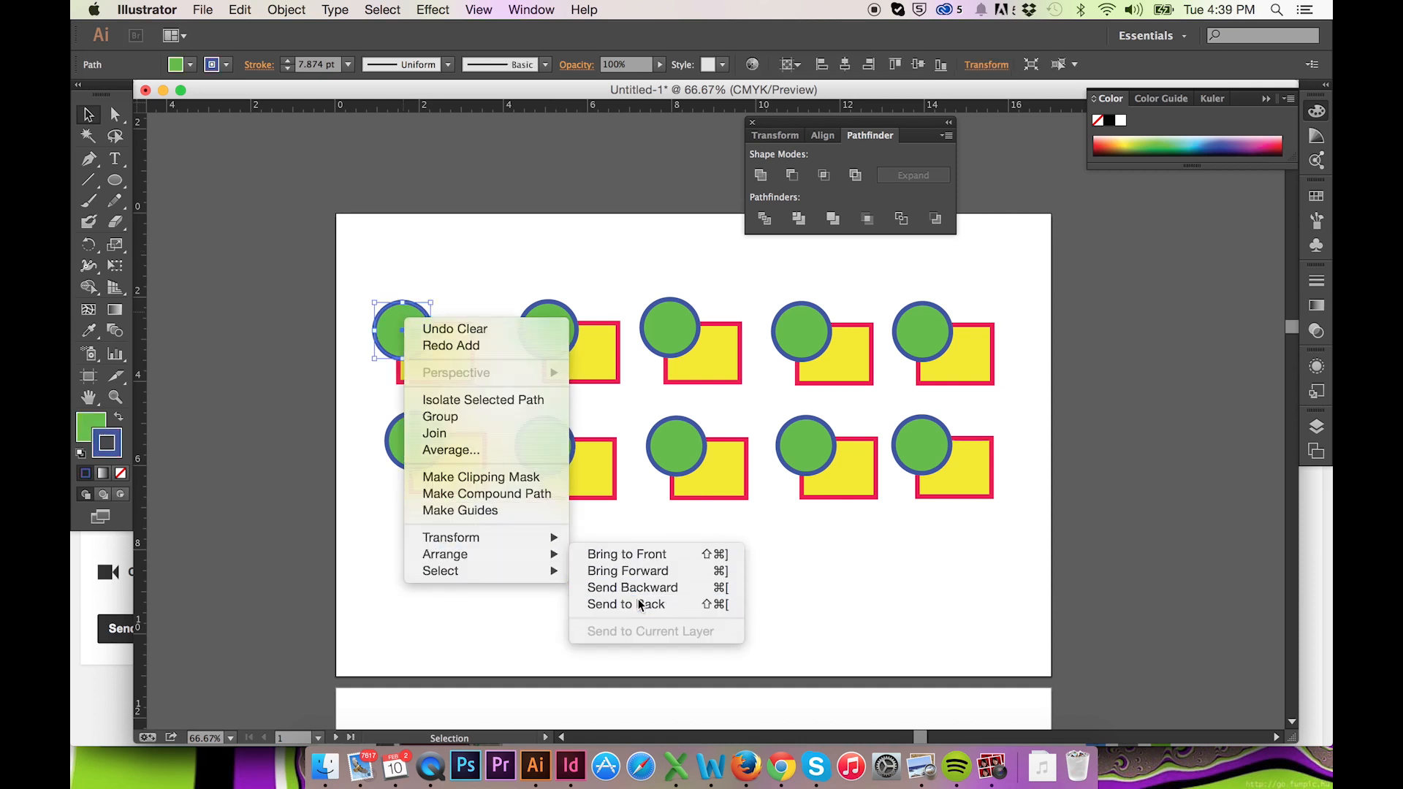
{"action": "left_click", "coordinate": [625, 605]}
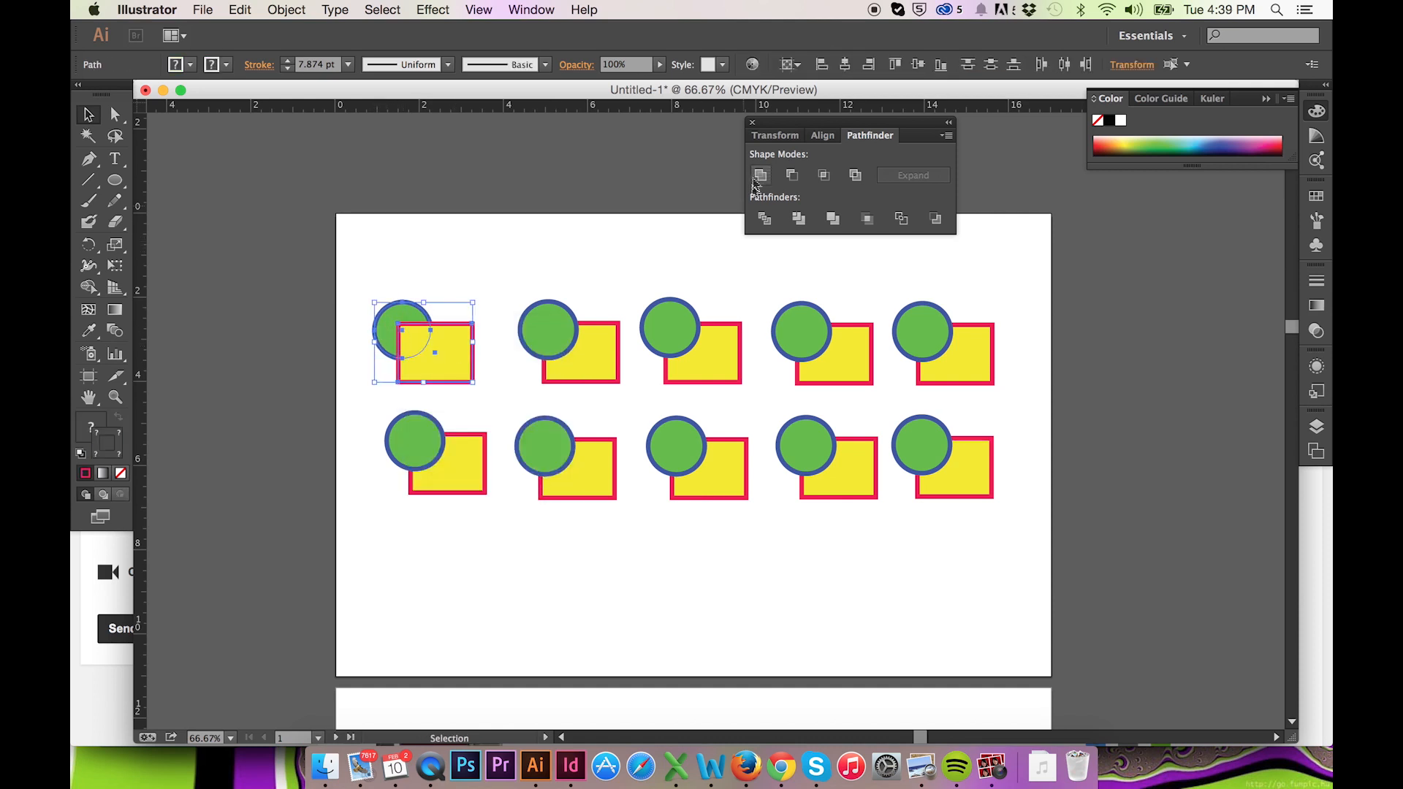
{"action": "left_click", "coordinate": [761, 175]}
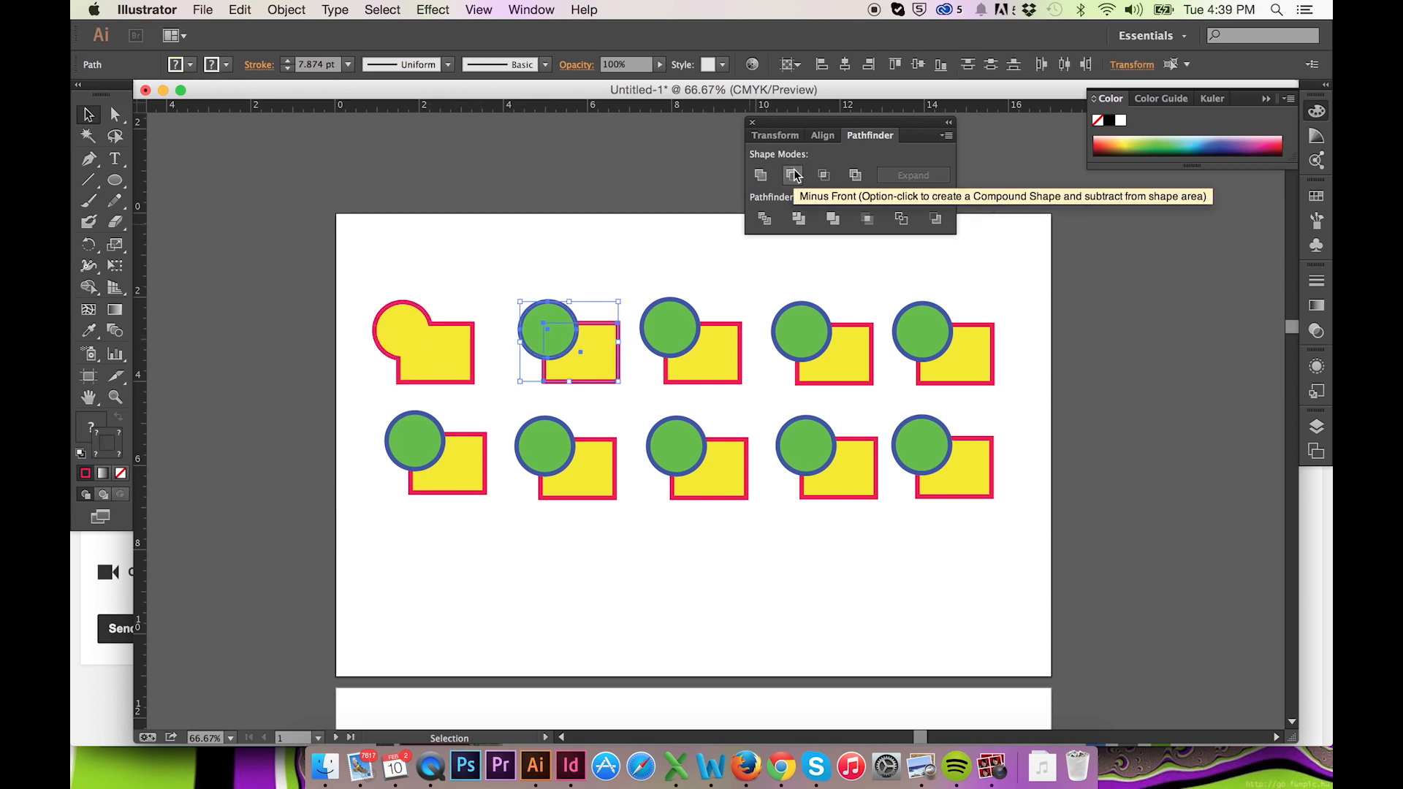
- Apply Minus Front to the second pair, leaving a notched blue-outlined green circle
{"action": "left_click", "coordinate": [793, 175]}
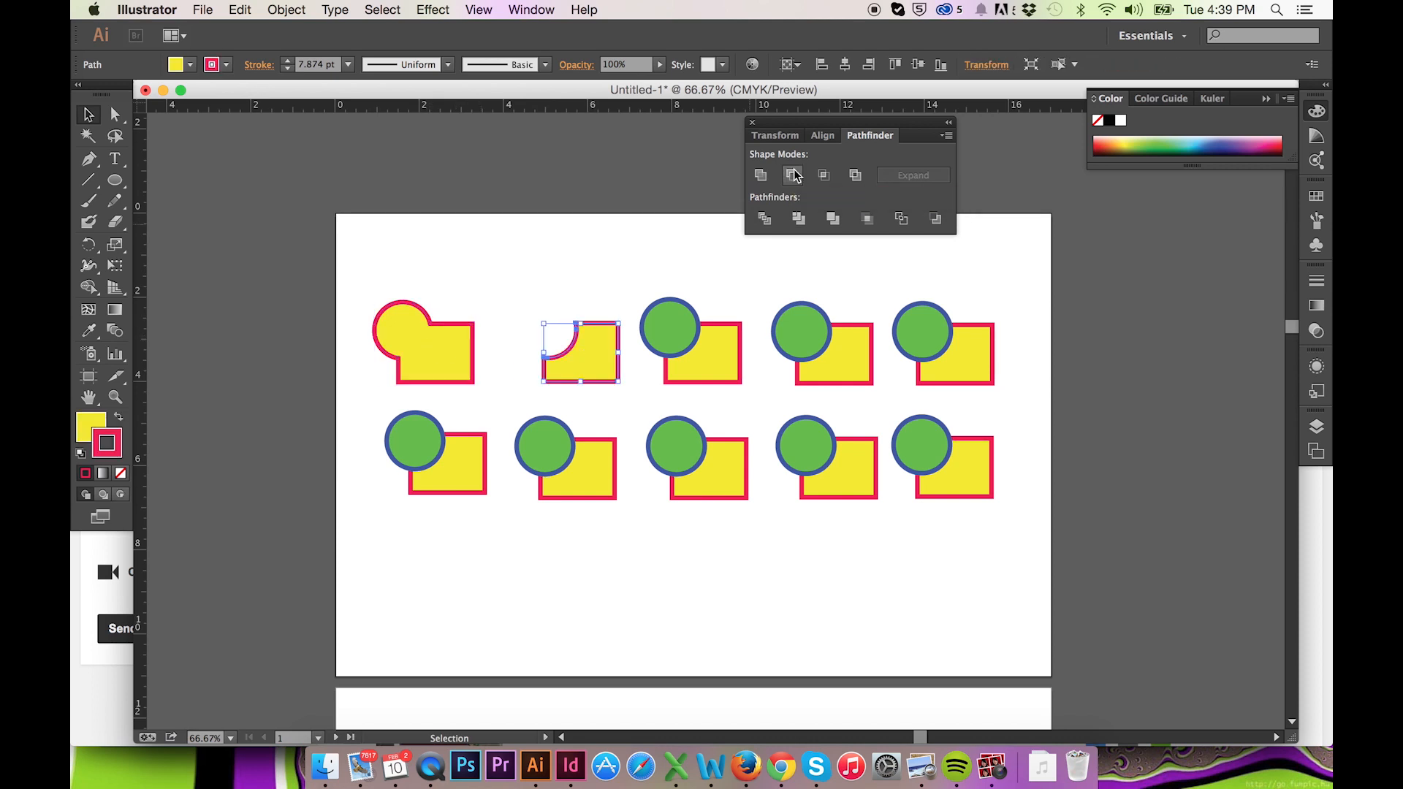
{"action": "left_click", "coordinate": [792, 175]}
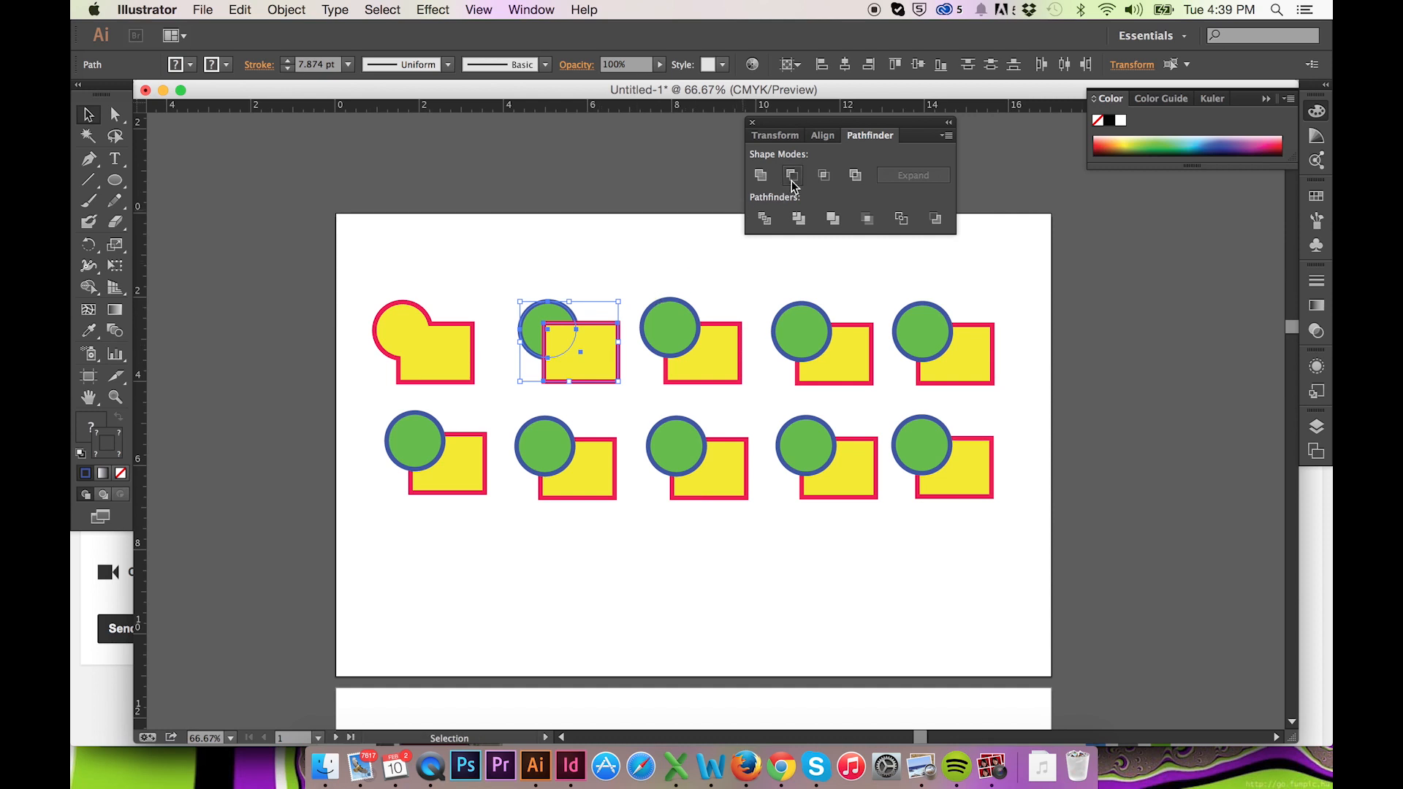
{"action": "left_click", "coordinate": [791, 175]}
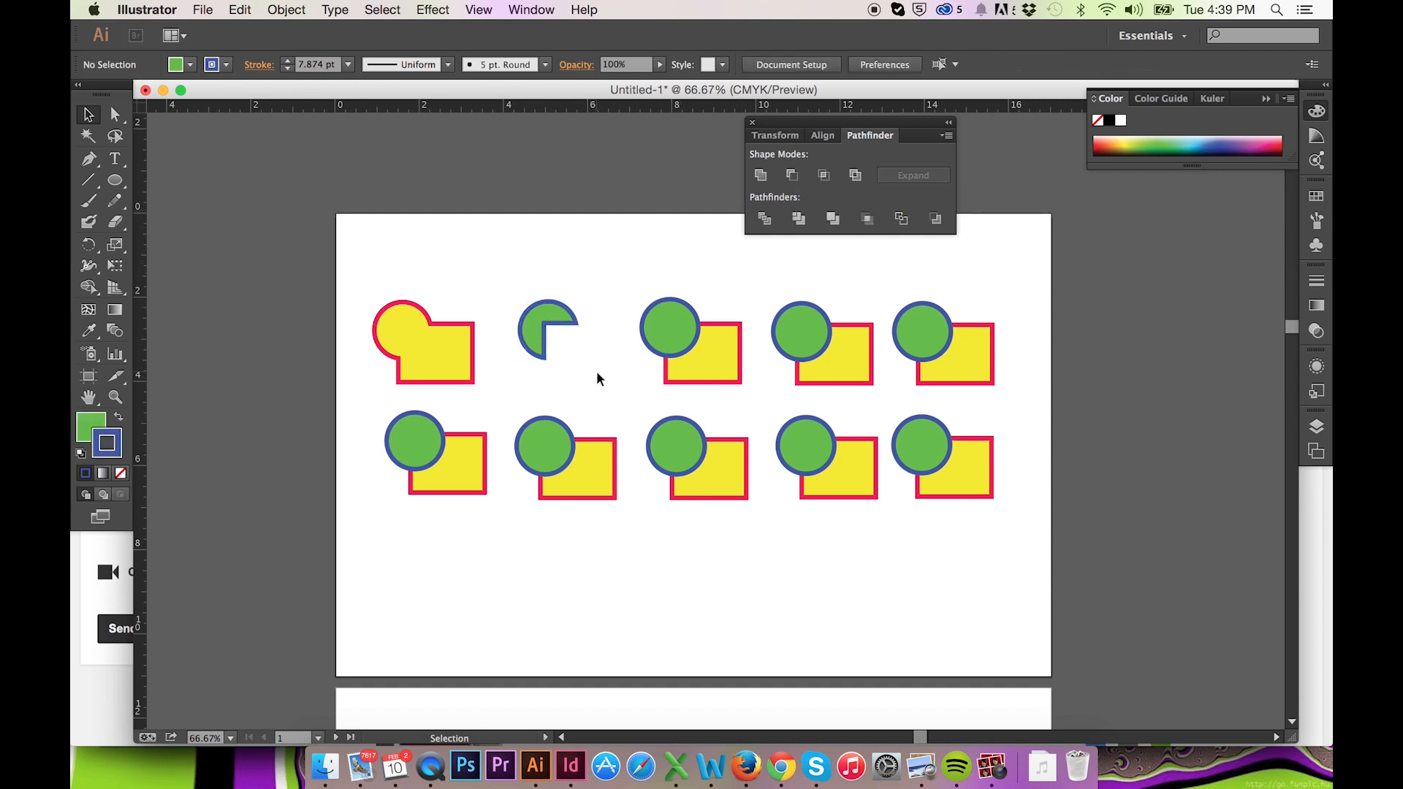
- Apply Intersect to the third top-row pair, keeping only its yellow overlap
{"action": "left_click", "coordinate": [791, 175]}
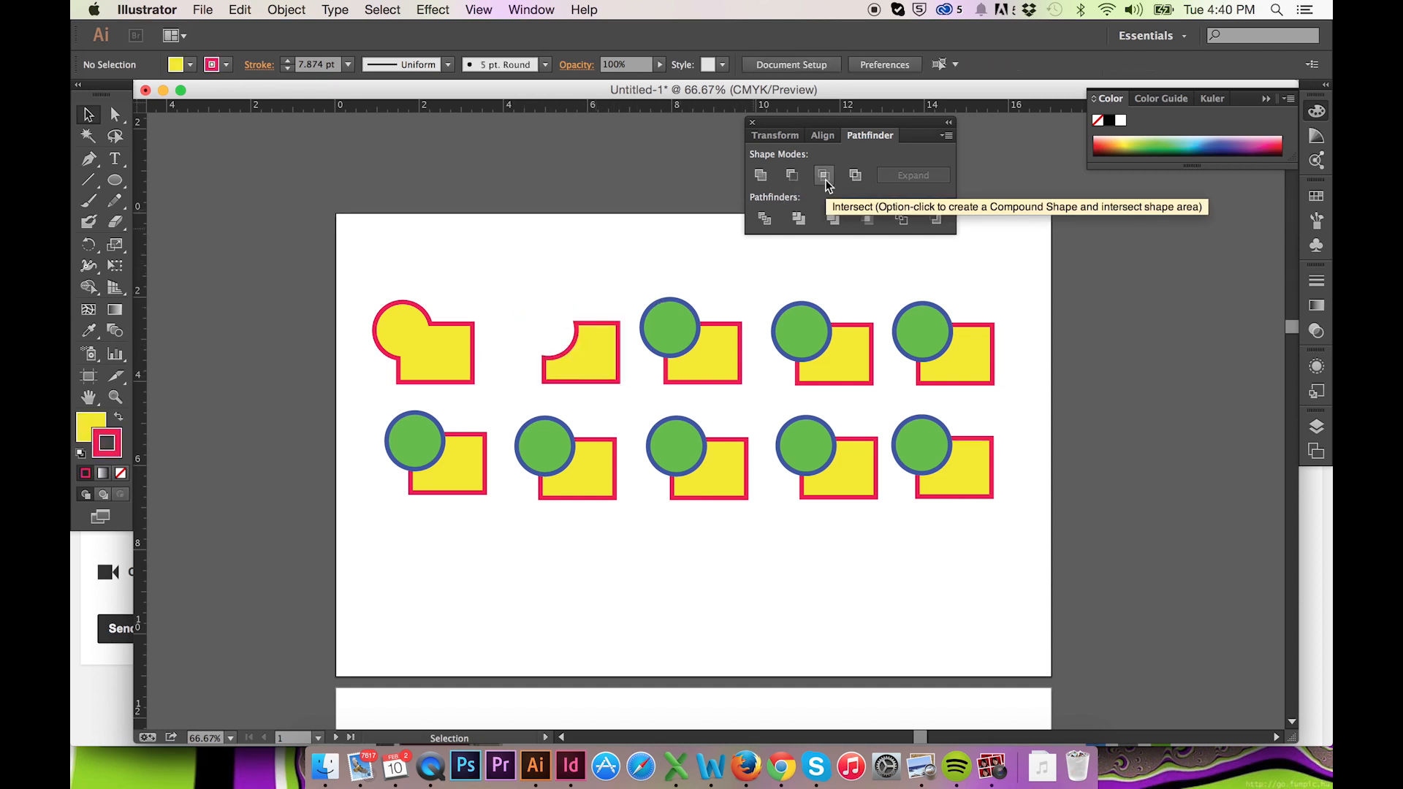
{"action": "mouse_move", "coordinate": [764, 218]}
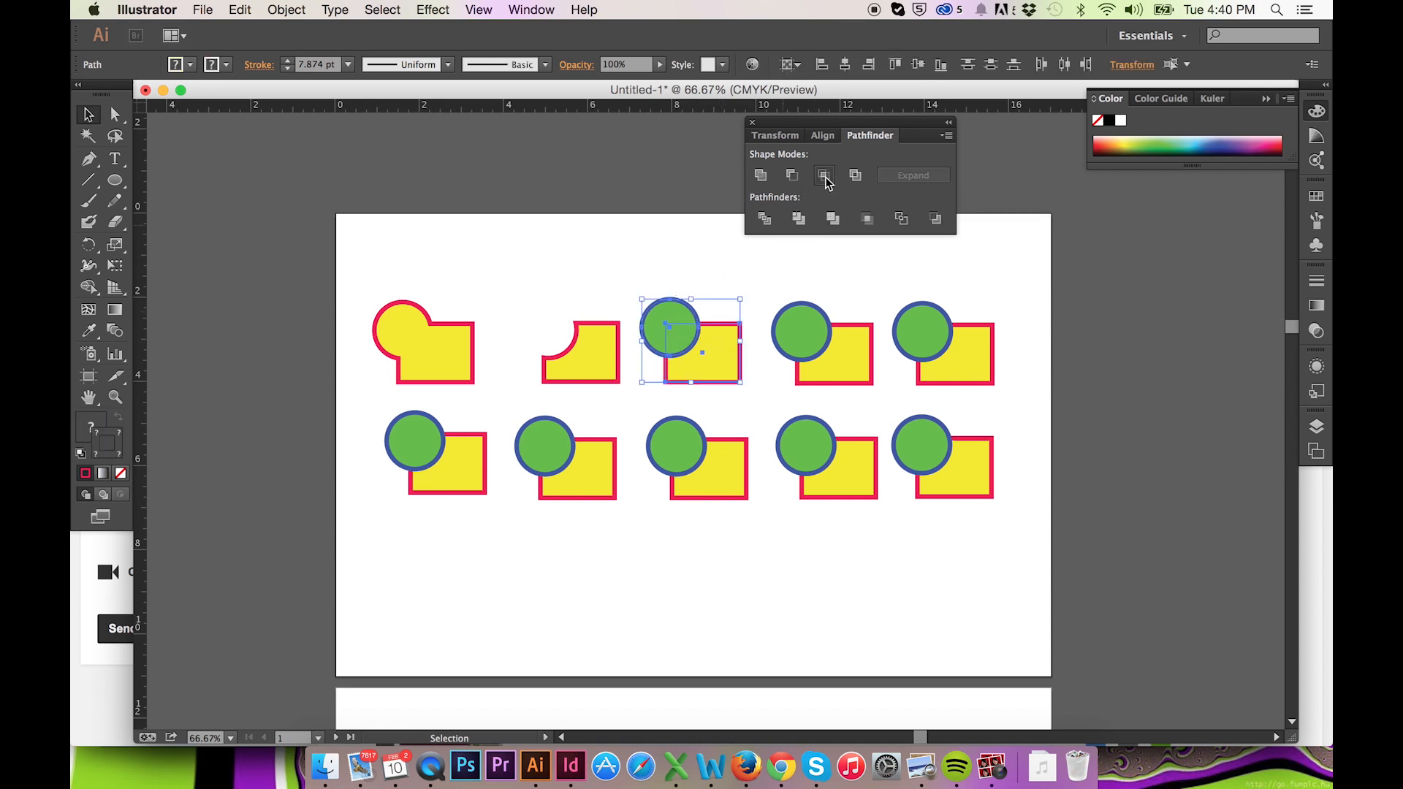
{"action": "left_click", "coordinate": [825, 174]}
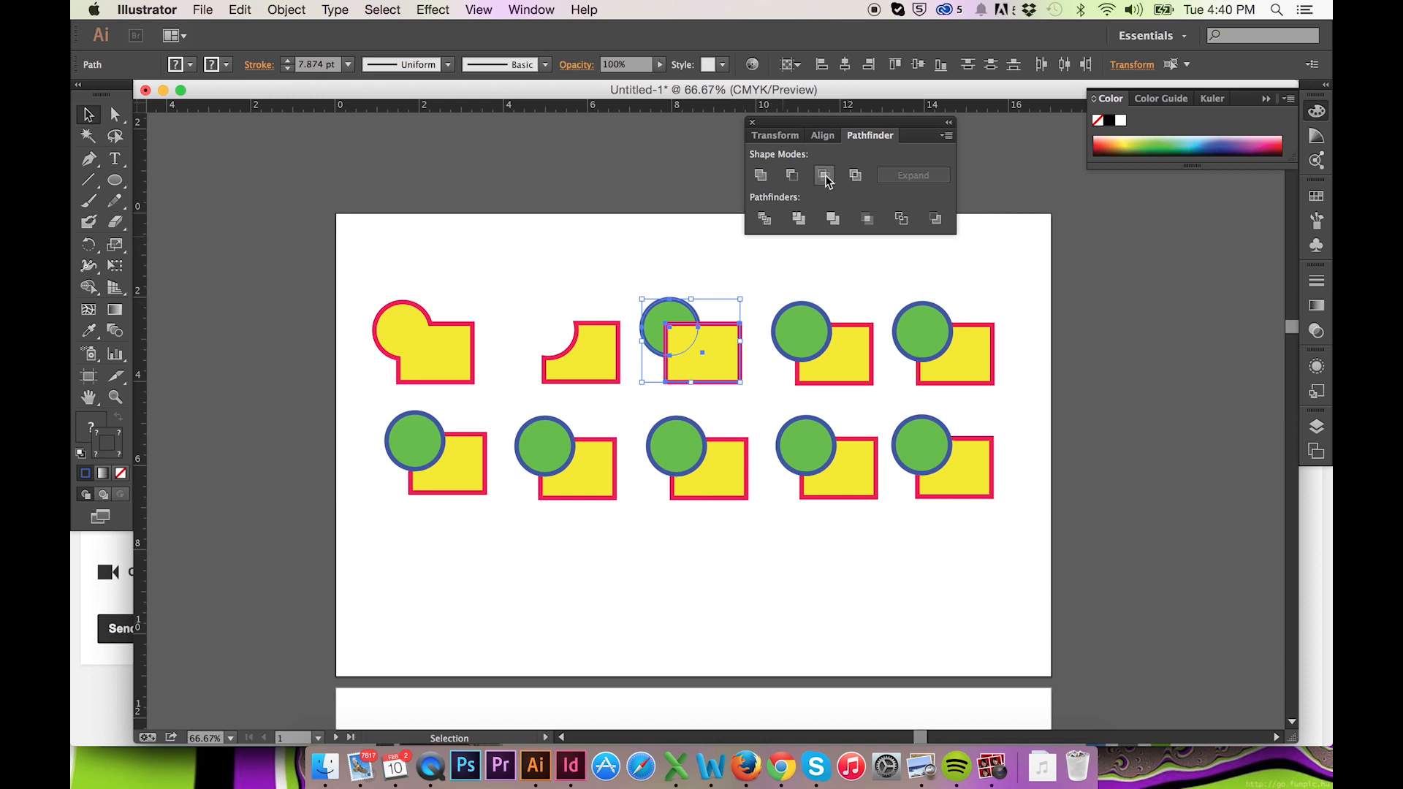
{"action": "left_click", "coordinate": [823, 174]}
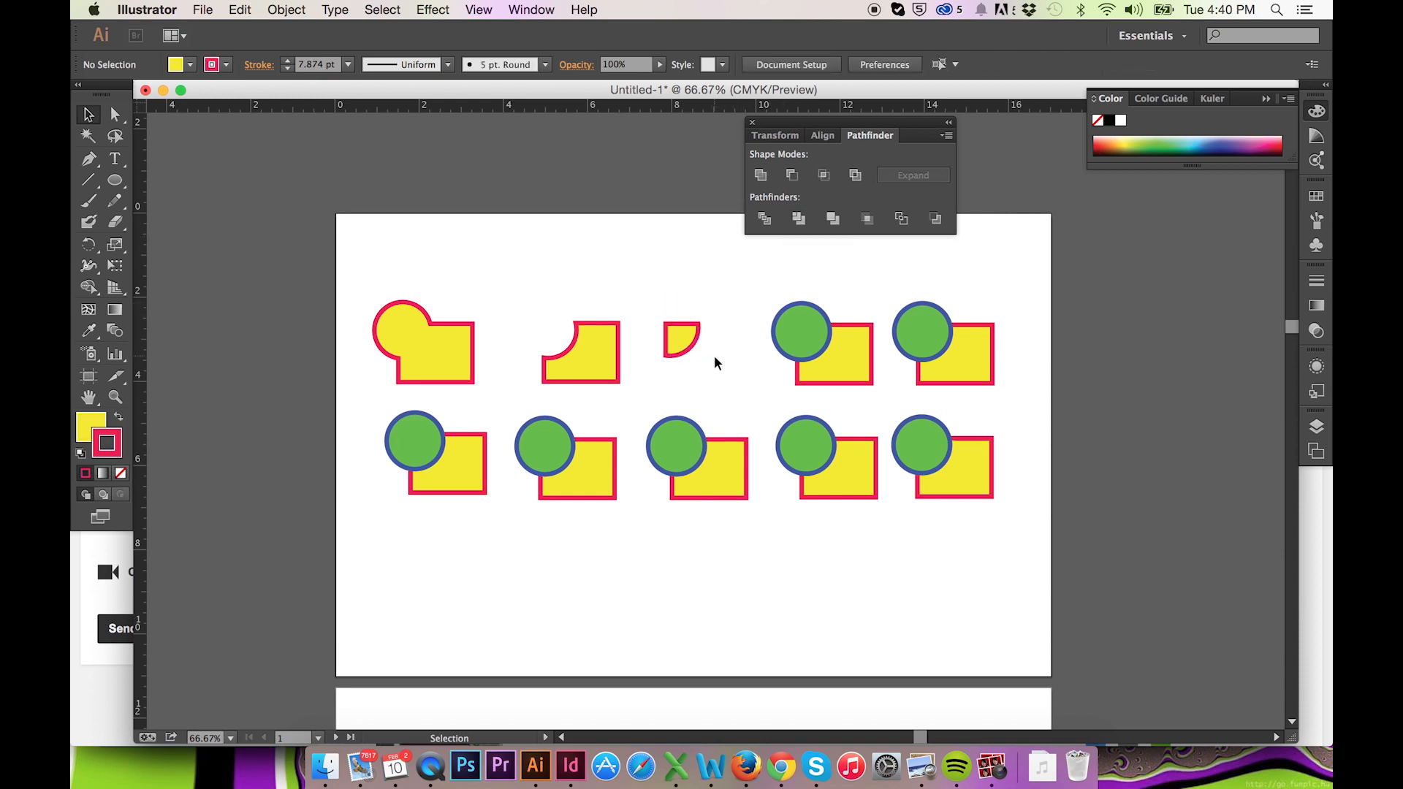
{"action": "mouse_move", "coordinate": [785, 296]}
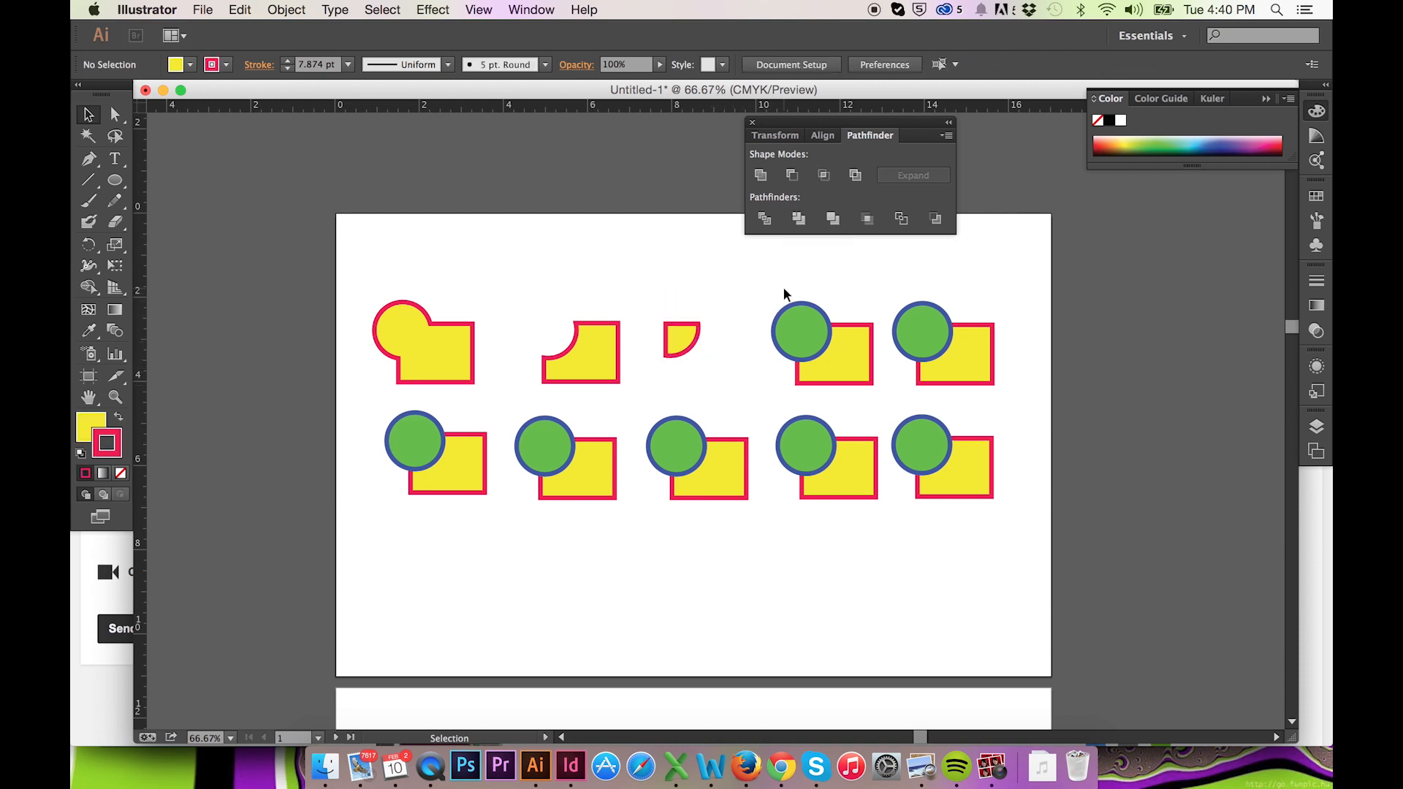
- Apply Exclude to the fourth top-row pair, removing their shared overlap
{"action": "left_click", "coordinate": [822, 344]}
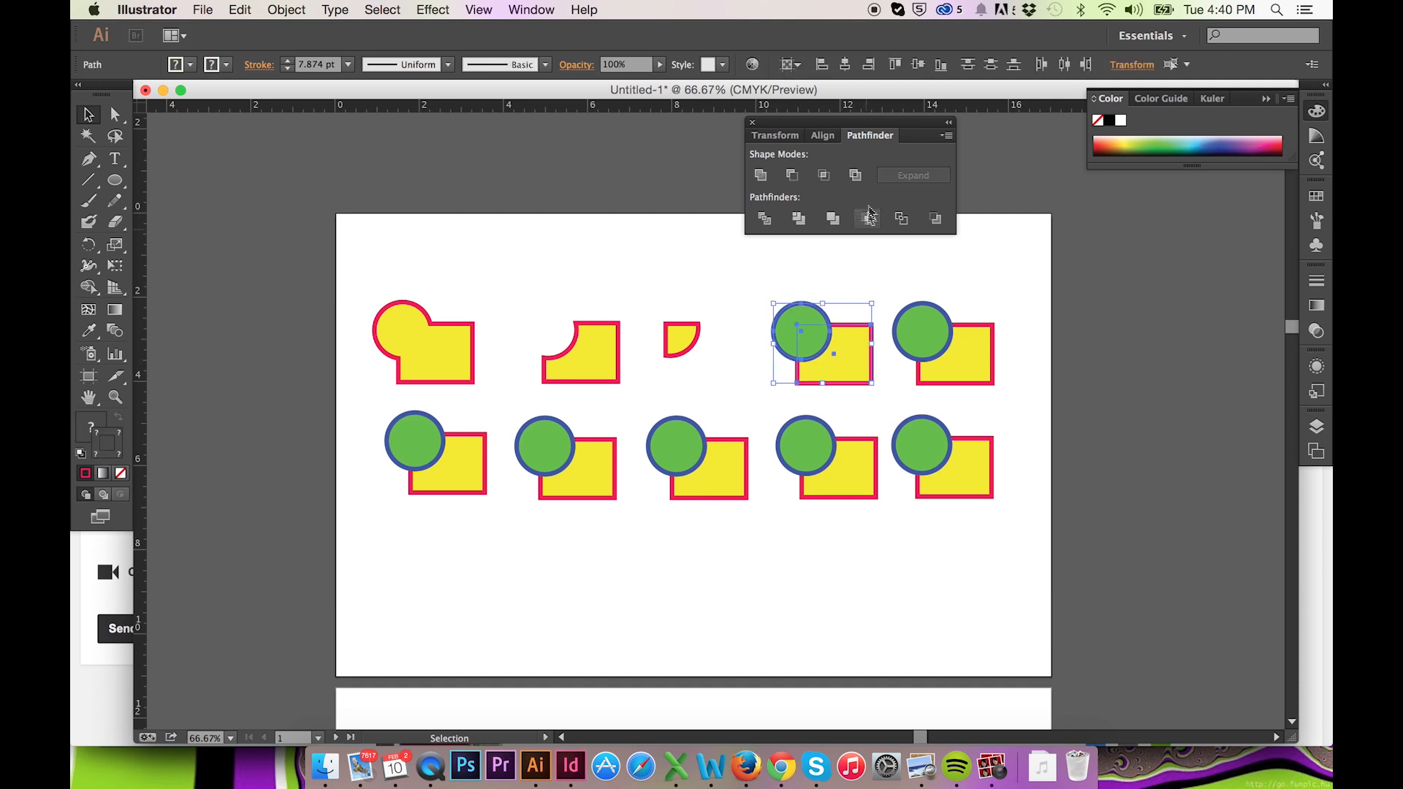
{"action": "mouse_move", "coordinate": [854, 174]}
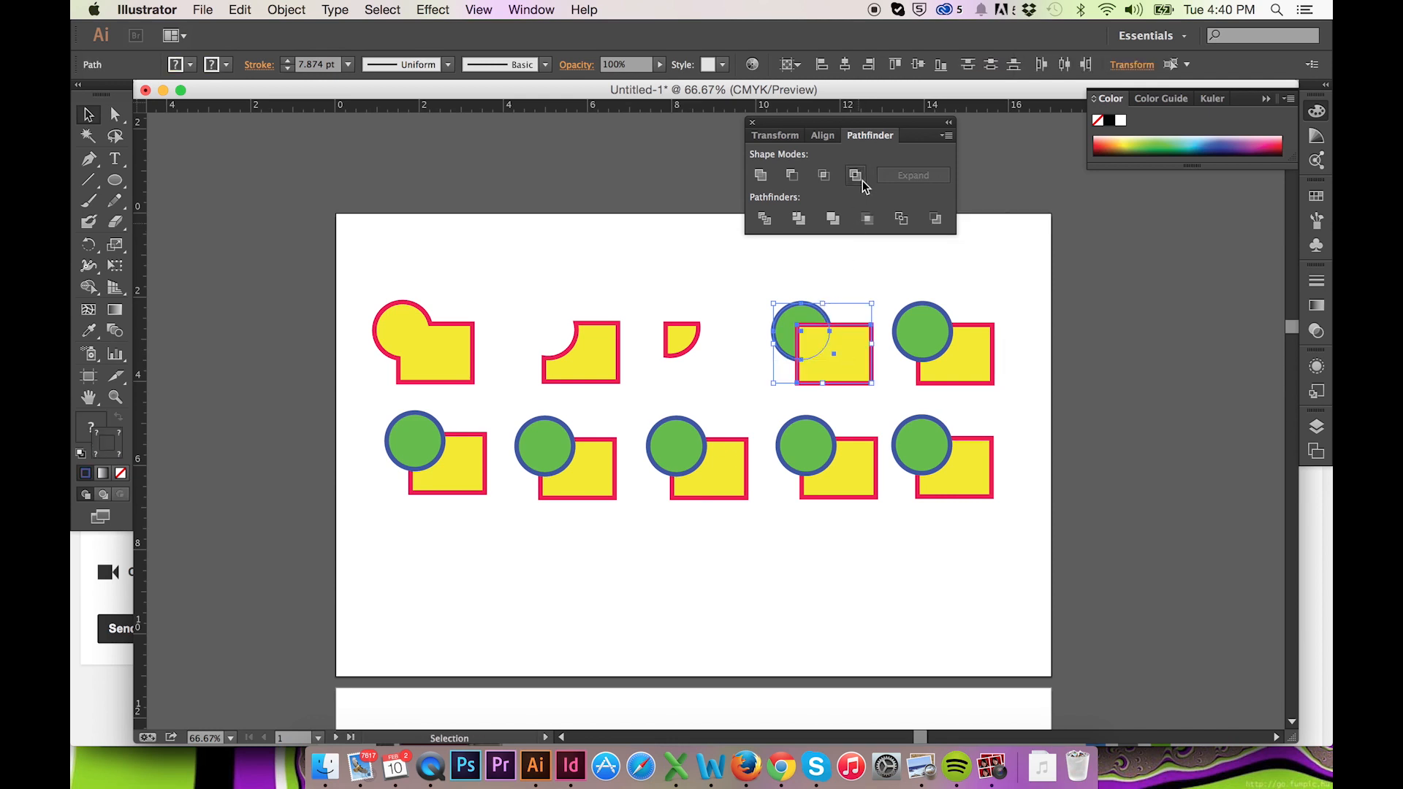
{"action": "left_click", "coordinate": [855, 174]}
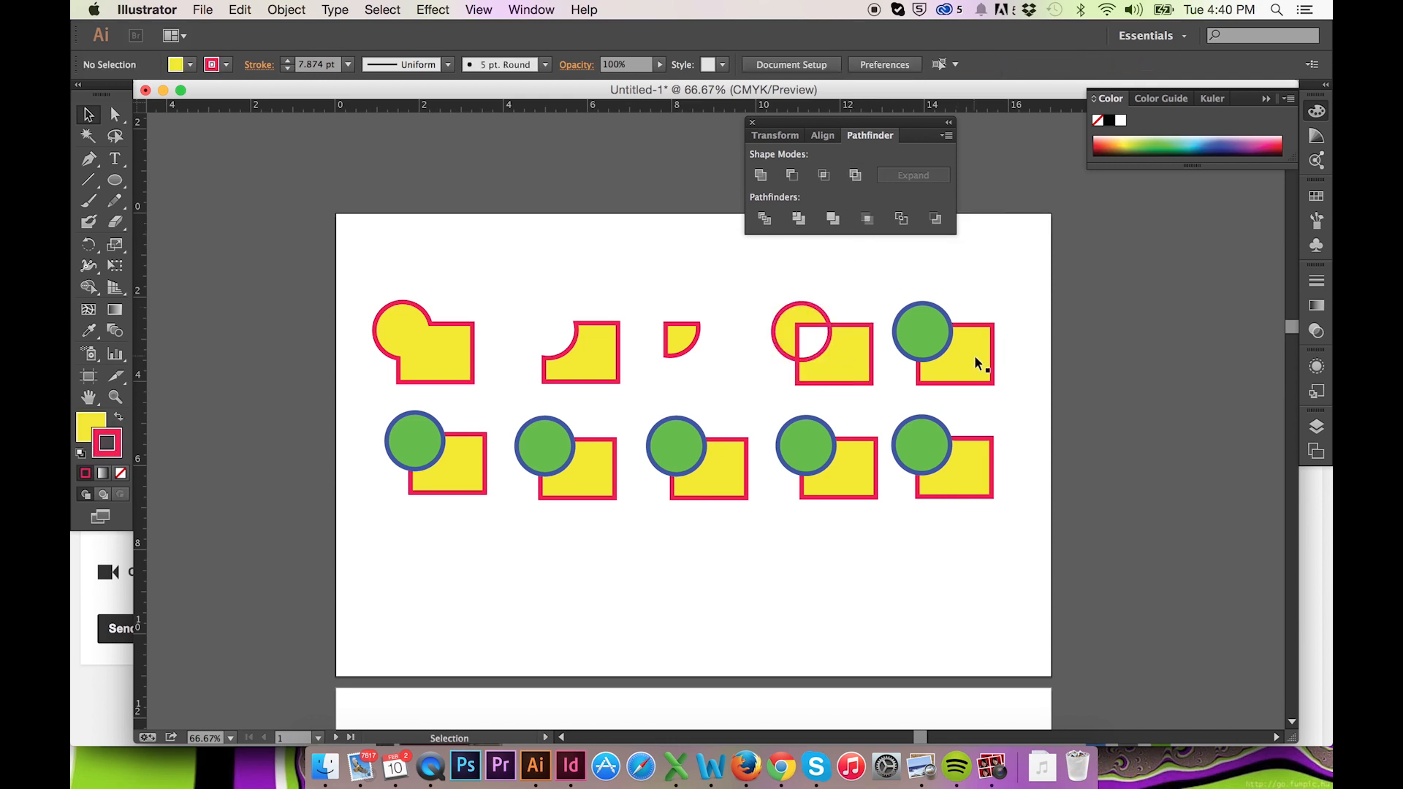
{"action": "mouse_move", "coordinate": [1012, 385]}
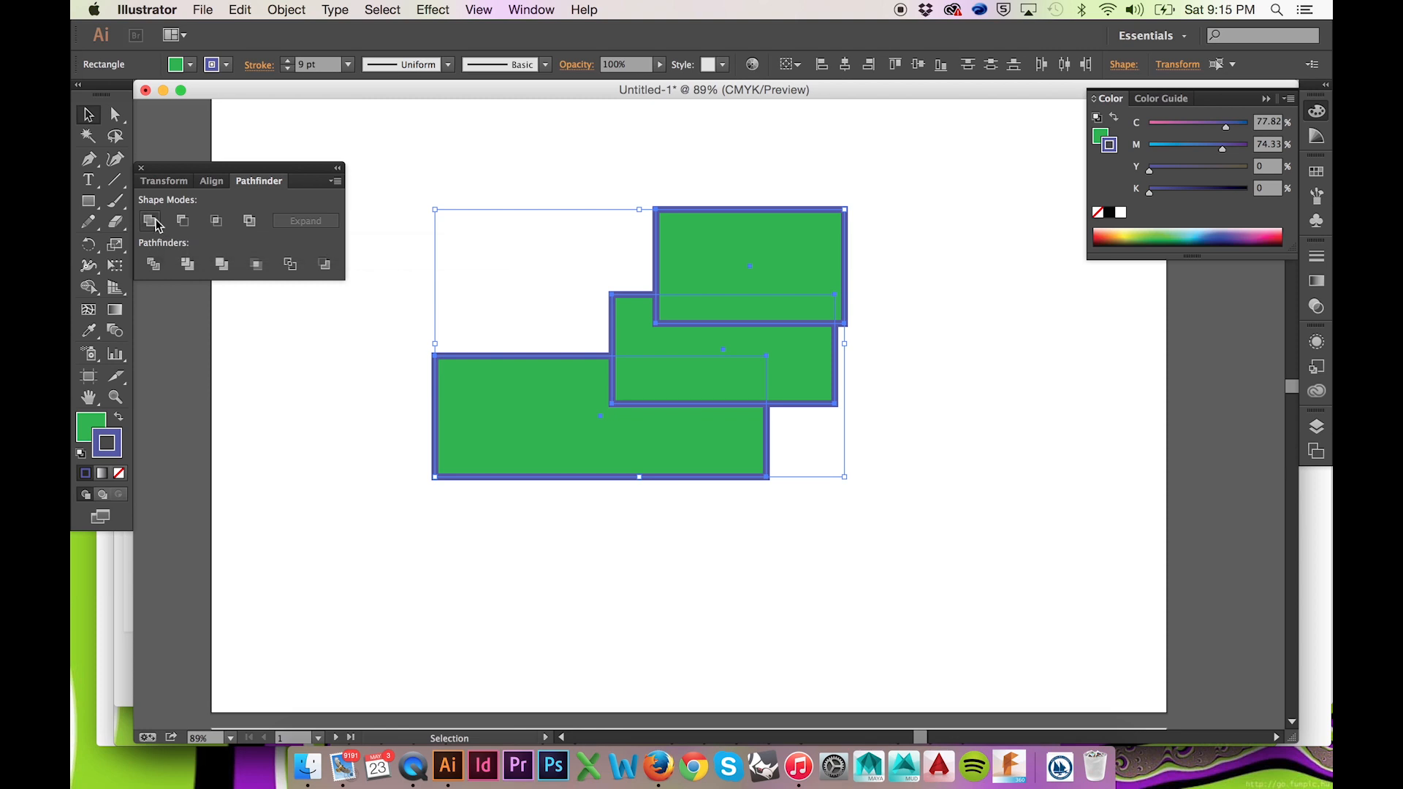
- Option-Unite the three green rectangles, then move the middle one up in isolation mode
{"action": "left_click", "coordinate": [149, 221]}
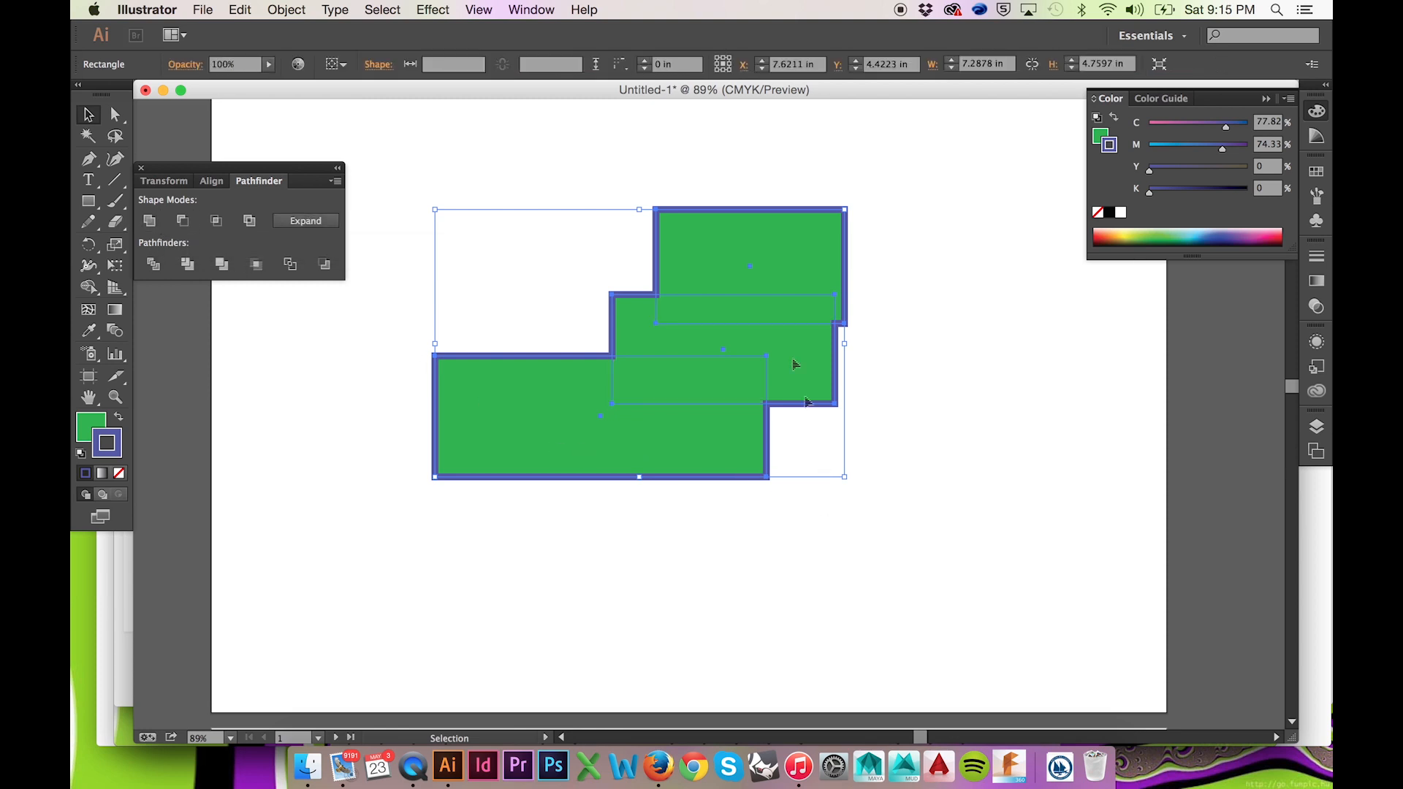
{"action": "mouse_move", "coordinate": [639, 372]}
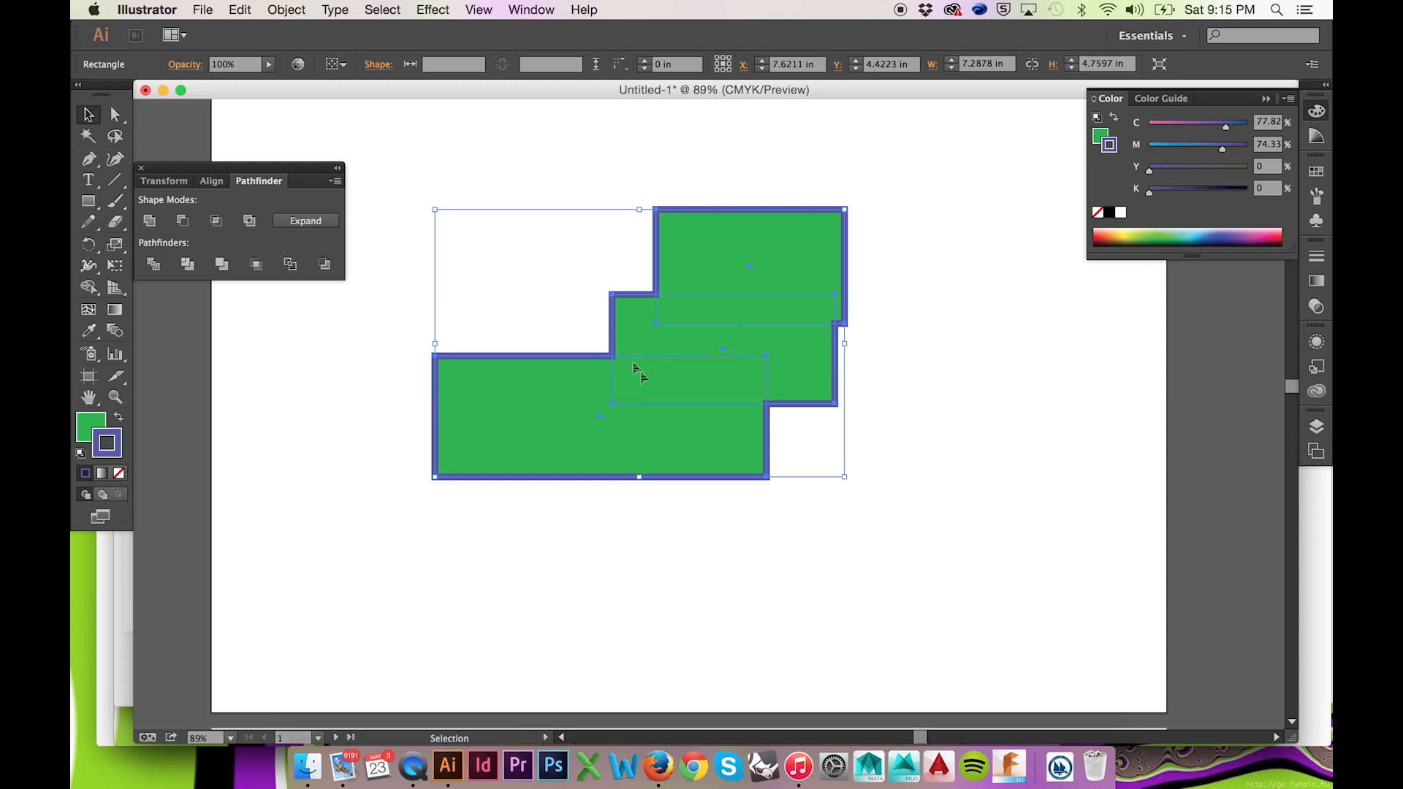
{"action": "mouse_move", "coordinate": [685, 445]}
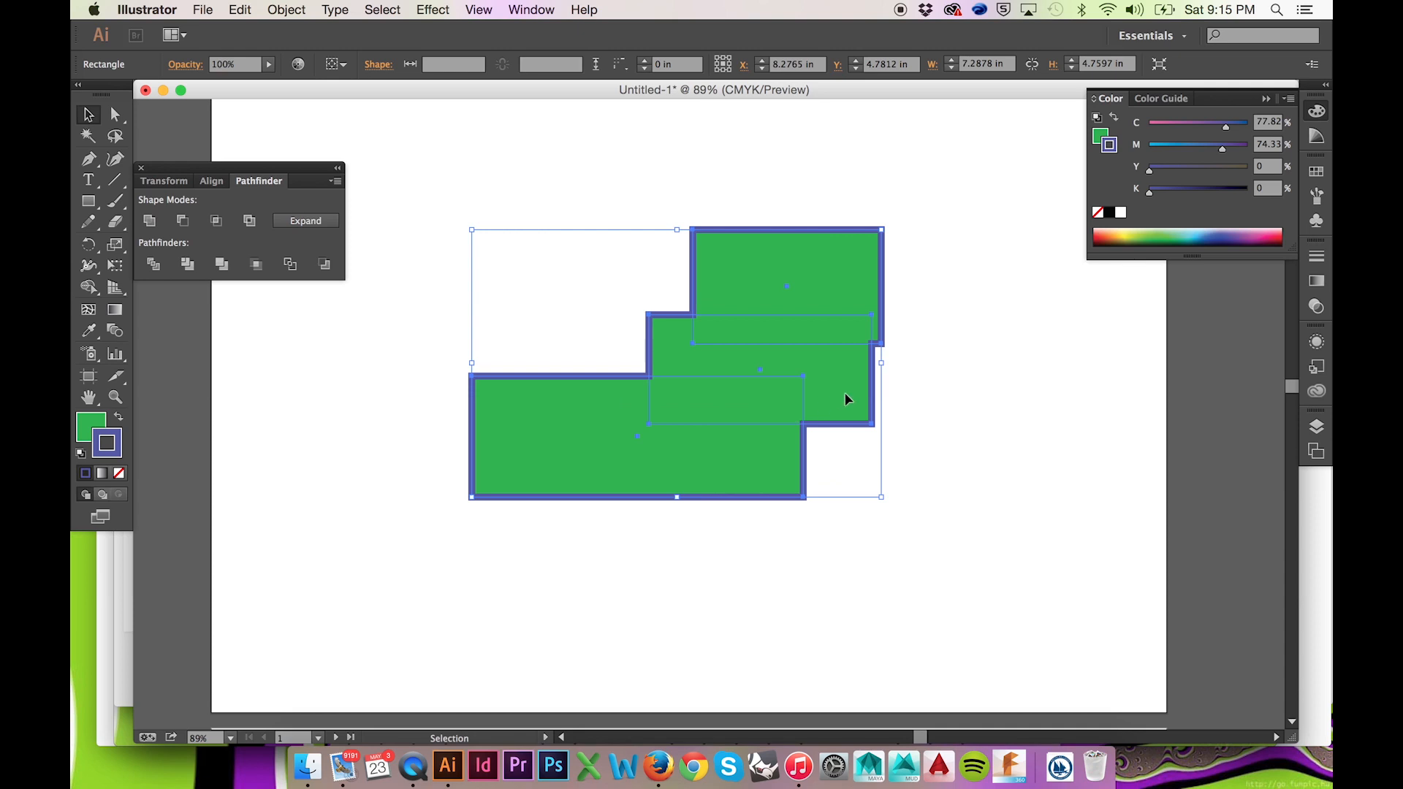
{"action": "left_click", "coordinate": [149, 220]}
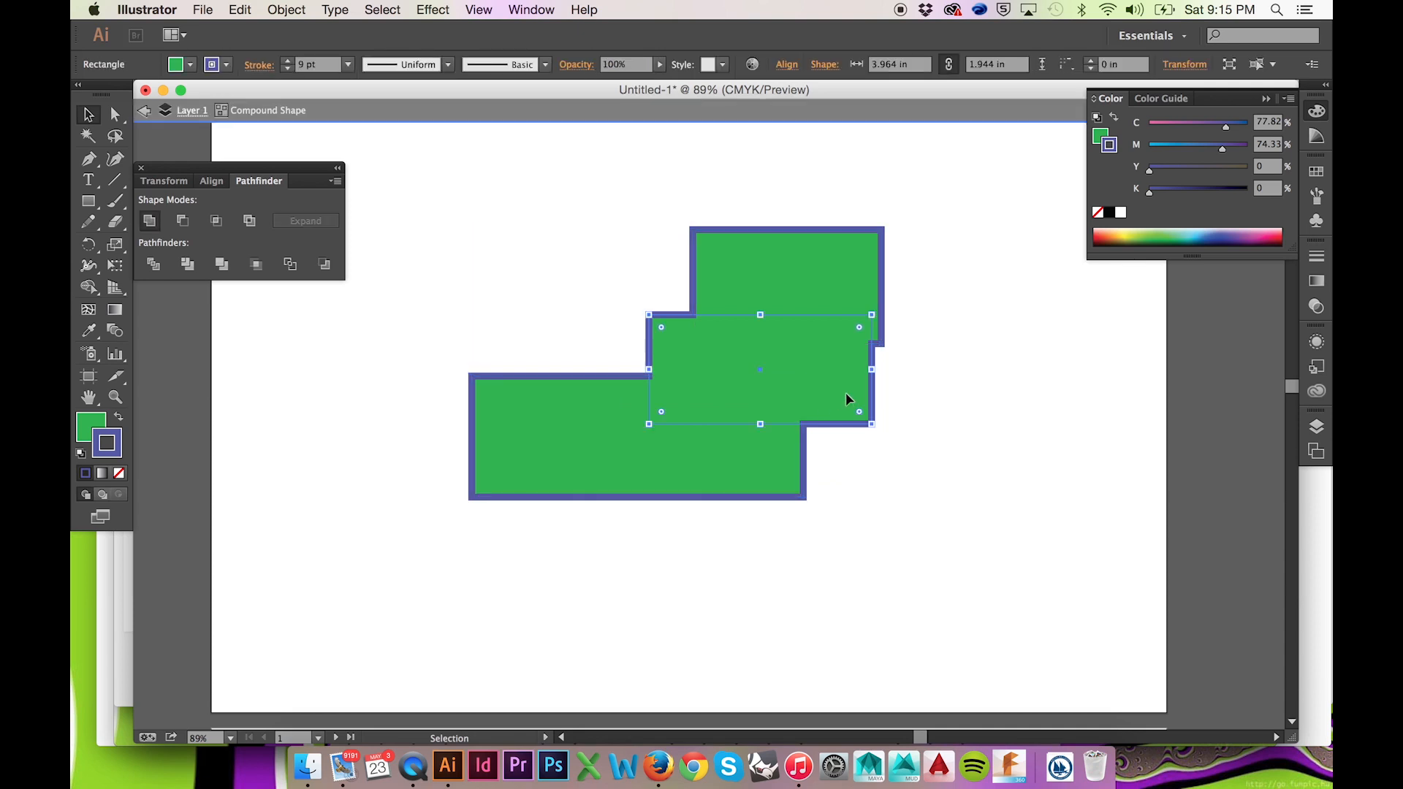
{"action": "left_click_drag", "start_coordinate": [760, 368], "coordinate": [760, 342]}
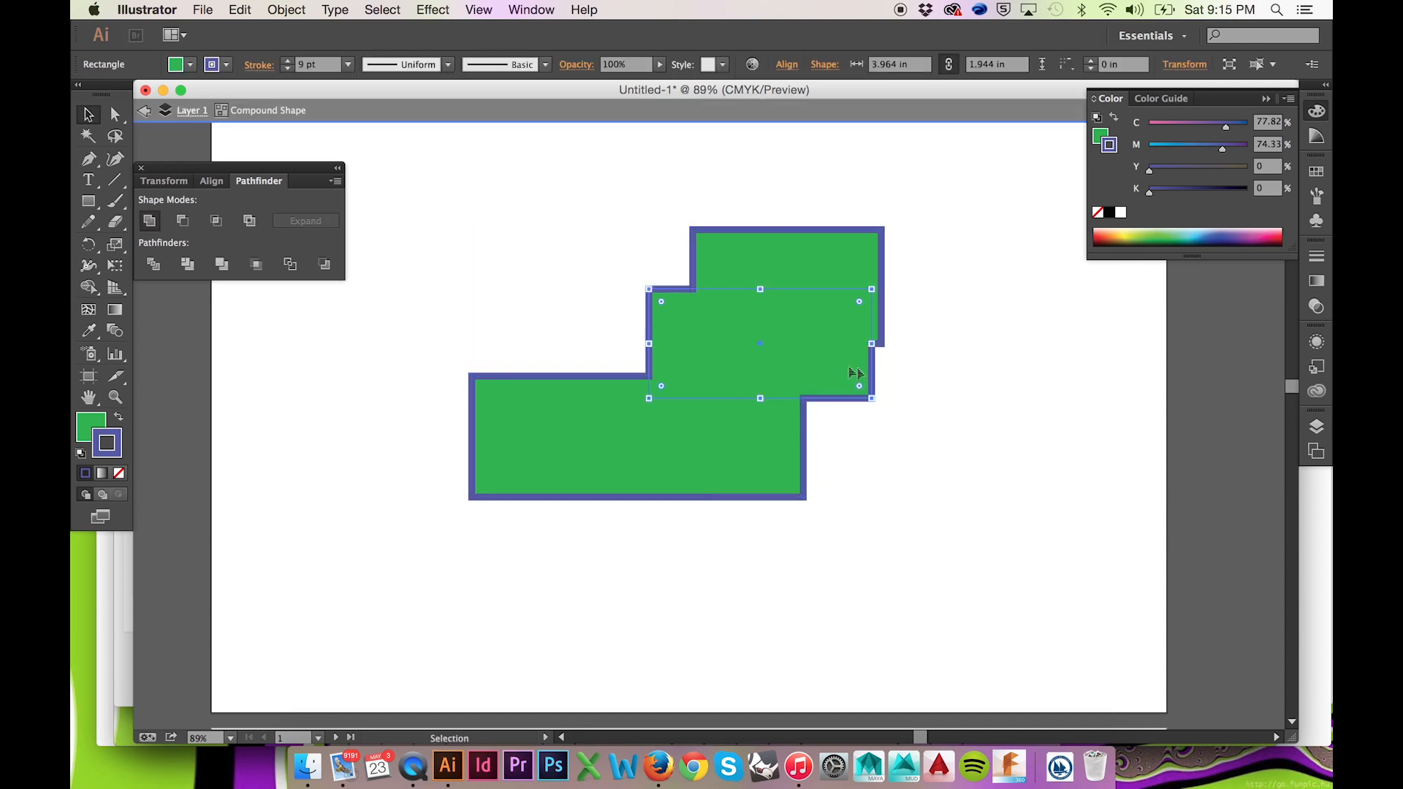
{"action": "left_click", "coordinate": [974, 442]}
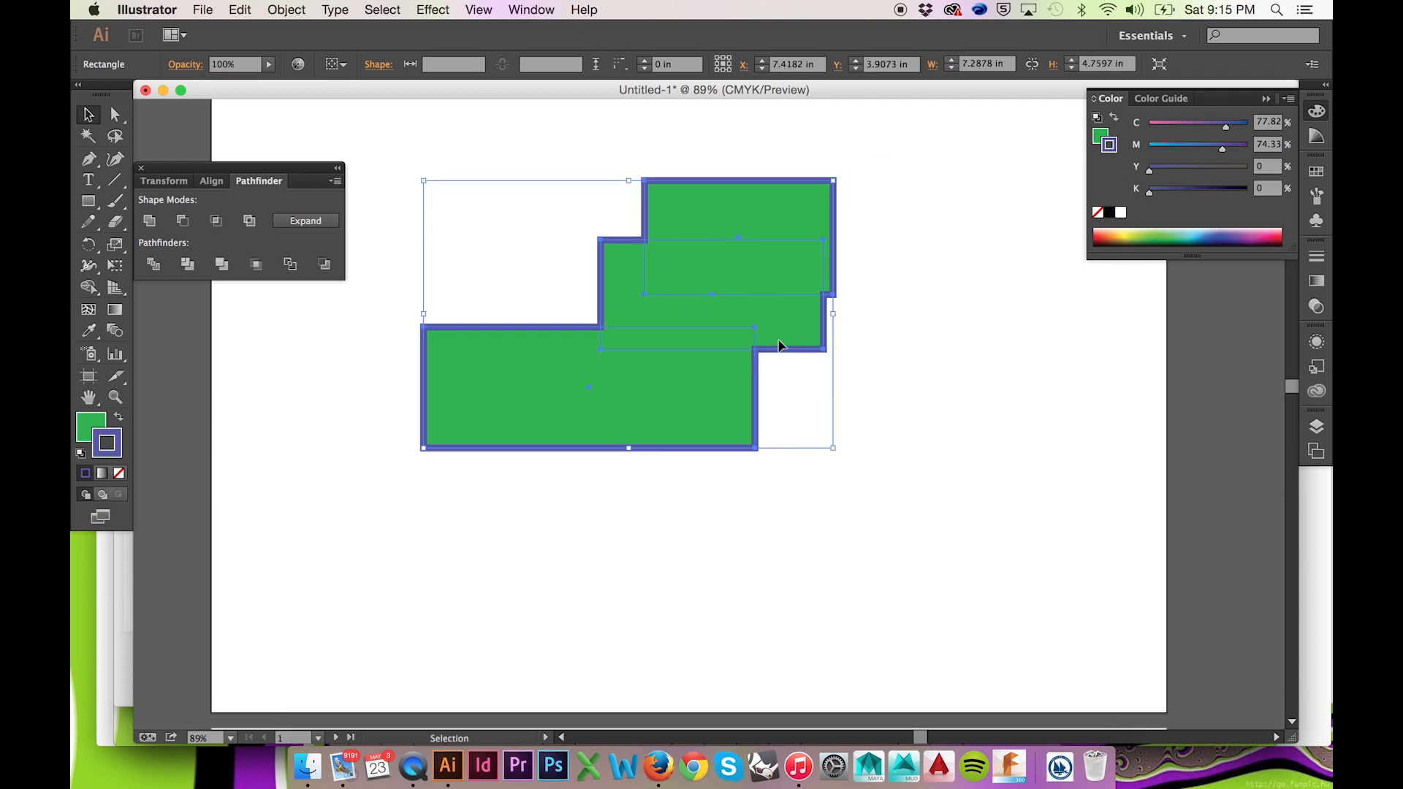
{"action": "mouse_move", "coordinate": [622, 304]}
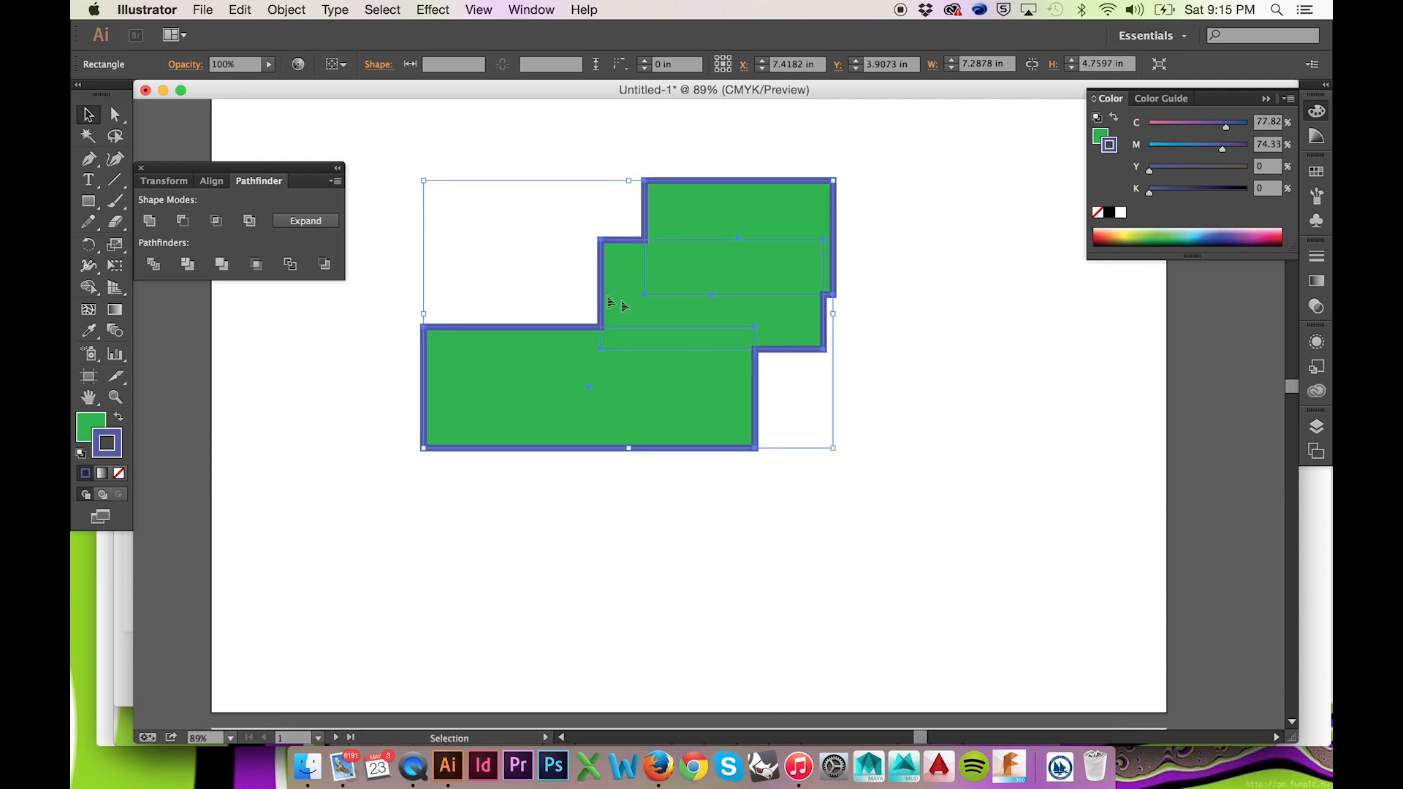
{"action": "mouse_move", "coordinate": [404, 266]}
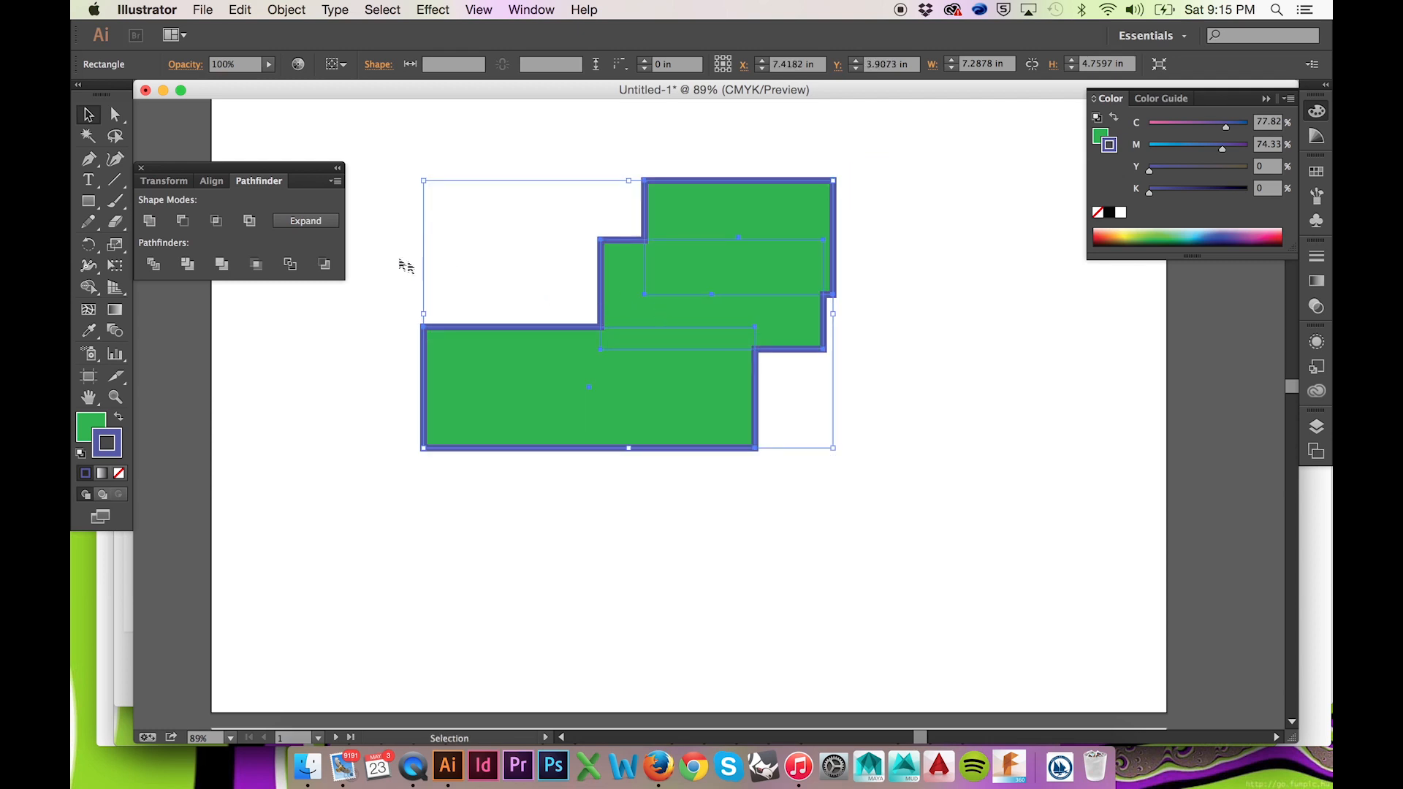
{"action": "left_click", "coordinate": [149, 220]}
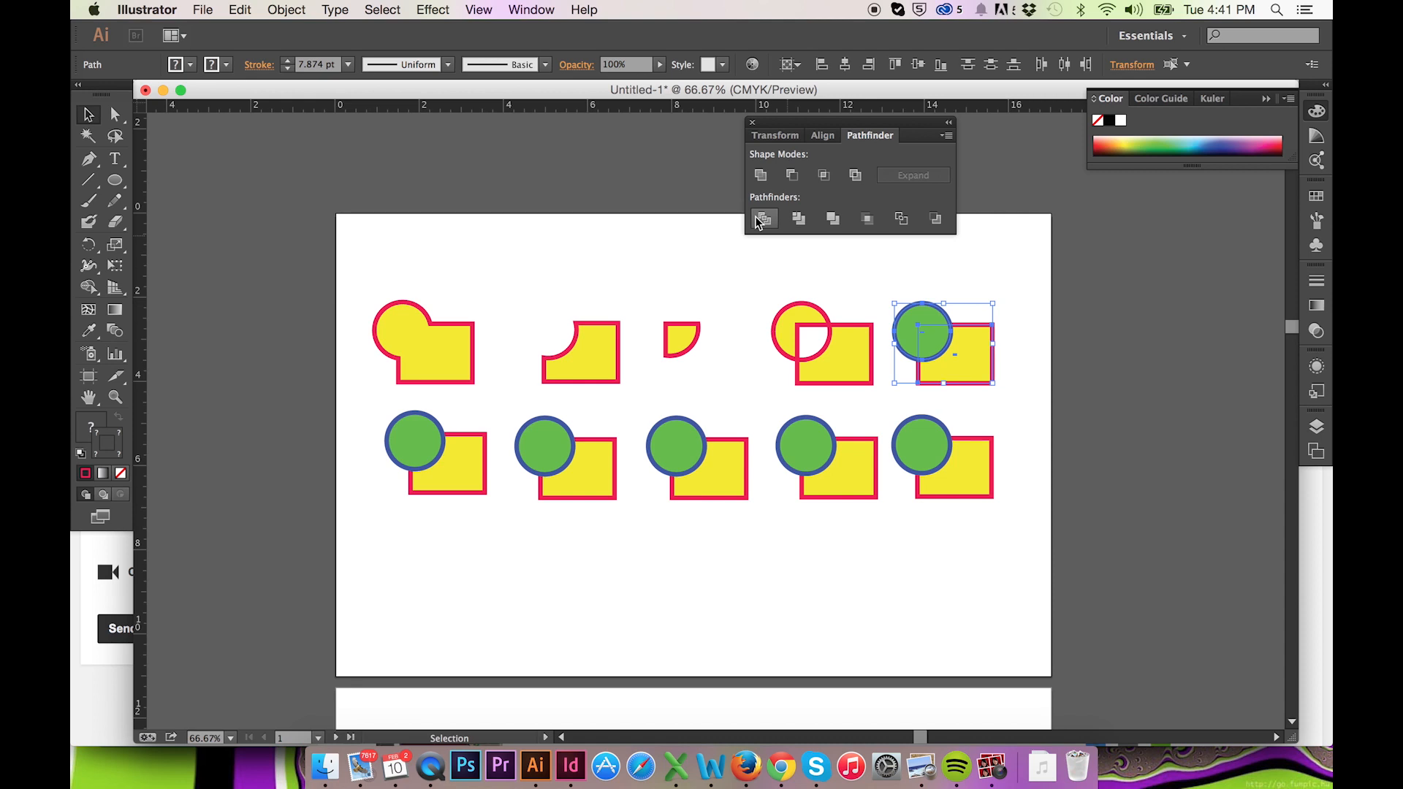
{"action": "mouse_move", "coordinate": [762, 218]}
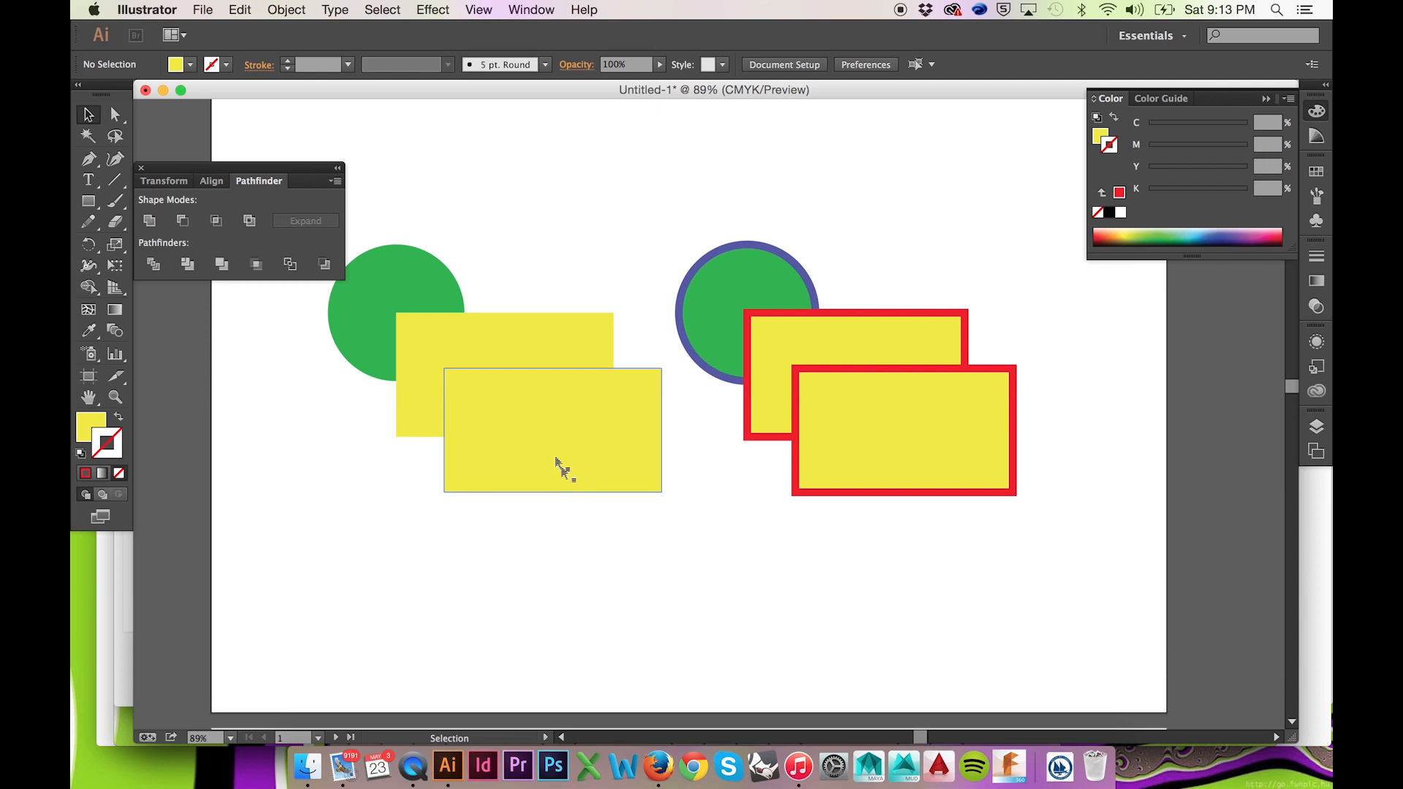
- Ungroup the divided left shapes and apply Trim to the outlined right set
{"action": "right_click", "coordinate": [559, 461]}
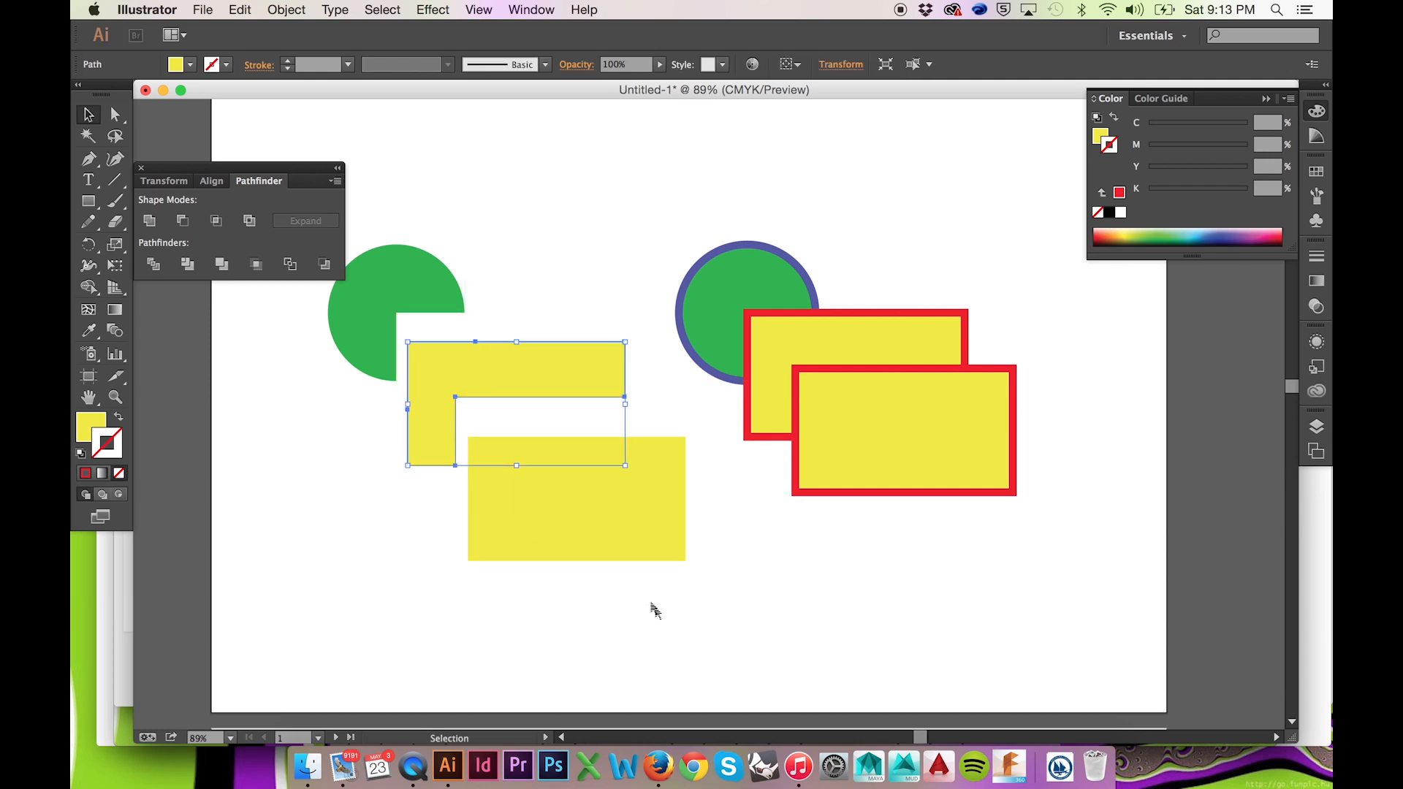
{"action": "left_click", "coordinate": [969, 586]}
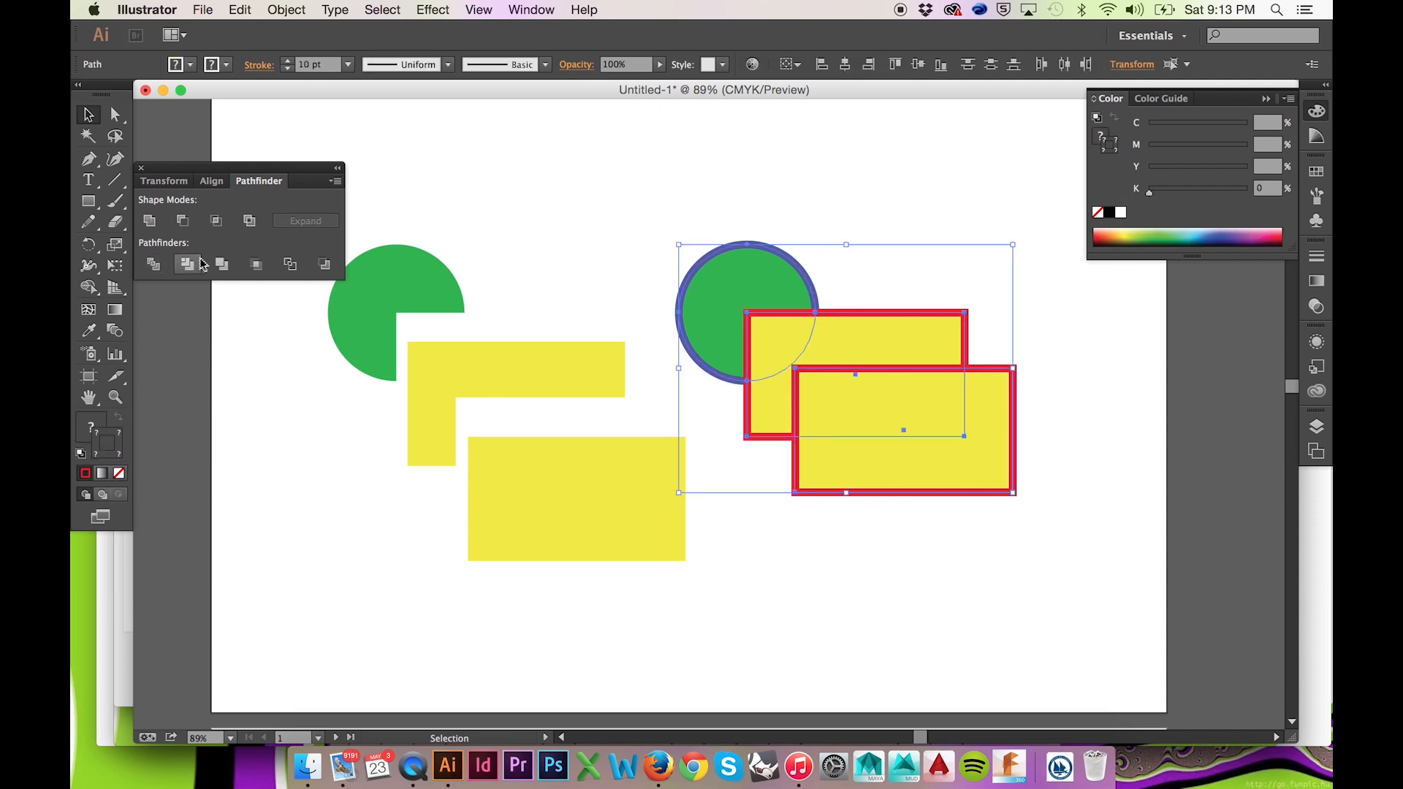
{"action": "left_click", "coordinate": [187, 264]}
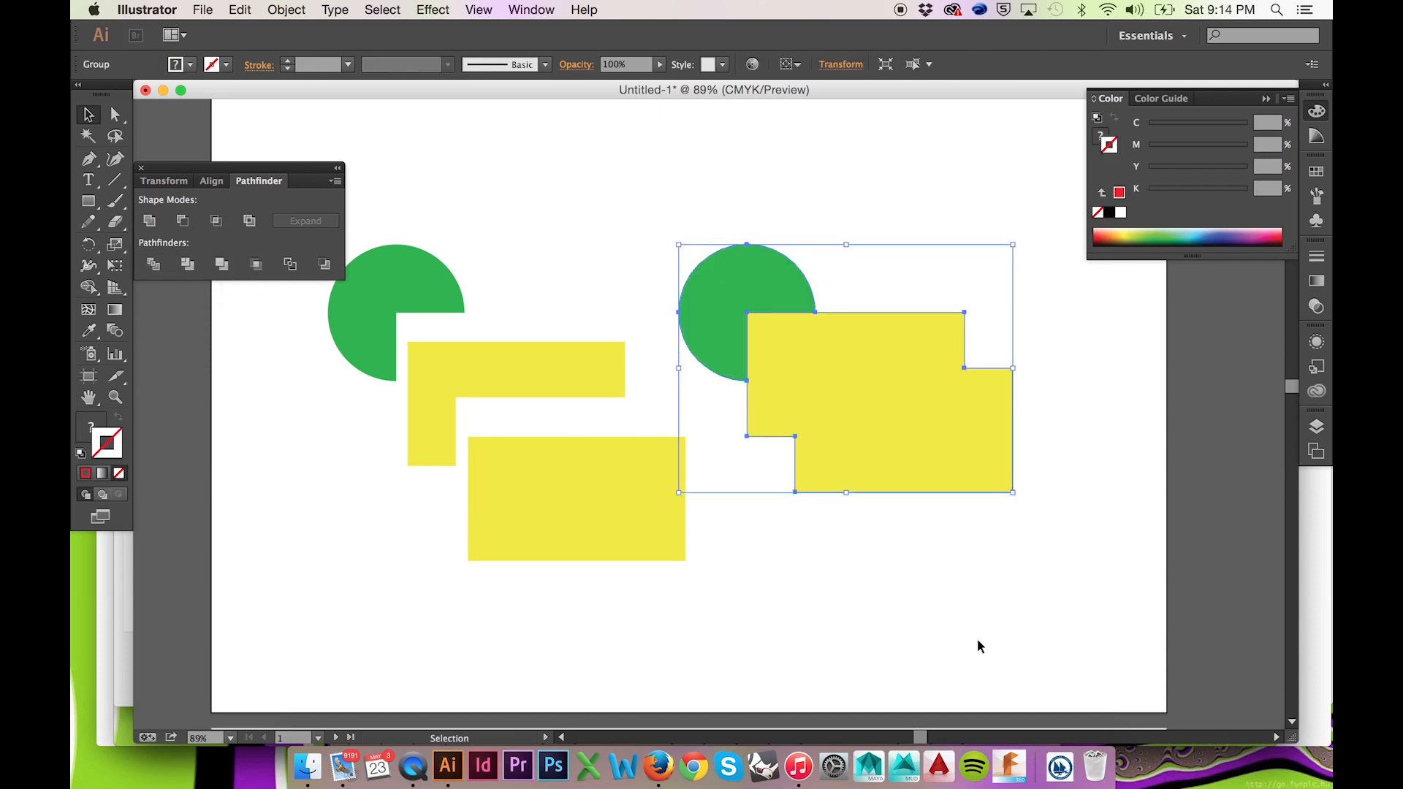
{"action": "right_click", "coordinate": [913, 439]}
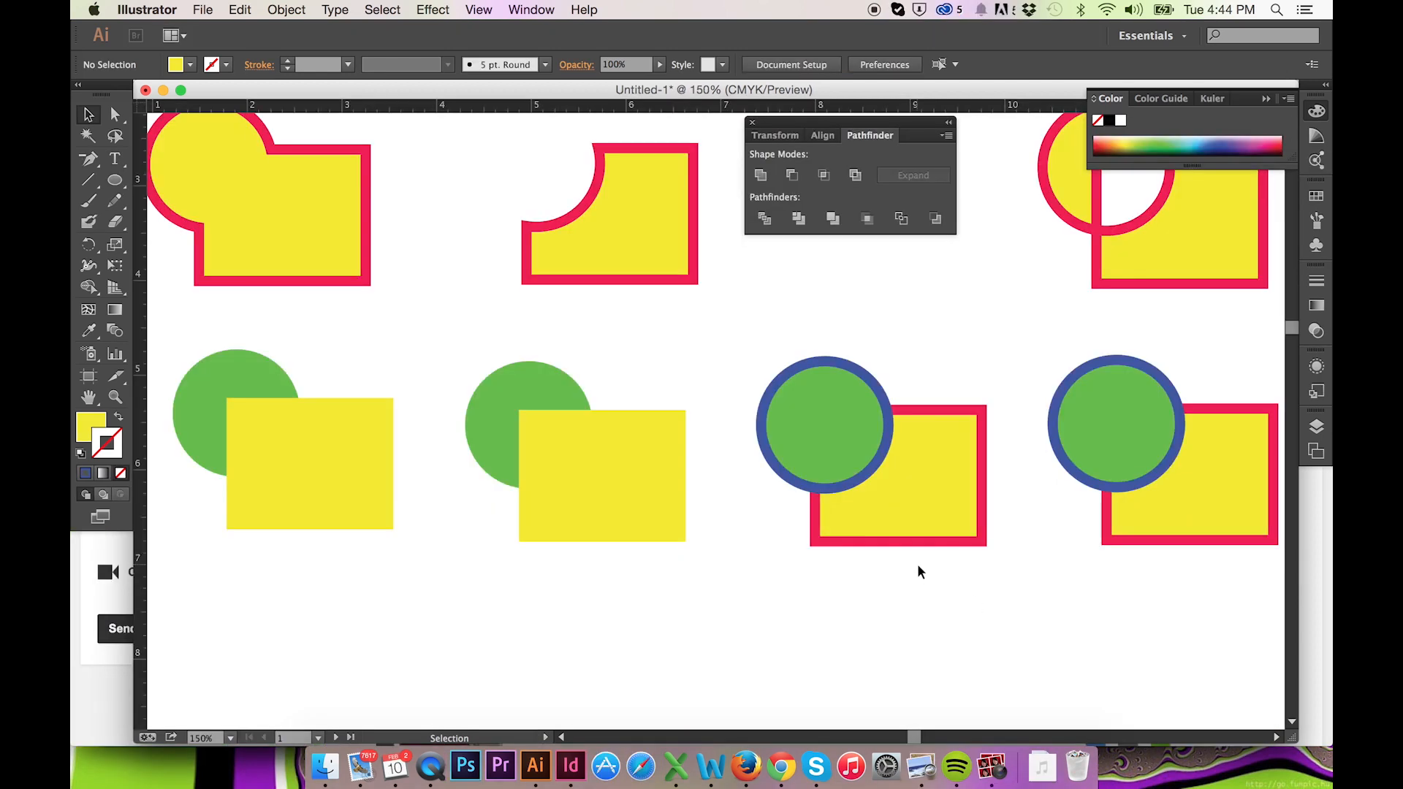
- Crop the third bottom-row pair, move the circle behind, and recrop to a green quarter circle
{"action": "left_click", "coordinate": [831, 219]}
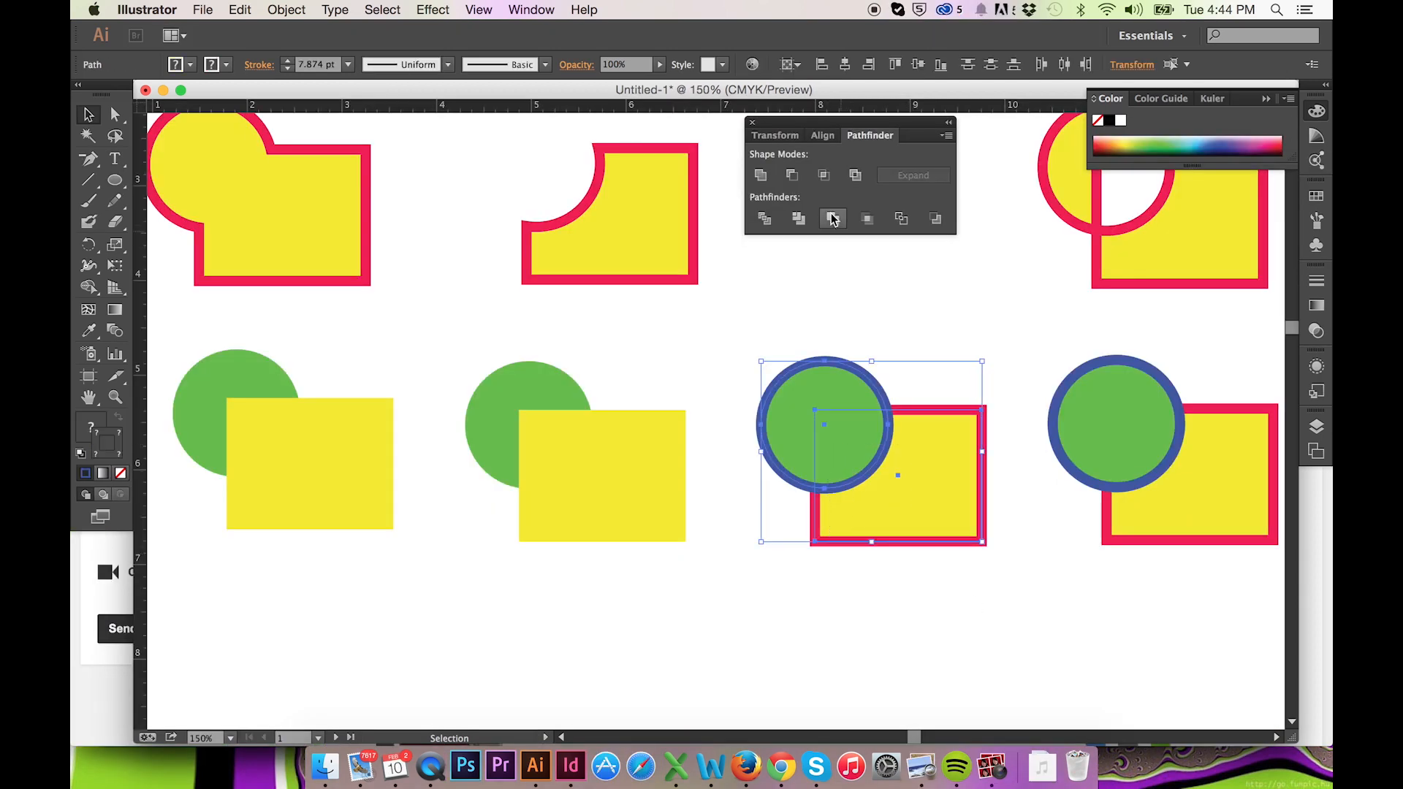
{"action": "left_click", "coordinate": [866, 219]}
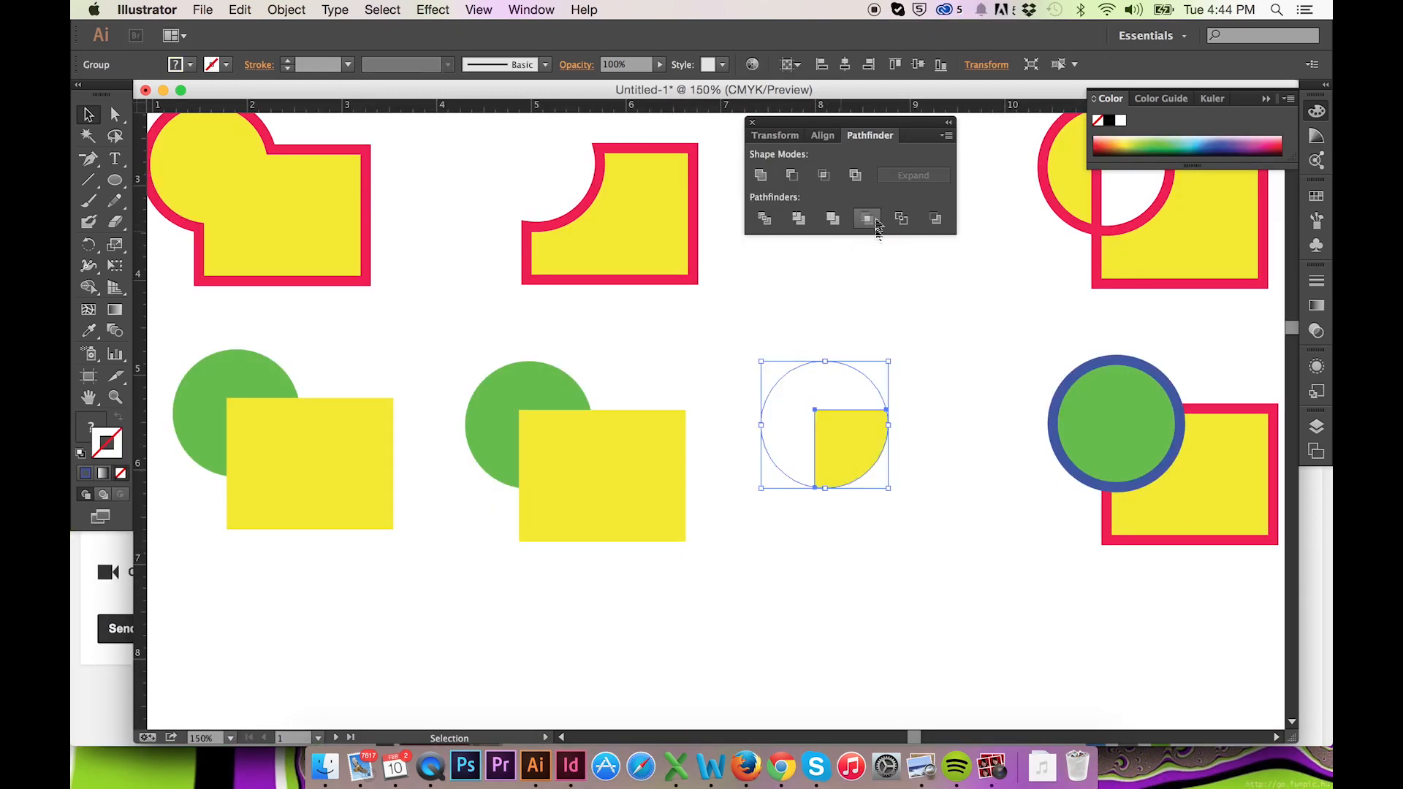
{"action": "left_click", "coordinate": [866, 219]}
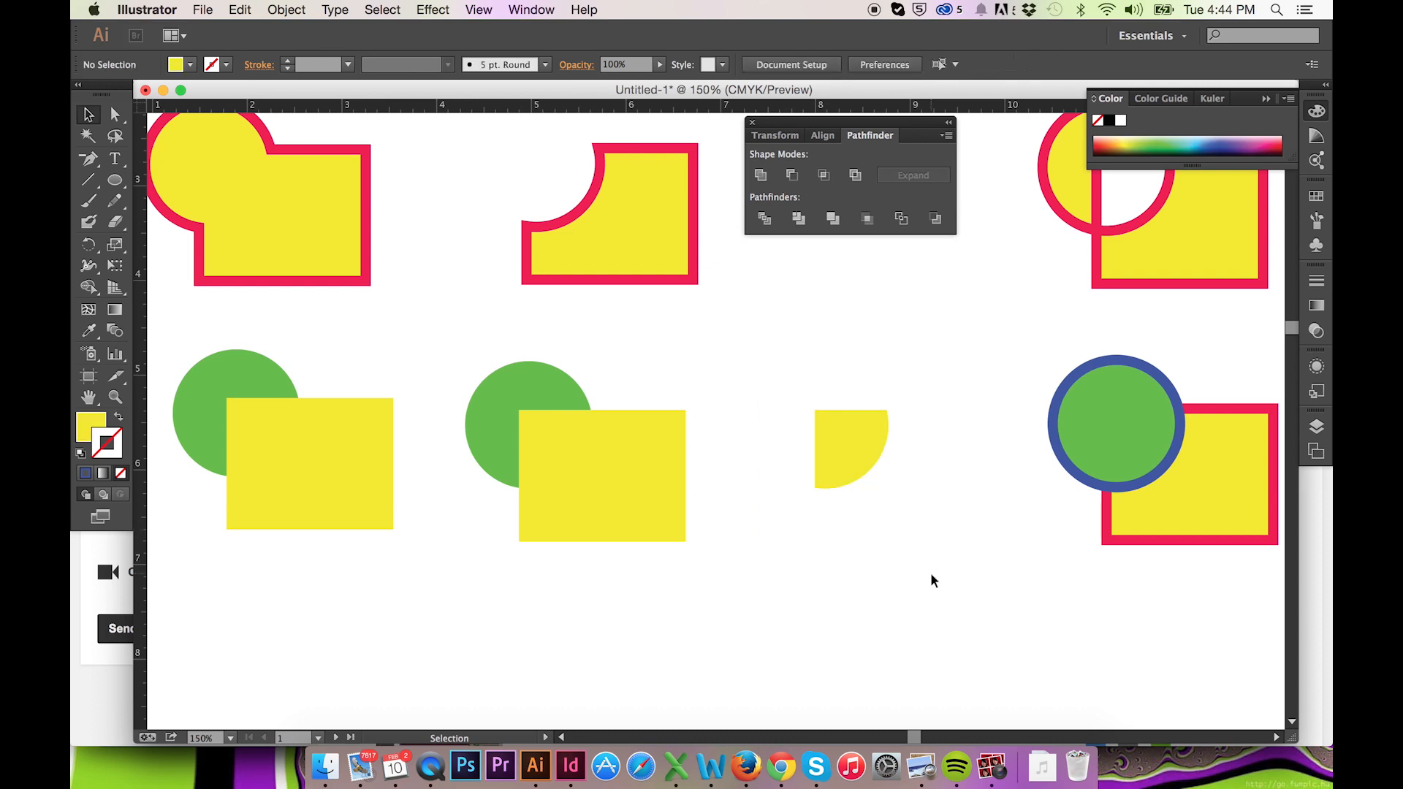
{"action": "left_click", "coordinate": [824, 425]}
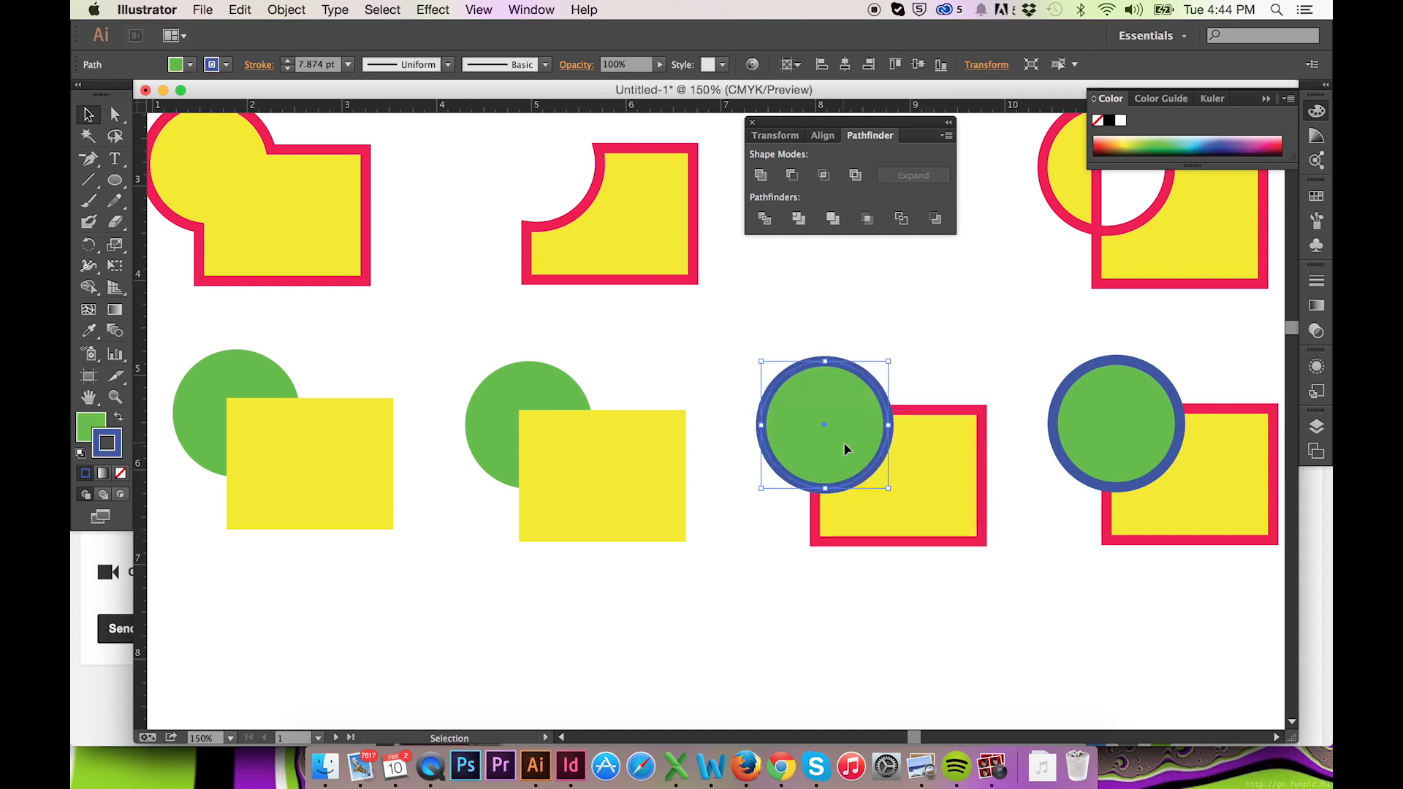
{"action": "left_click", "coordinate": [790, 174]}
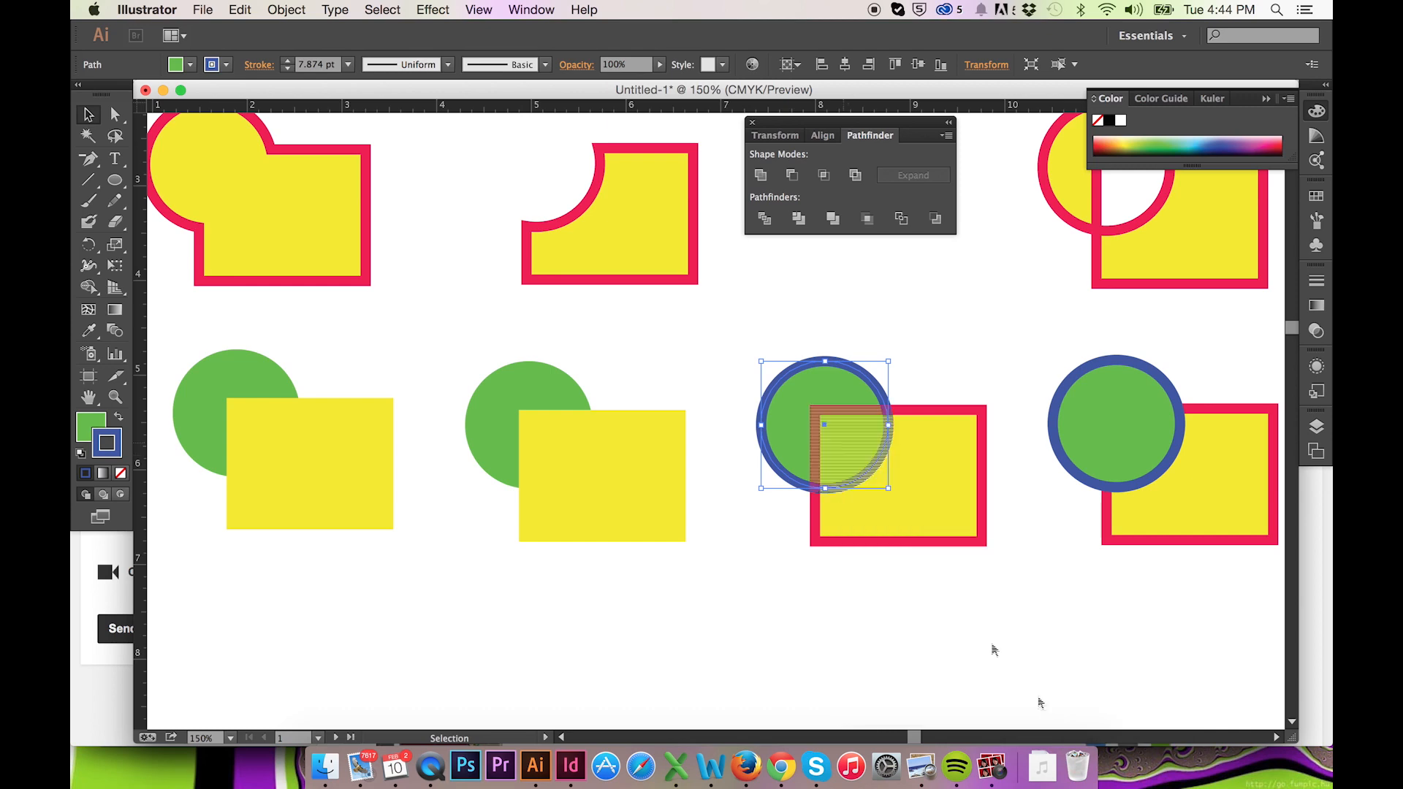
{"action": "left_click", "coordinate": [866, 218]}
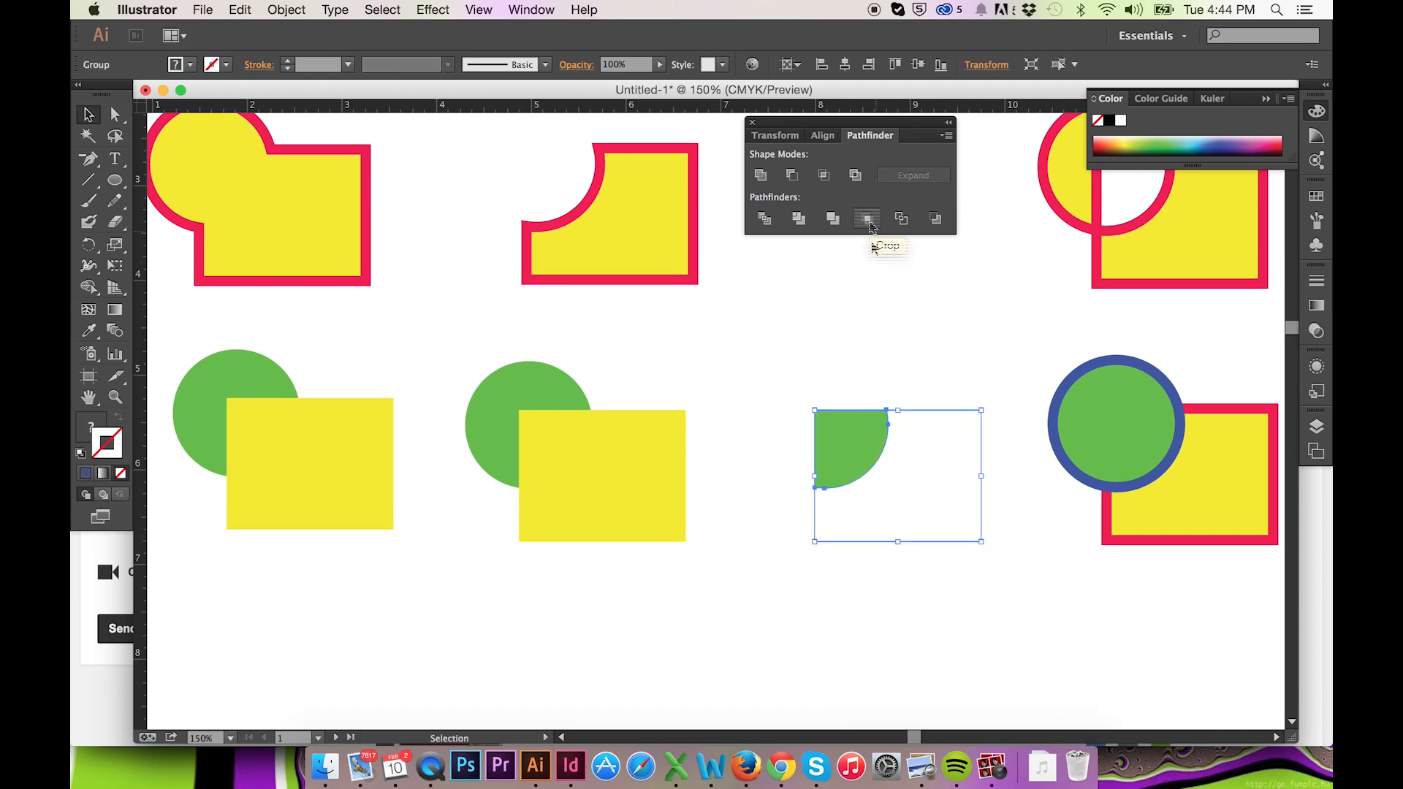
{"action": "left_click", "coordinate": [865, 218]}
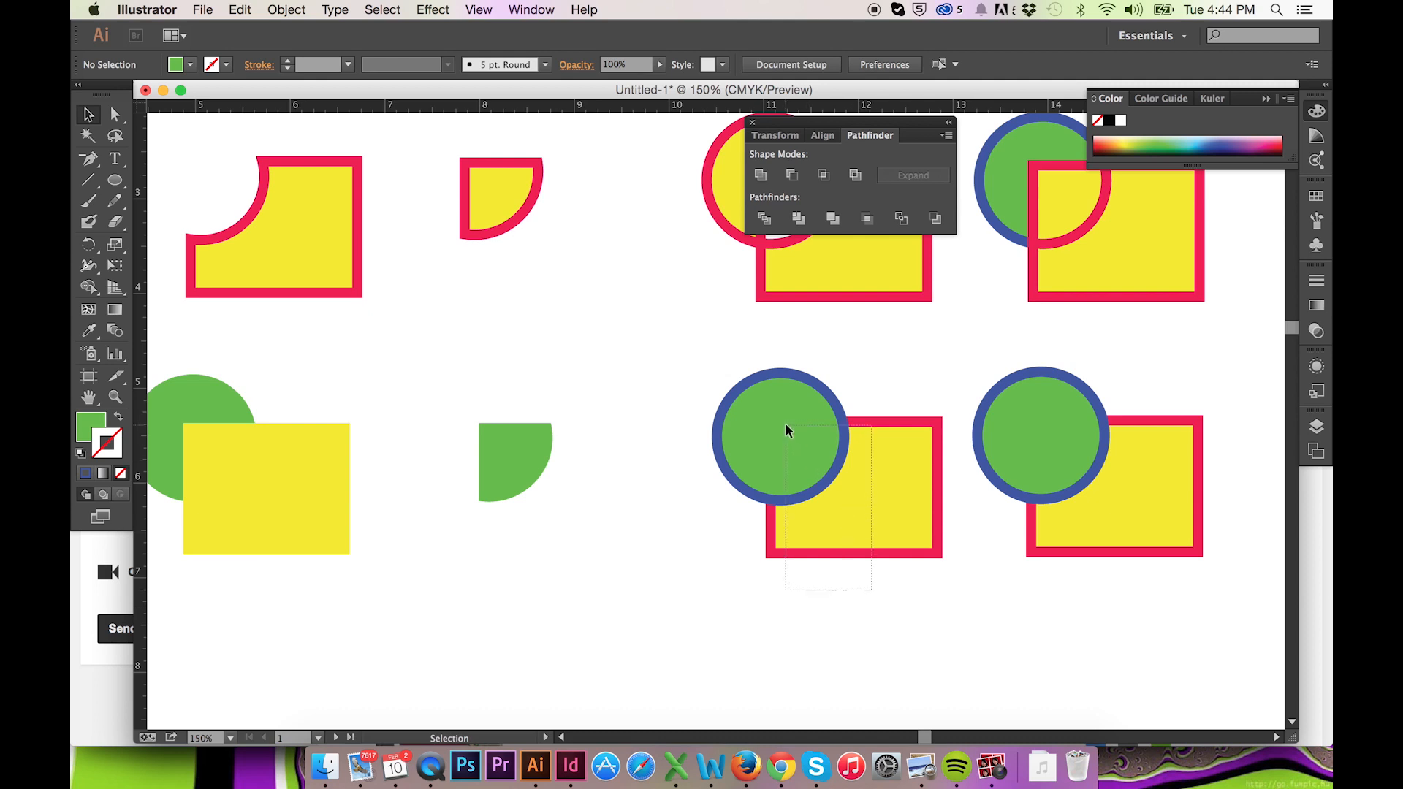
- Apply Outline to the next bottom-row pair, reducing it to unfilled outline segments
{"action": "left_click", "coordinate": [901, 219]}
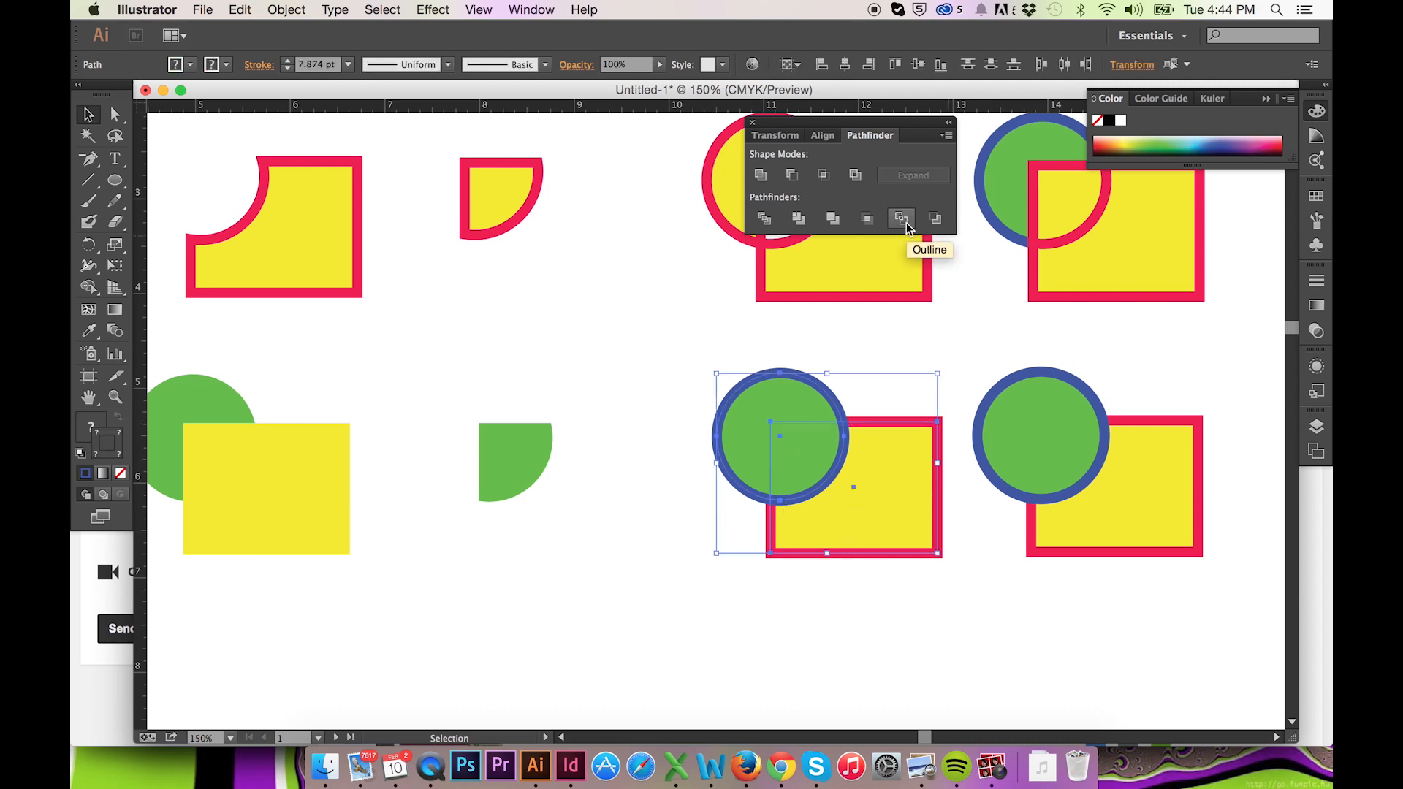
{"action": "left_click", "coordinate": [901, 219]}
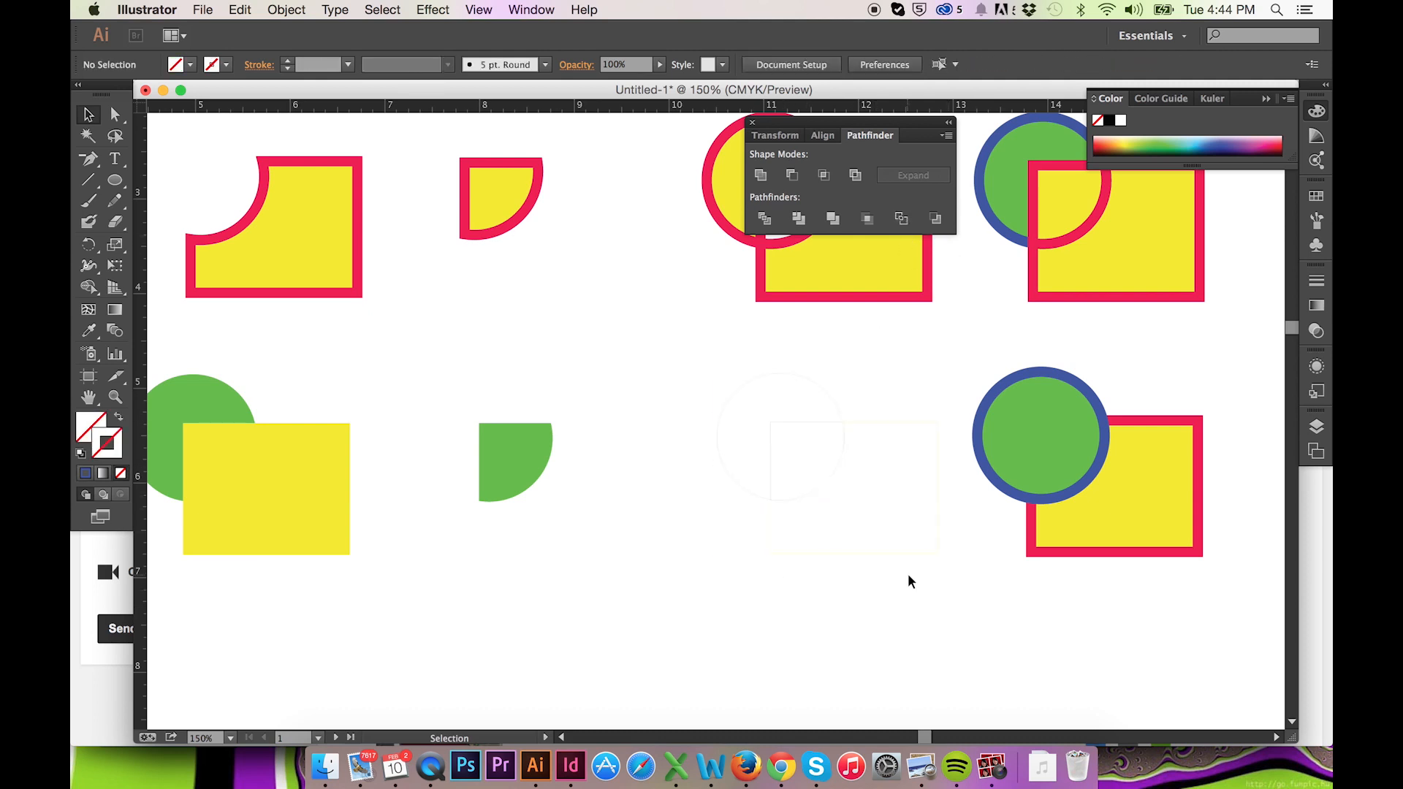
{"action": "mouse_move", "coordinate": [874, 573]}
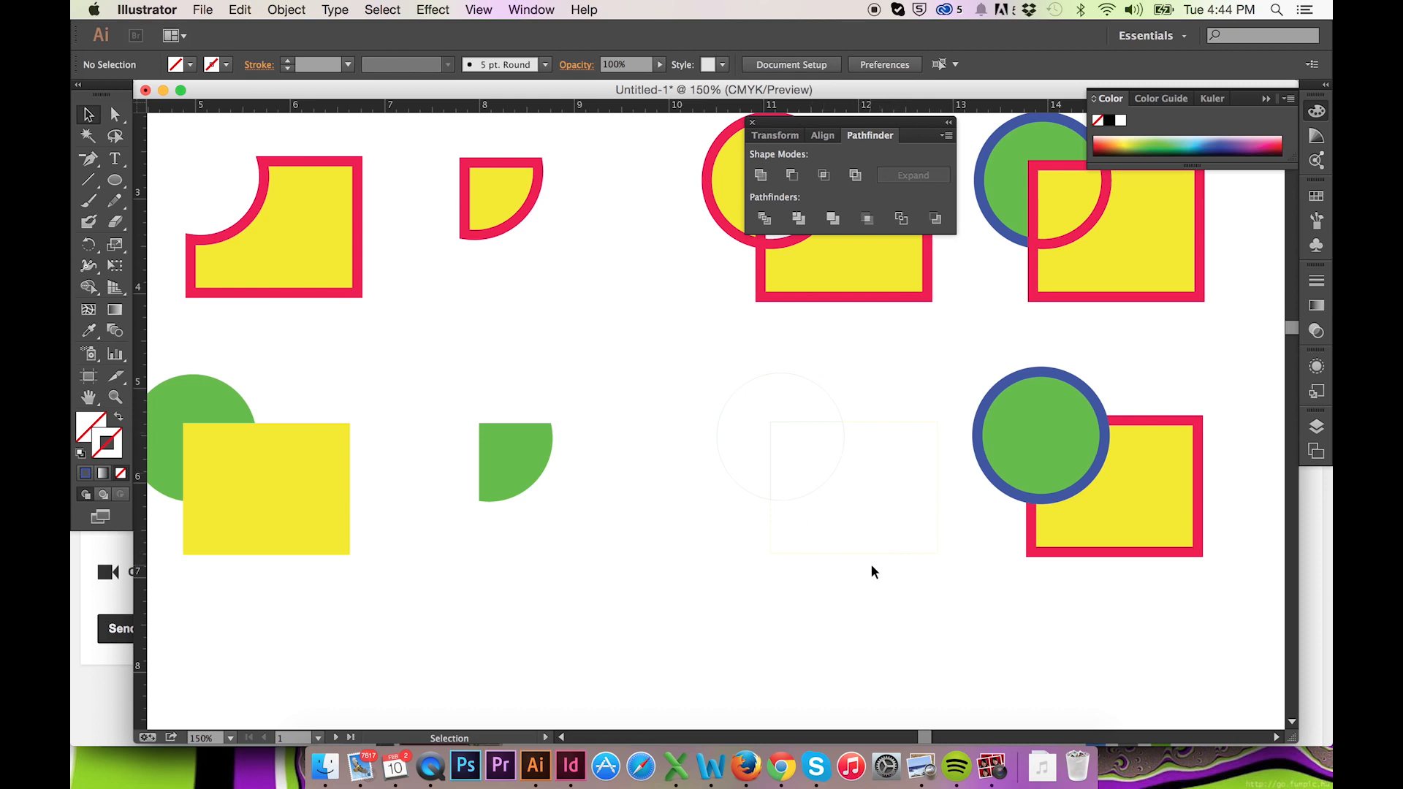
{"action": "mouse_move", "coordinate": [816, 489]}
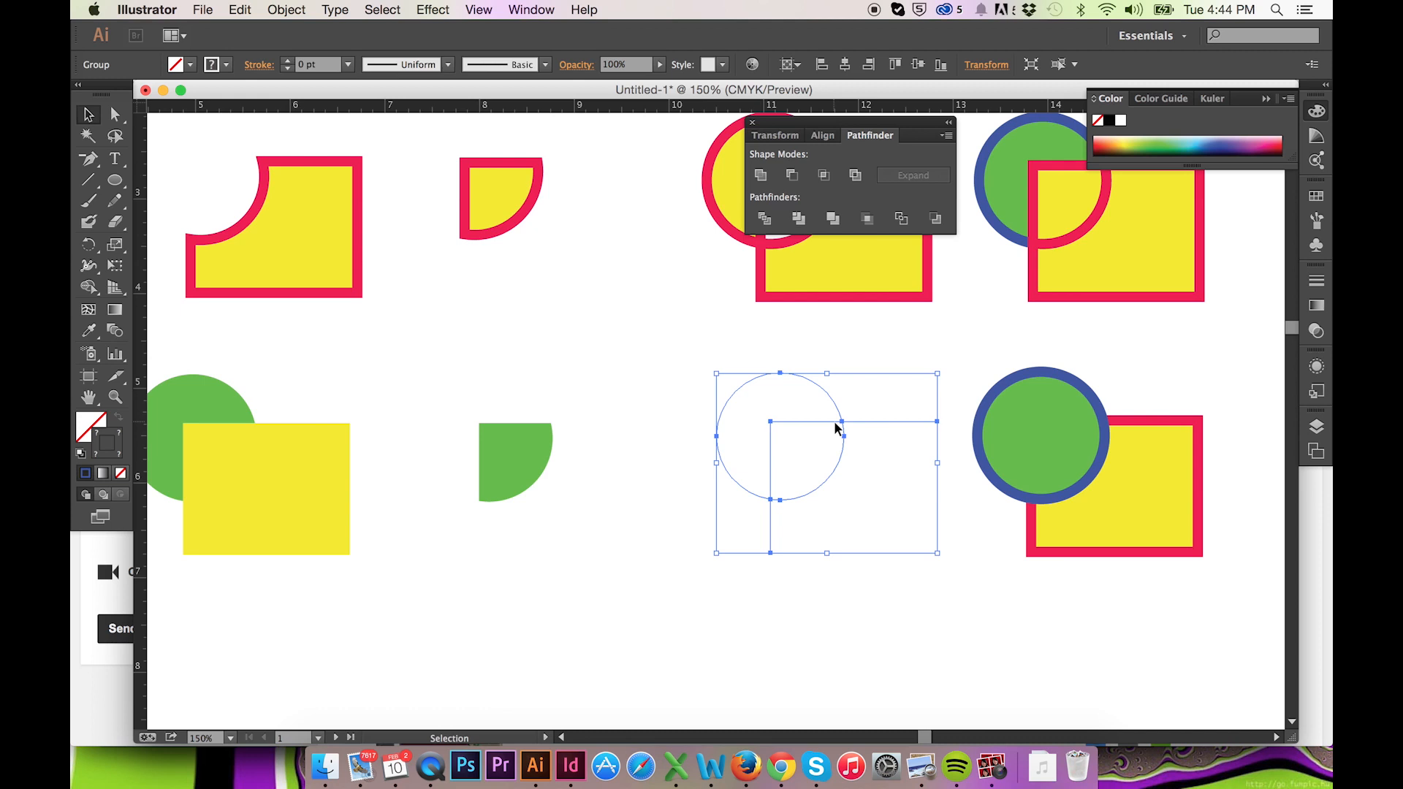
{"action": "mouse_move", "coordinate": [623, 571]}
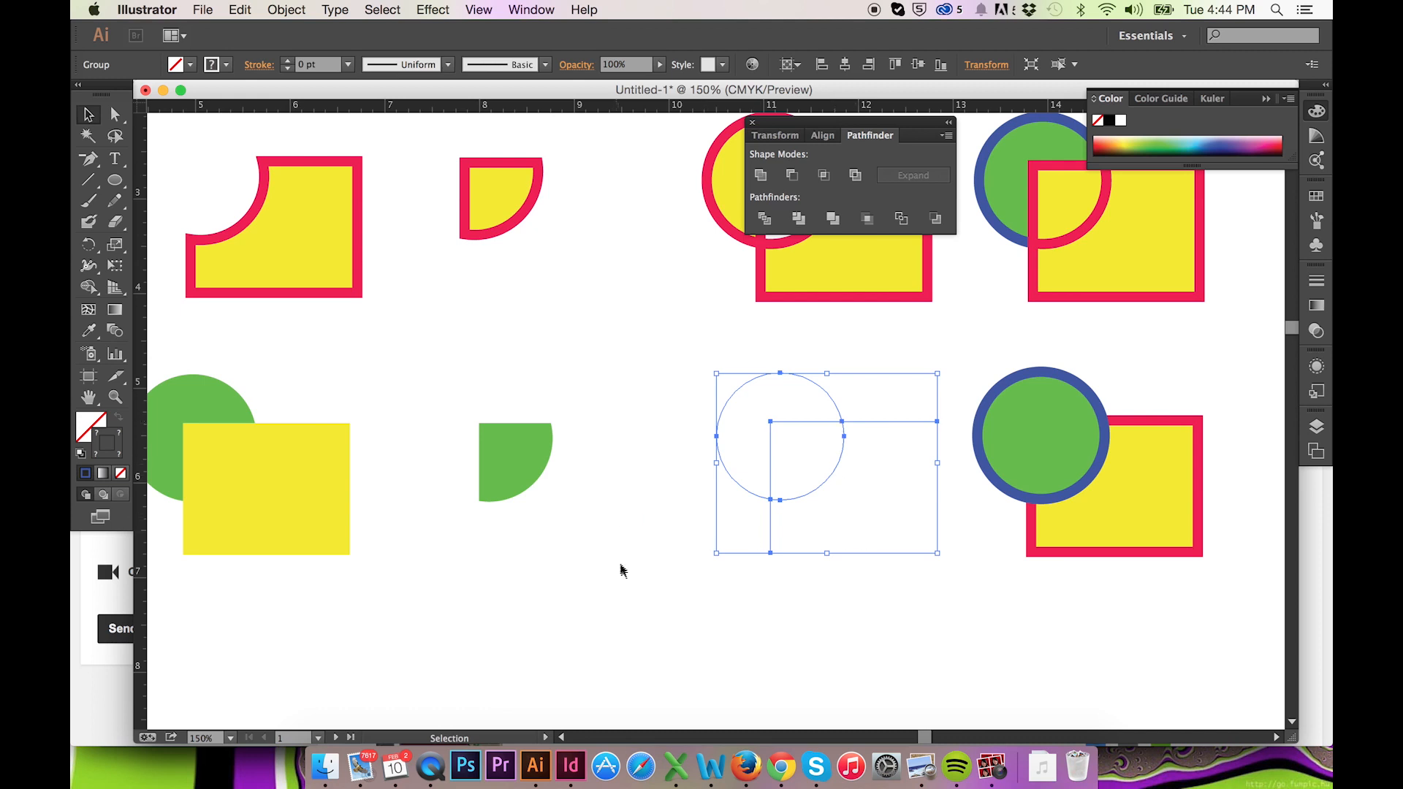
{"action": "mouse_move", "coordinate": [861, 605]}
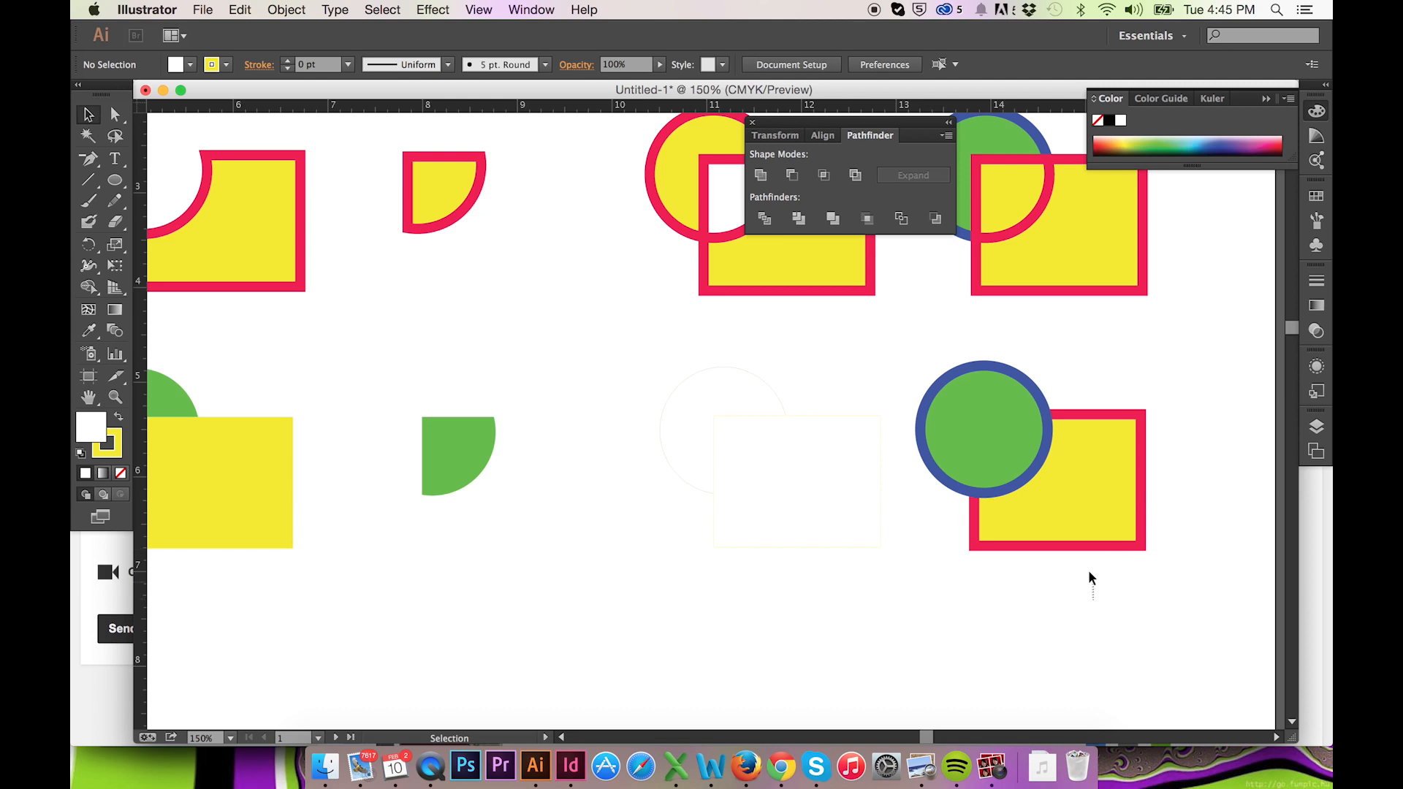
- Send the green circle behind the last yellow square, then apply Minus Back to notch it
{"action": "left_click", "coordinate": [935, 219]}
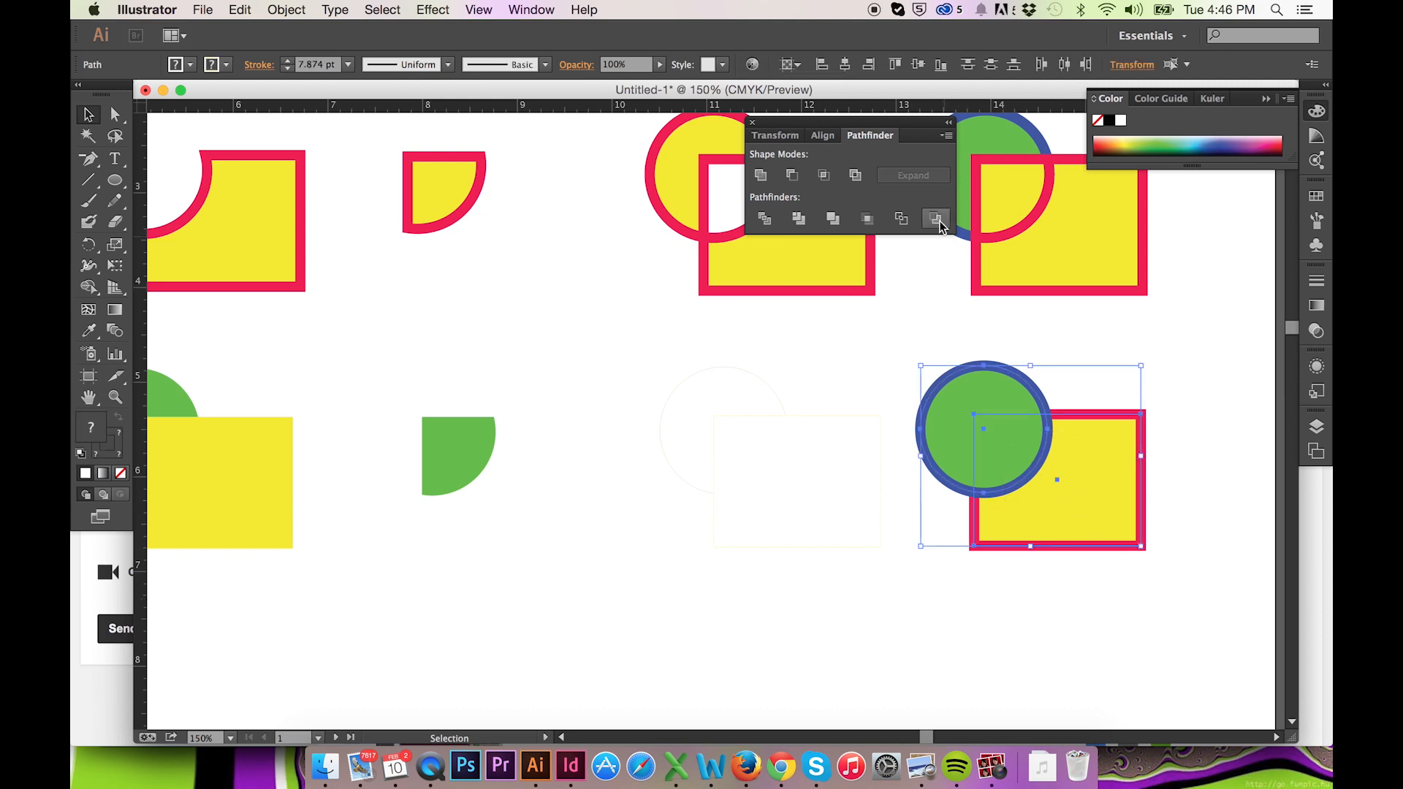
{"action": "left_click", "coordinate": [936, 219]}
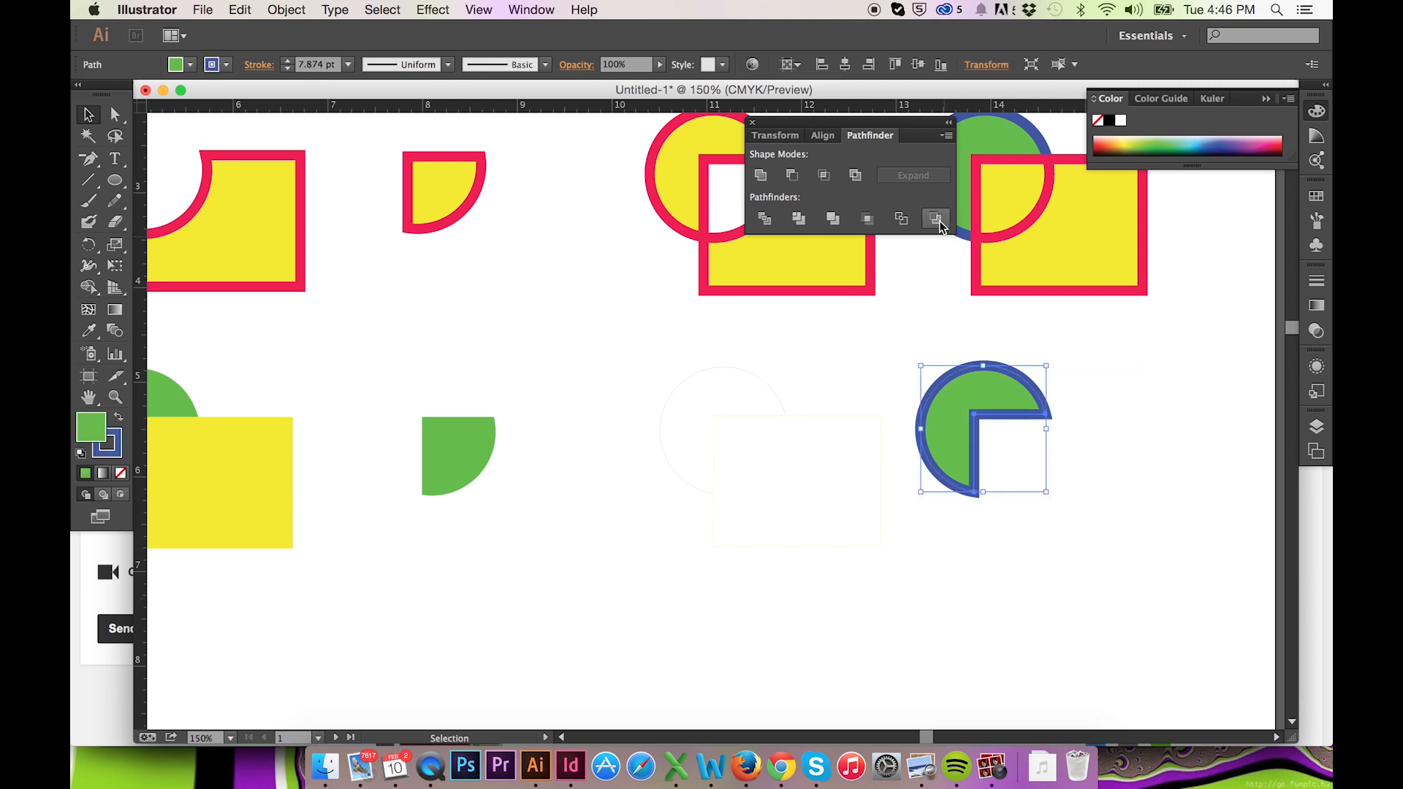
{"action": "mouse_move", "coordinate": [936, 218]}
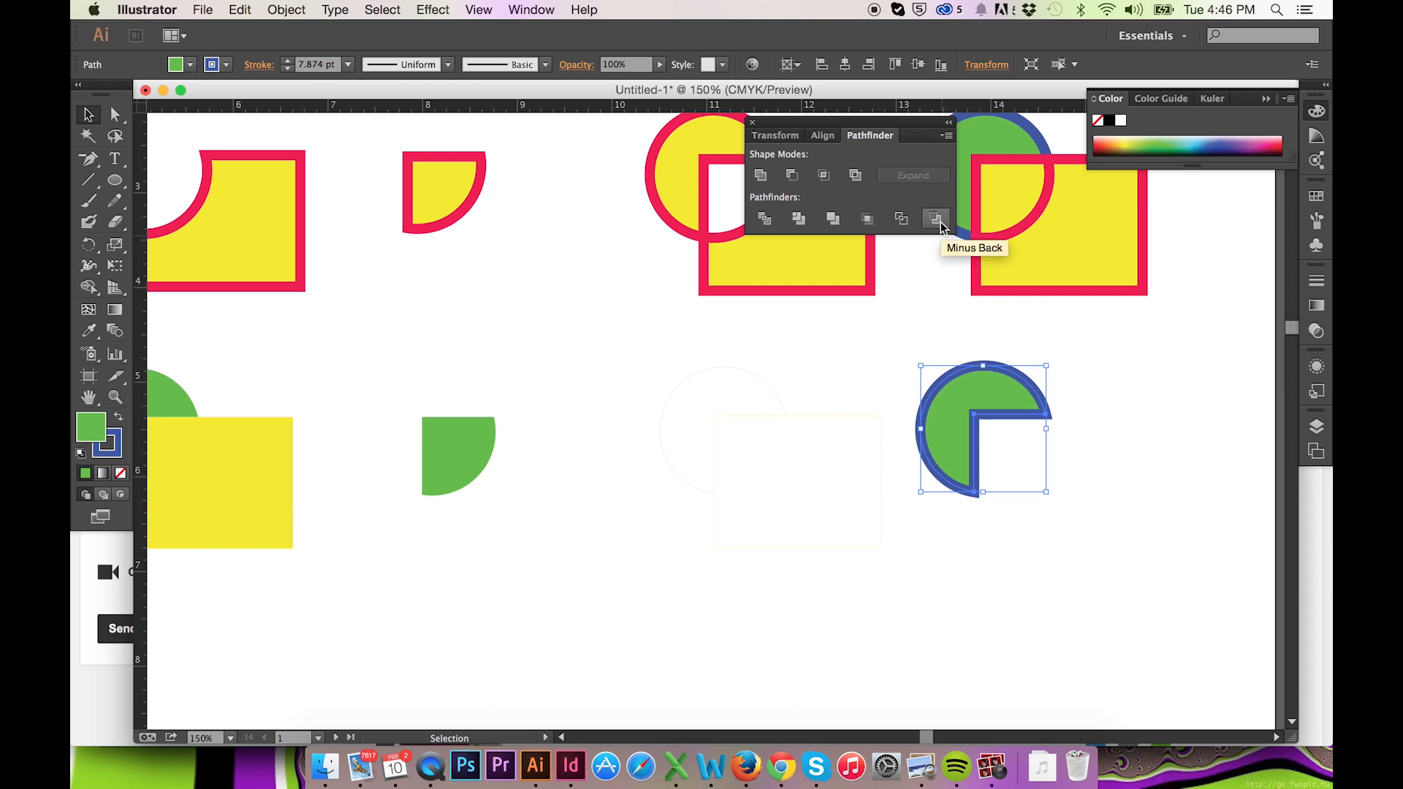
{"action": "mouse_move", "coordinate": [1077, 565]}
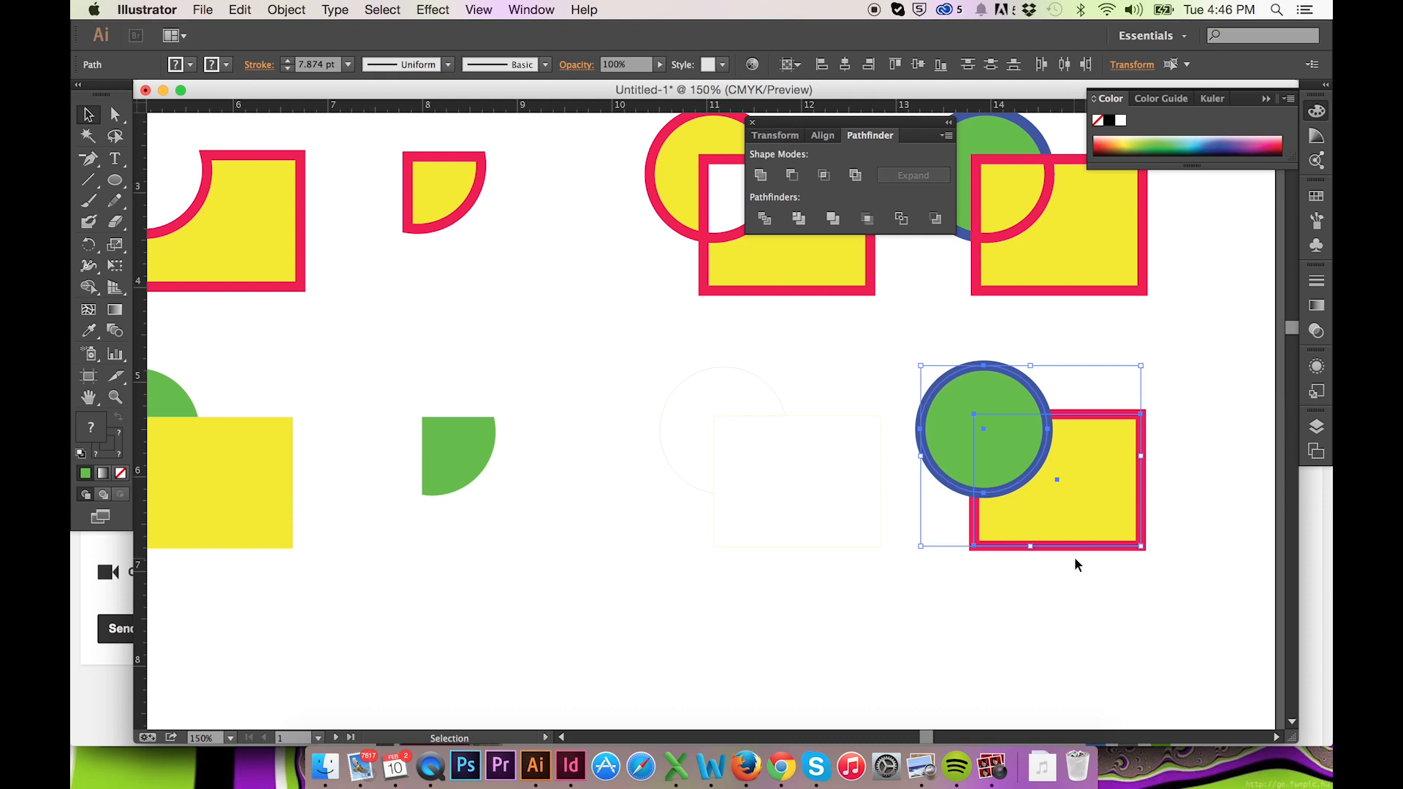
{"action": "mouse_move", "coordinate": [1049, 477]}
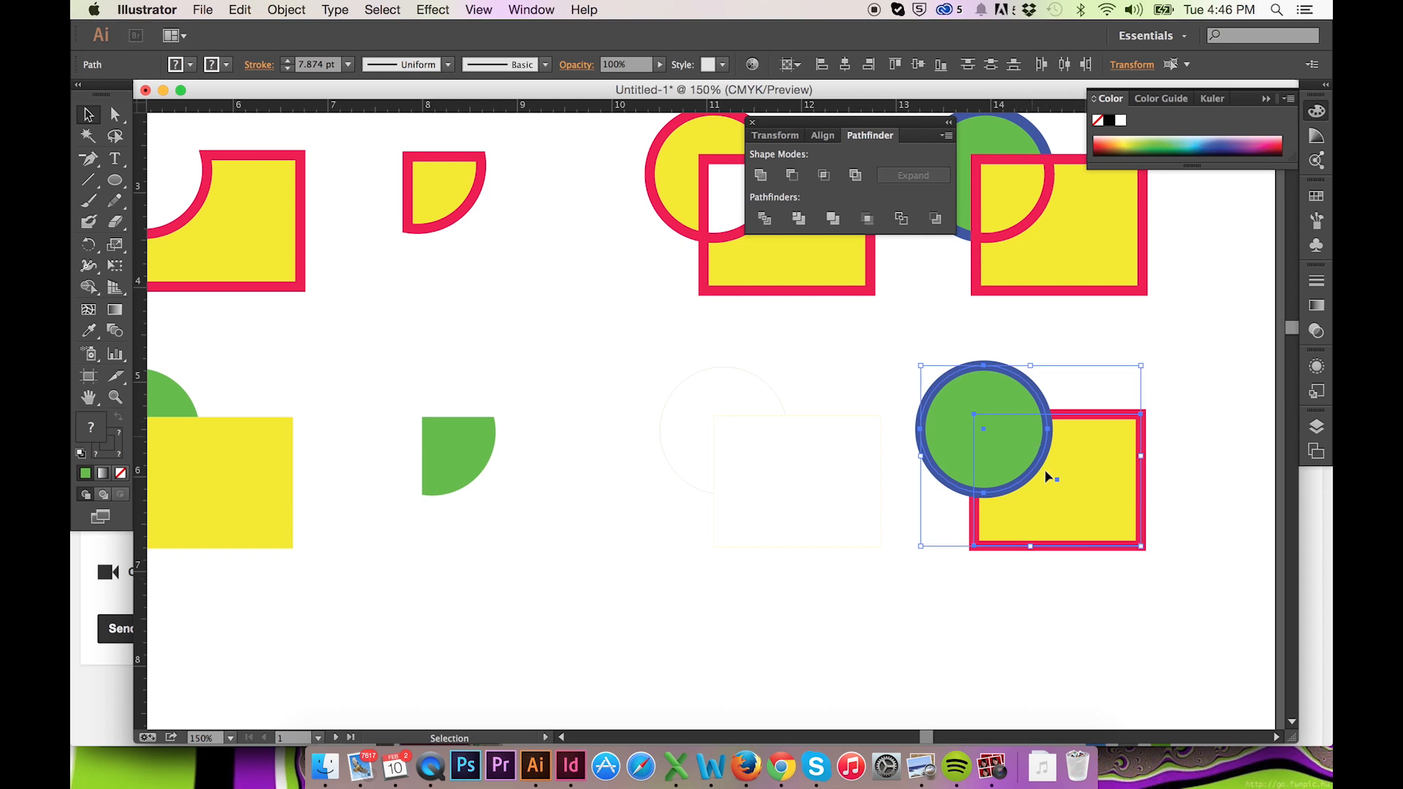
{"action": "left_click", "coordinate": [984, 430]}
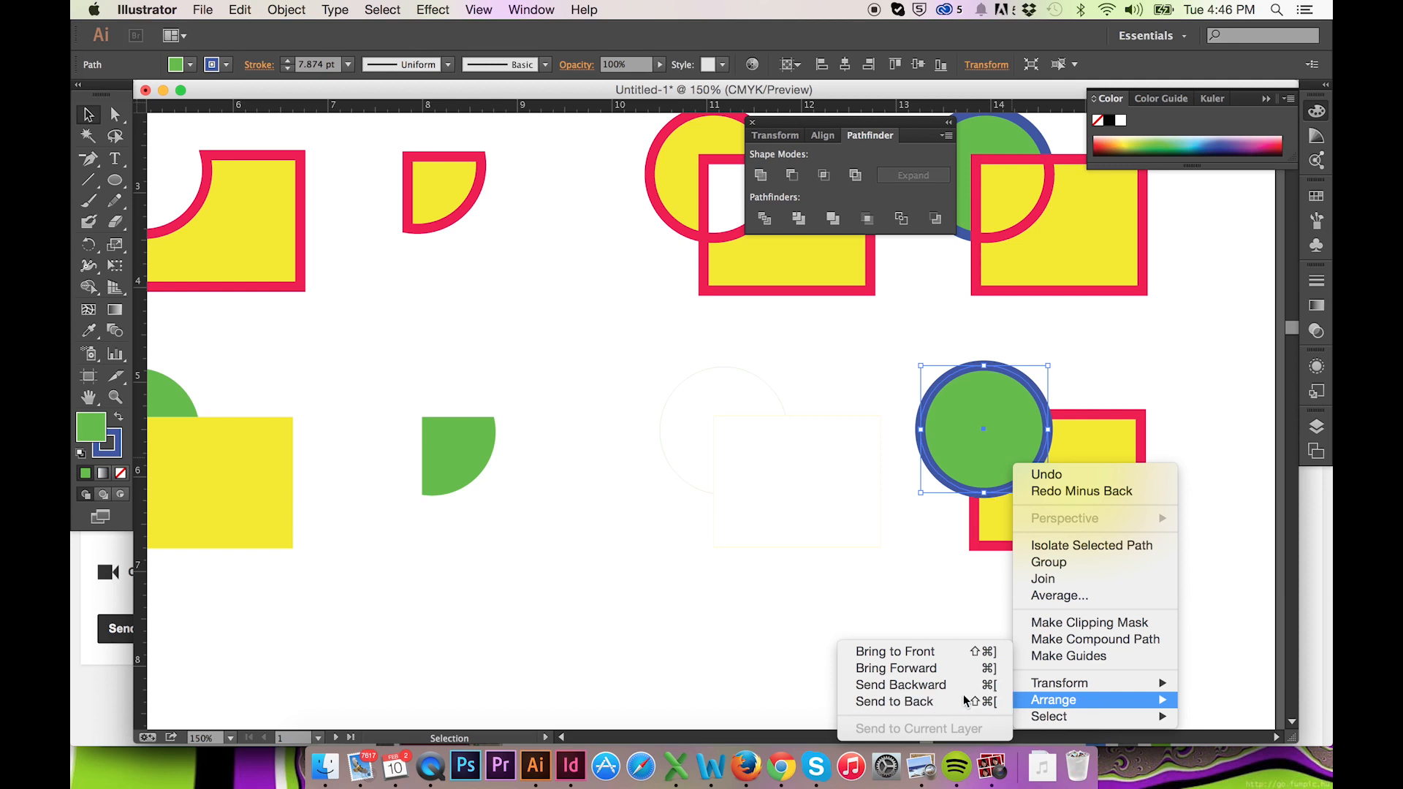
{"action": "left_click", "coordinate": [894, 701]}
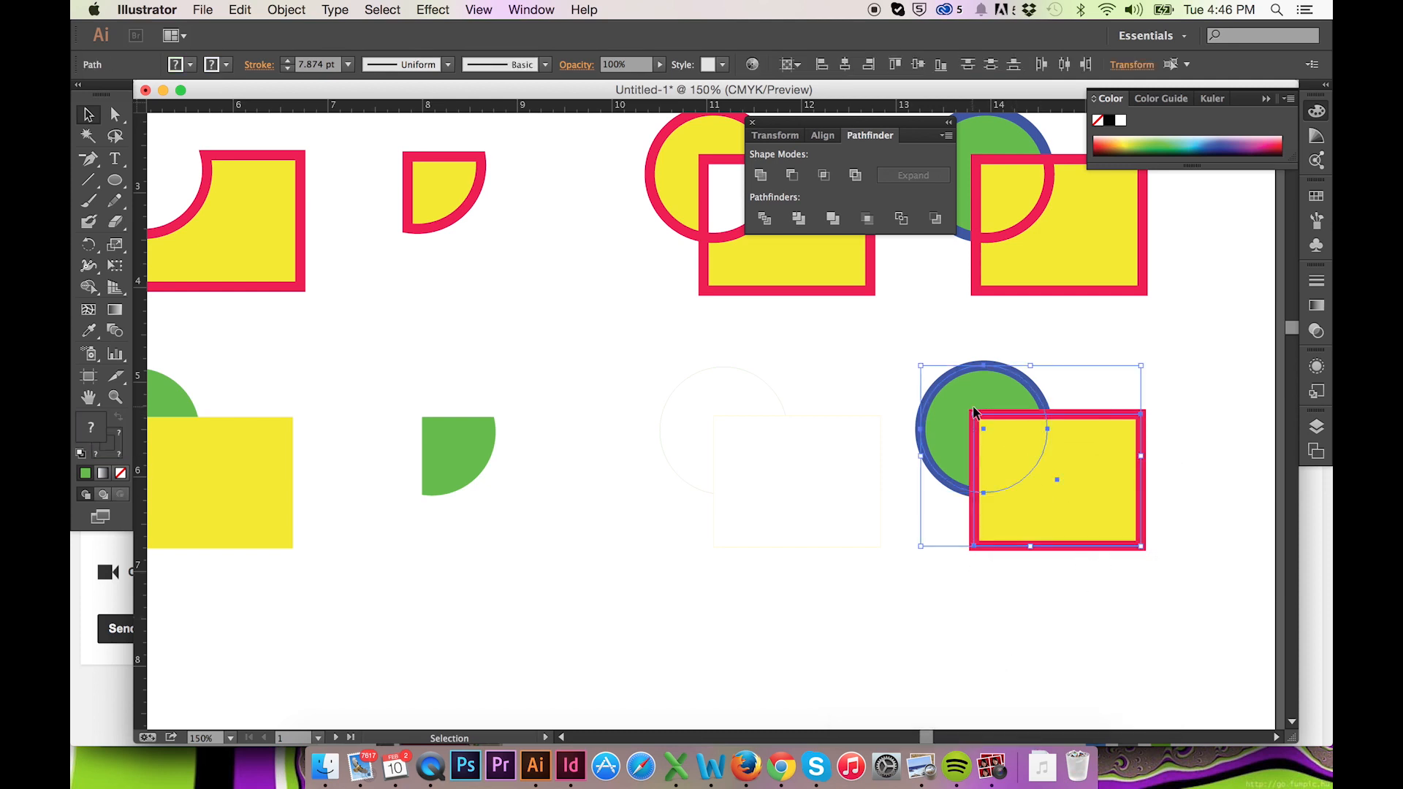
{"action": "left_click", "coordinate": [935, 218]}
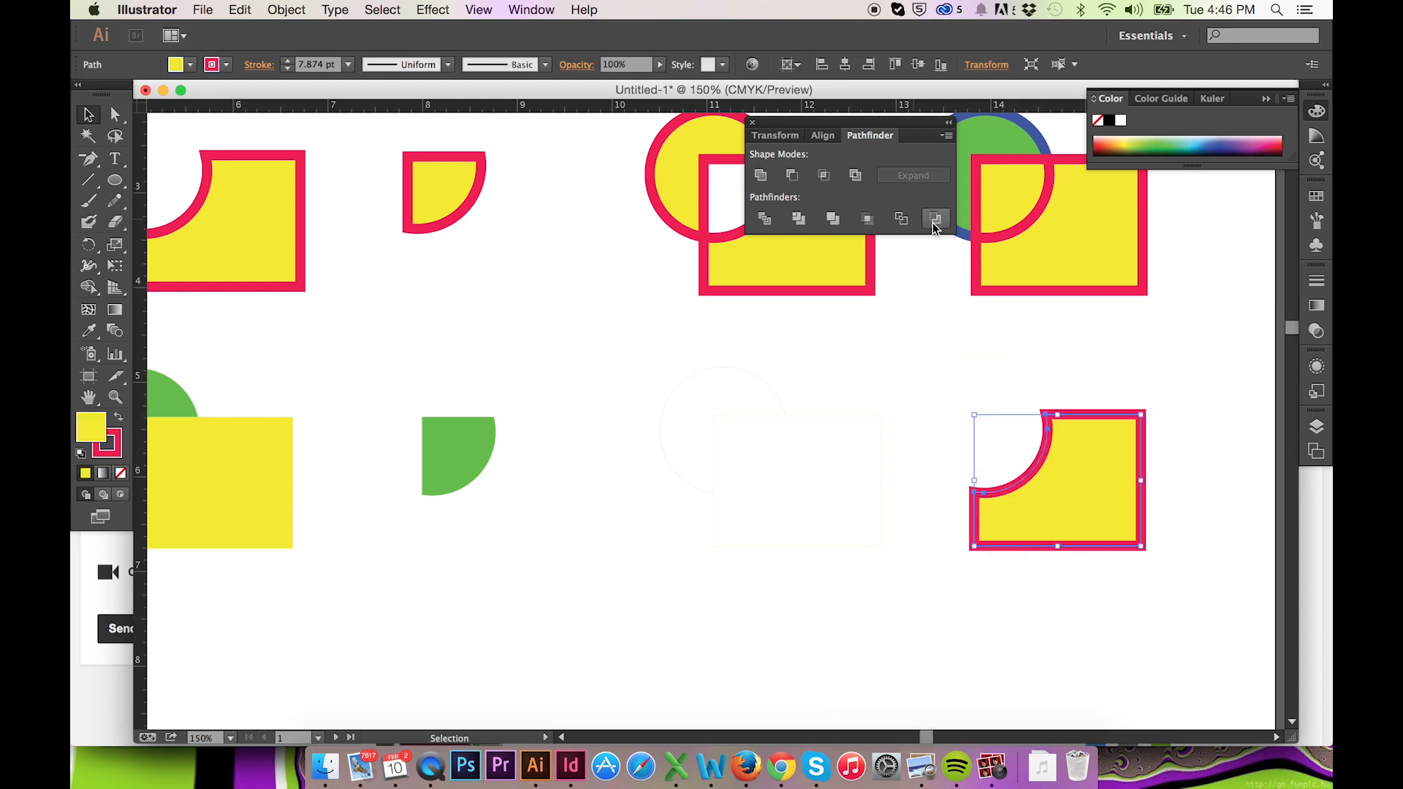